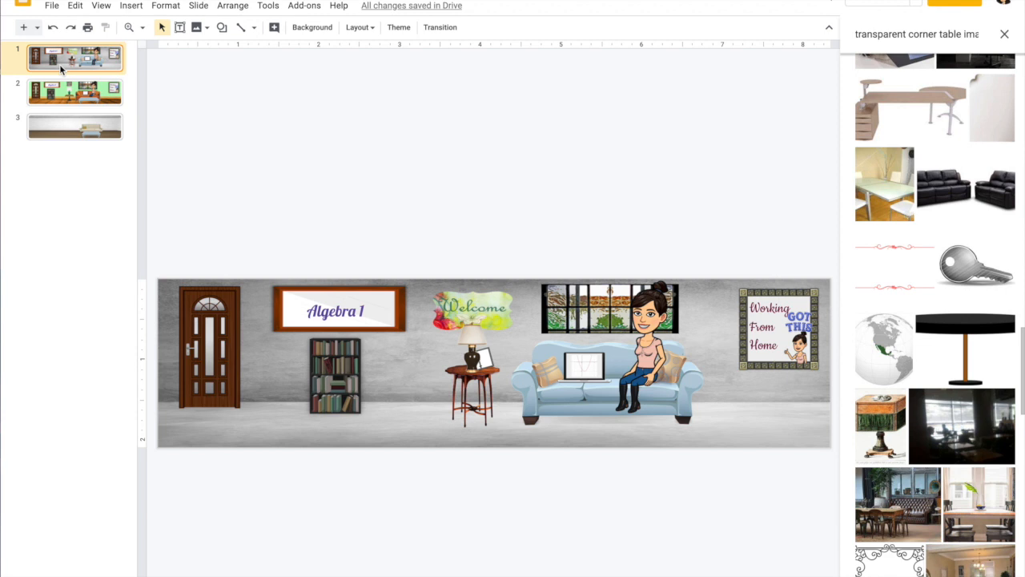
pyautogui.moveTo(438, 427)
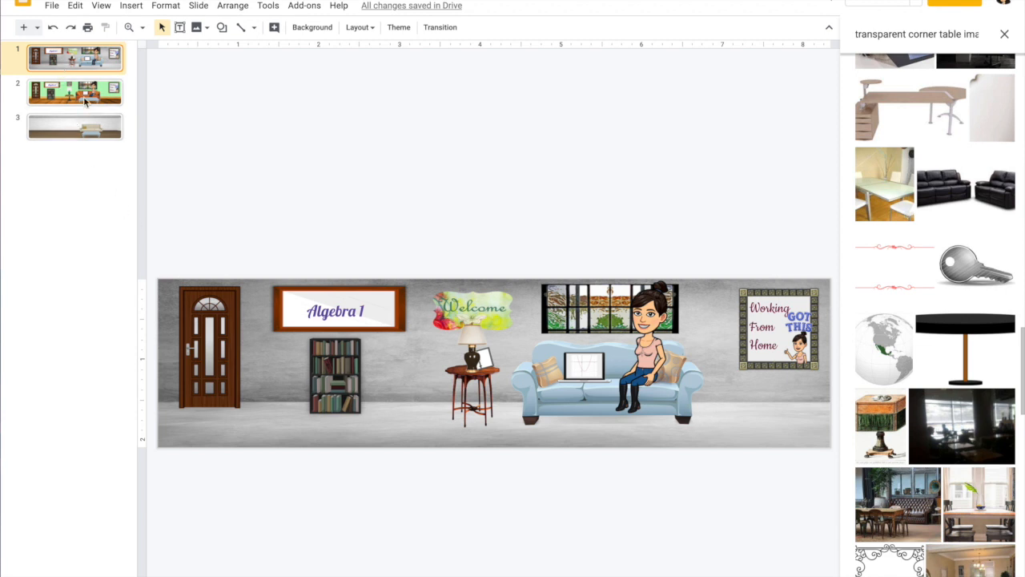
# - Preview the green-walled room example banner and then the third example banner slide
pyautogui.click(74, 92)
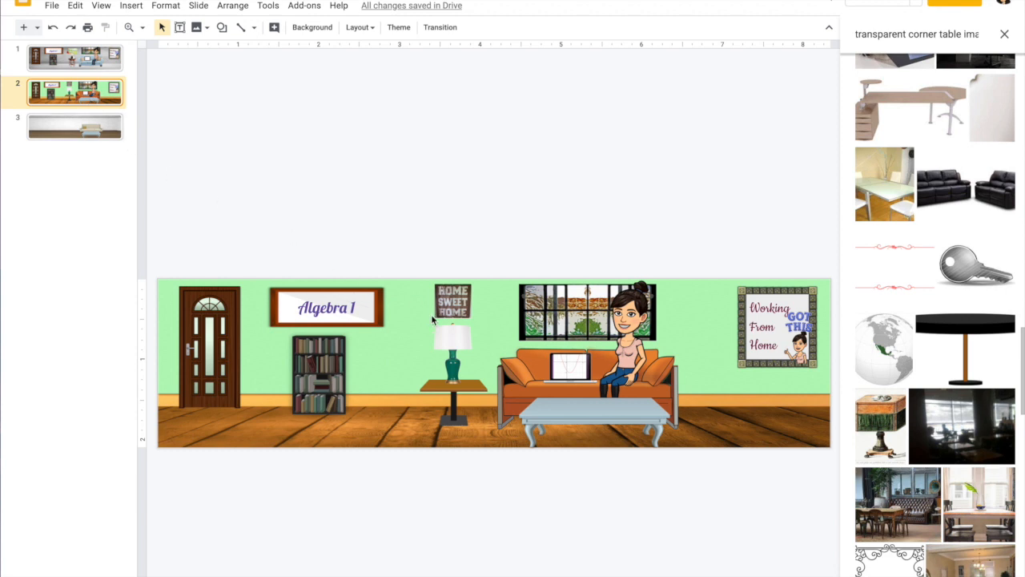
pyautogui.moveTo(400, 431)
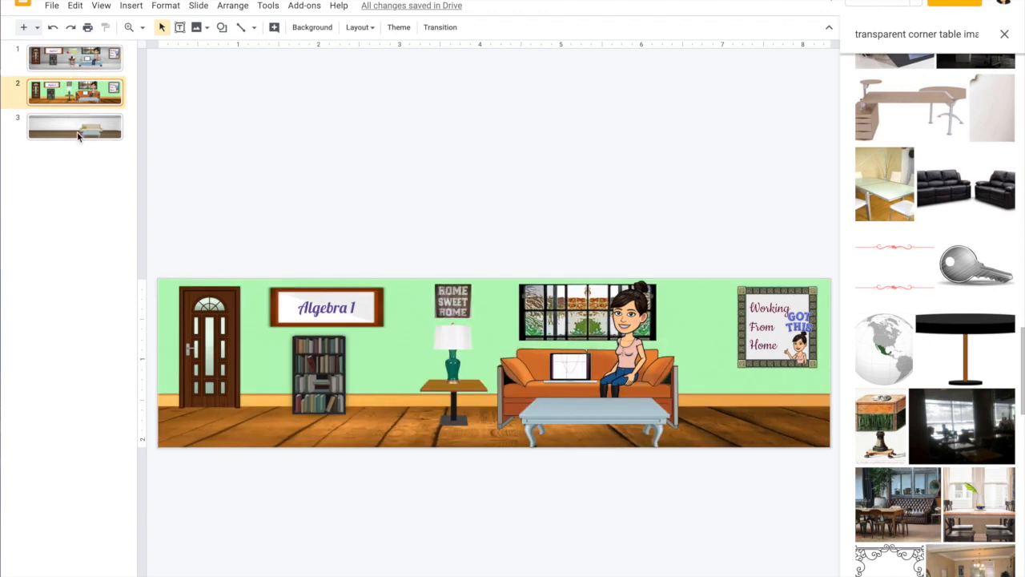
pyautogui.click(74, 126)
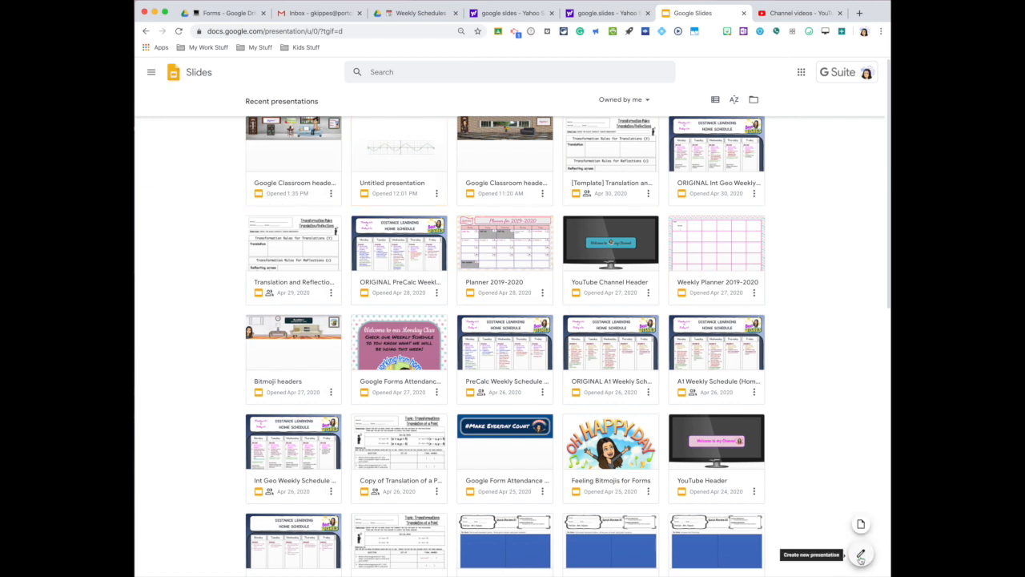
# - Start a blank presentation, dismiss the themes list and remove the title and subtitle placeholders
pyautogui.click(860, 554)
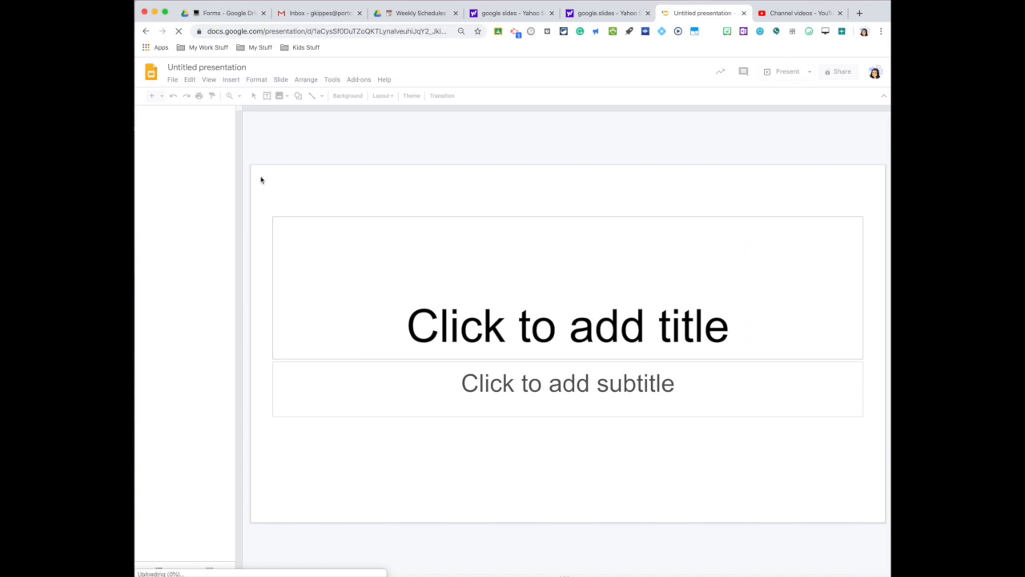
pyautogui.click(412, 96)
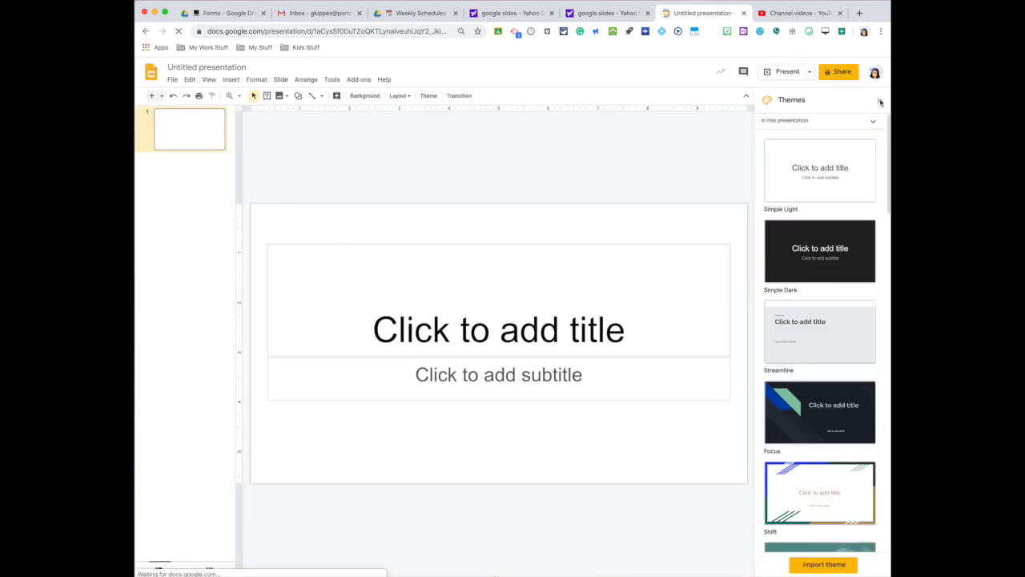
pyautogui.click(881, 100)
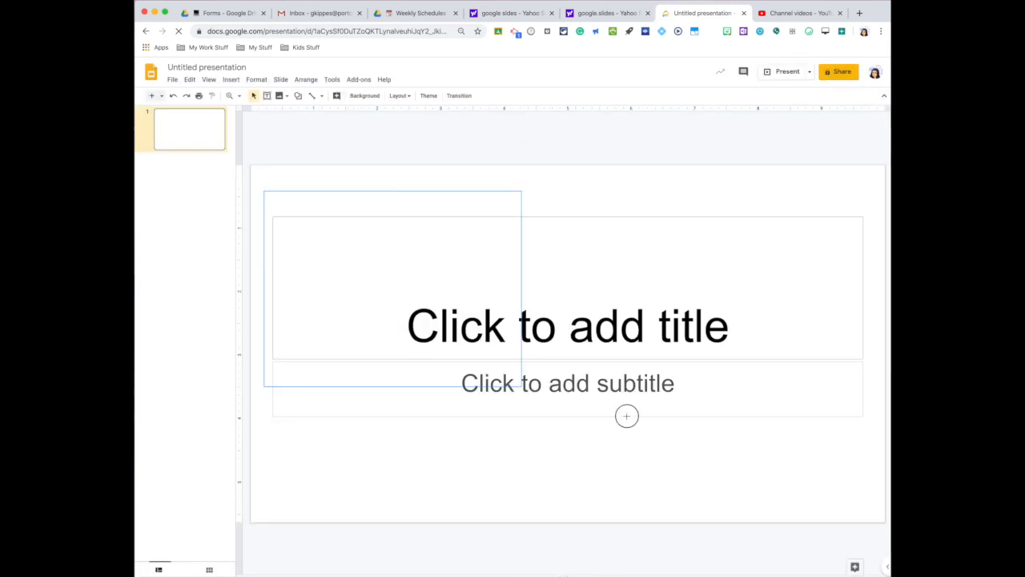
pyautogui.click(568, 326)
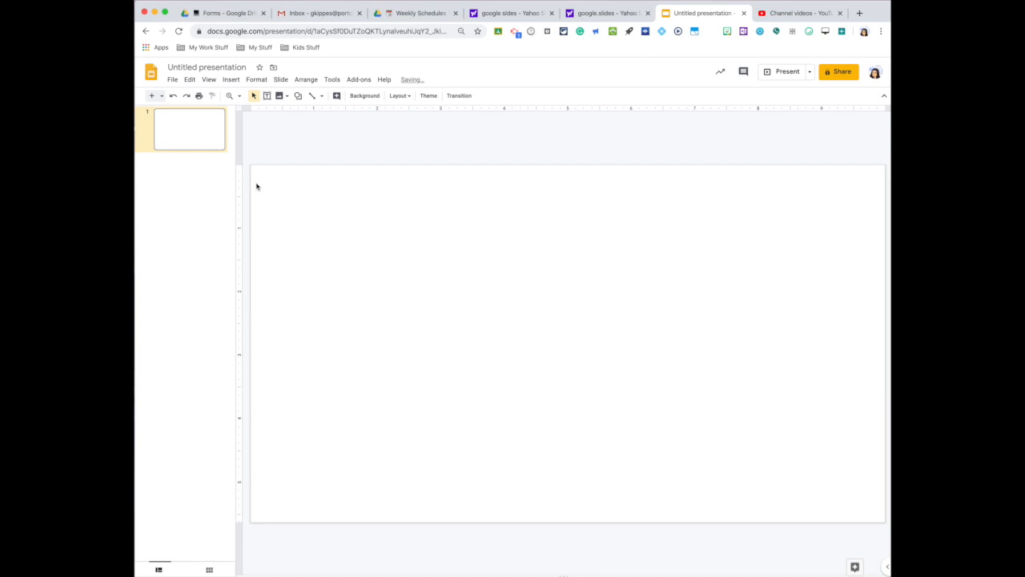
pyautogui.moveTo(446, 209)
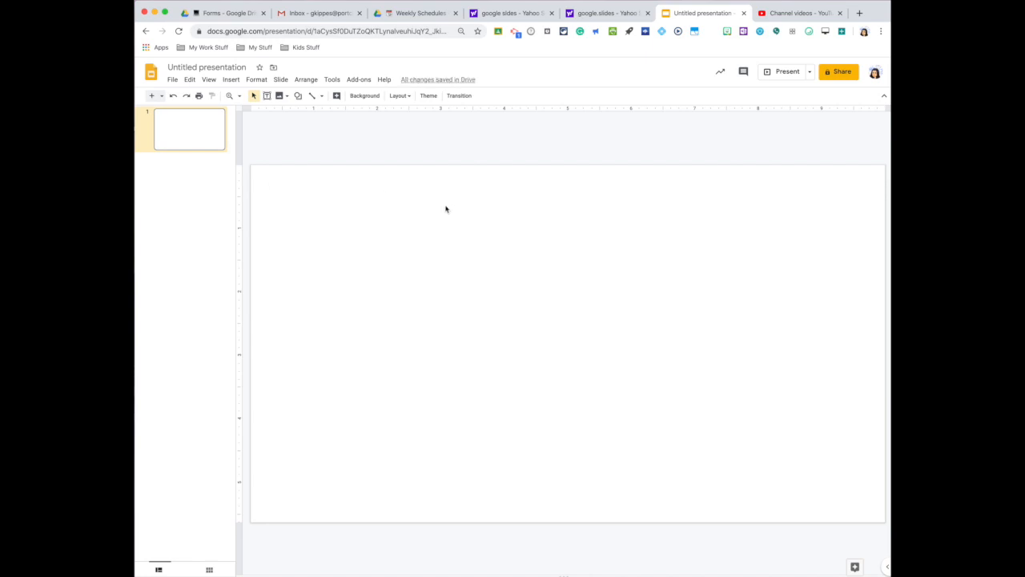
pyautogui.moveTo(224, 136)
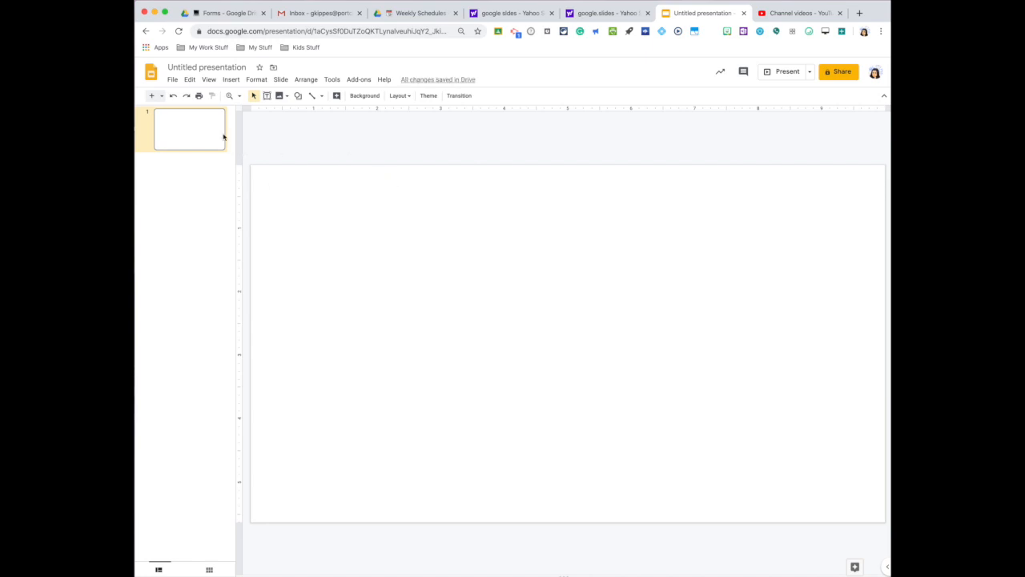
pyautogui.moveTo(507, 360)
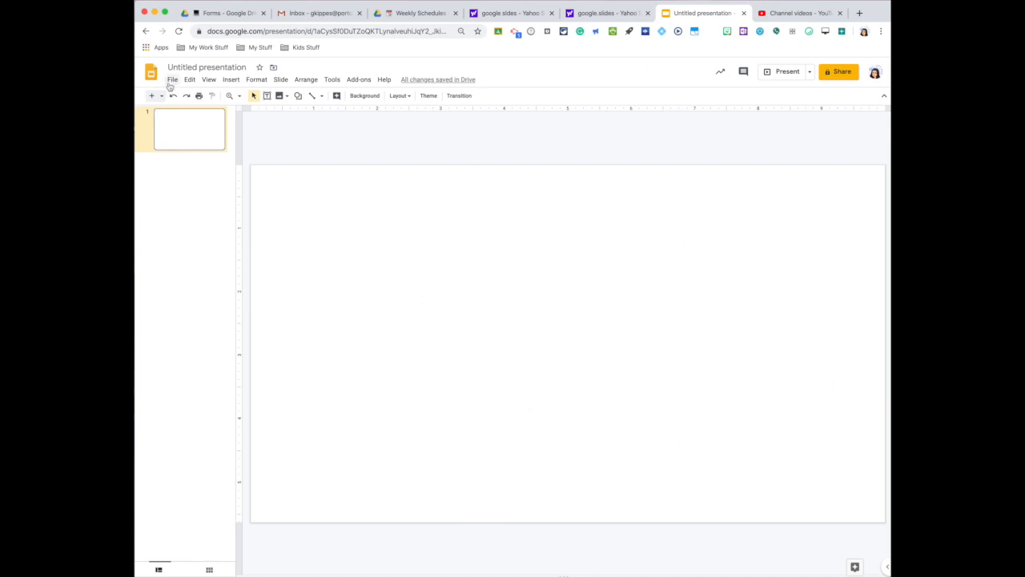
# - Set a custom Page setup size of 800 × 200 pixels
pyautogui.click(172, 79)
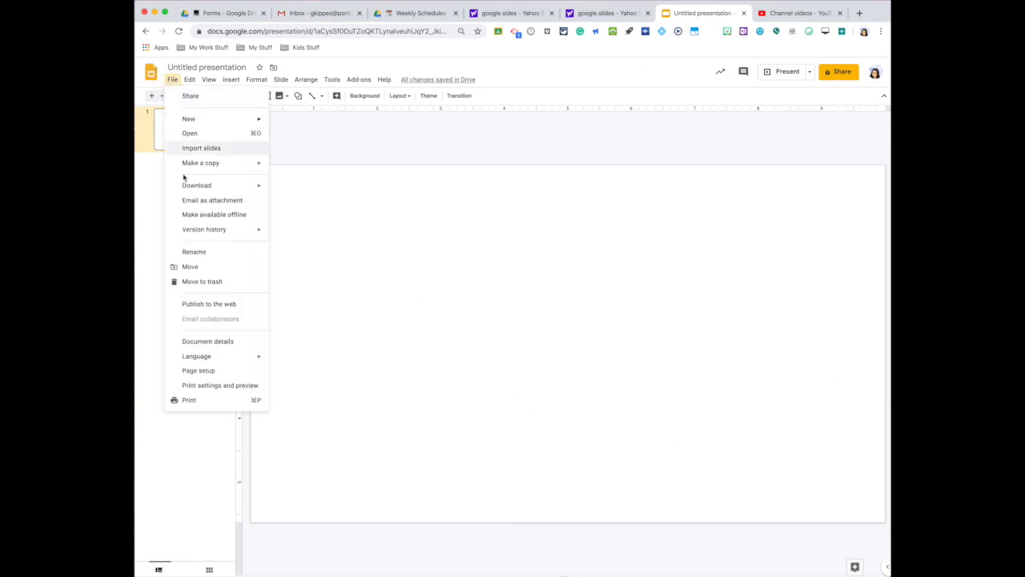
pyautogui.click(198, 370)
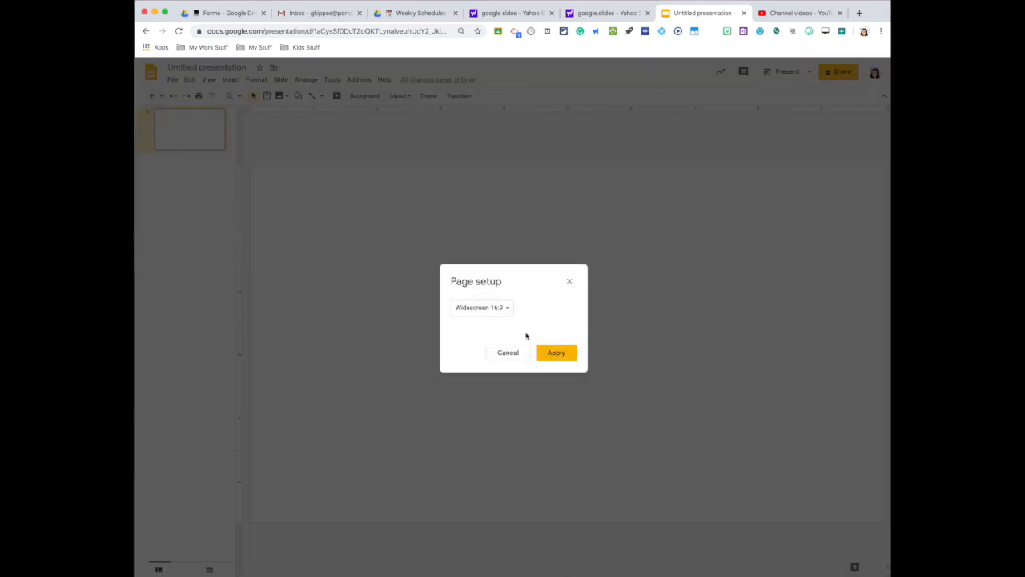
pyautogui.click(481, 308)
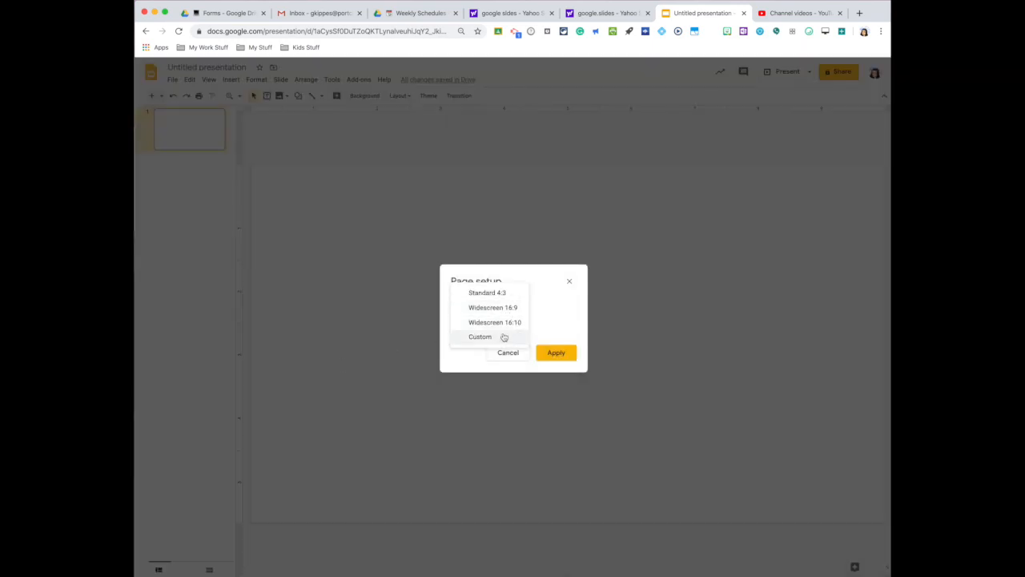
pyautogui.click(479, 335)
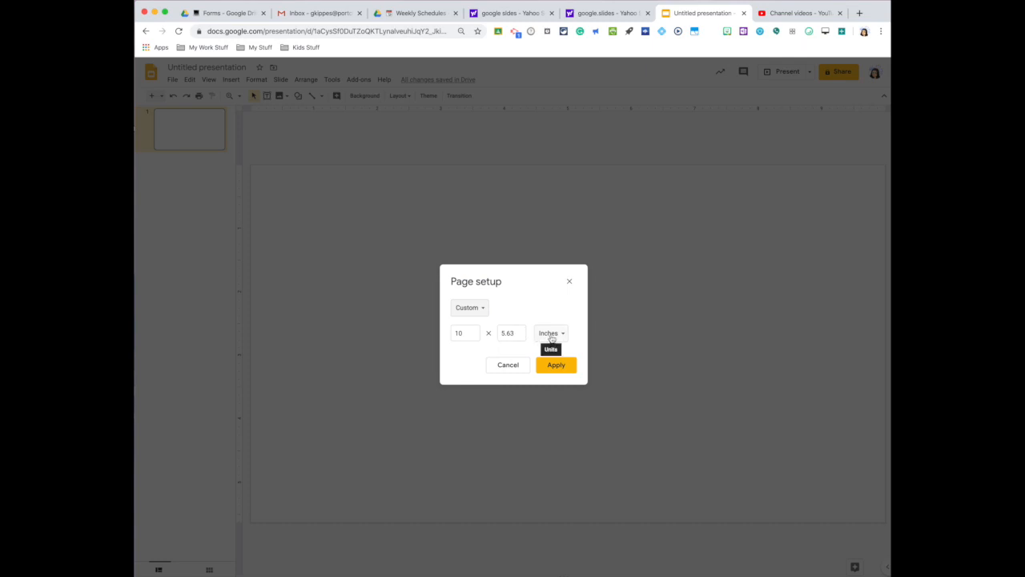
pyautogui.click(551, 332)
pyautogui.write('200')
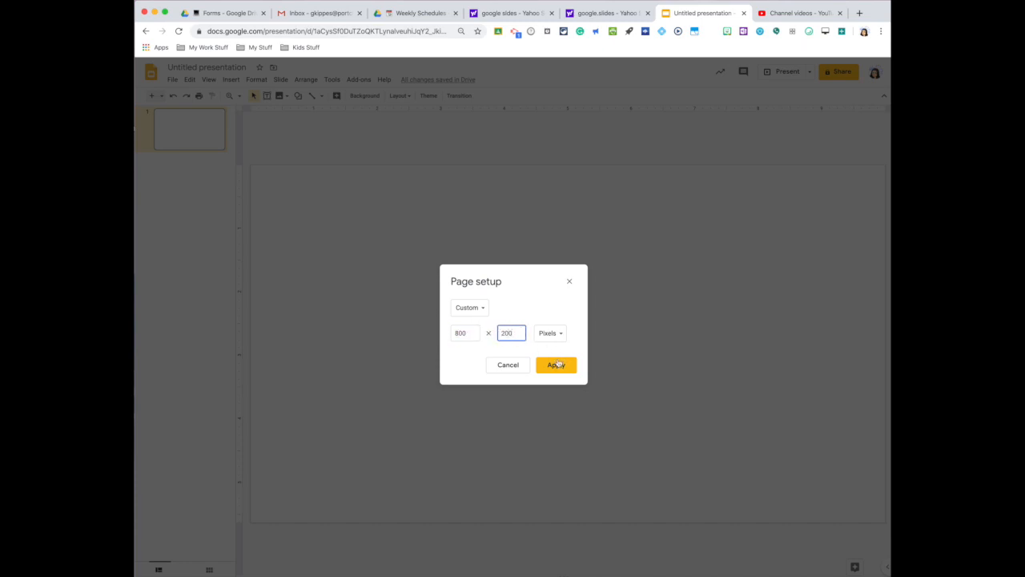
pyautogui.click(556, 365)
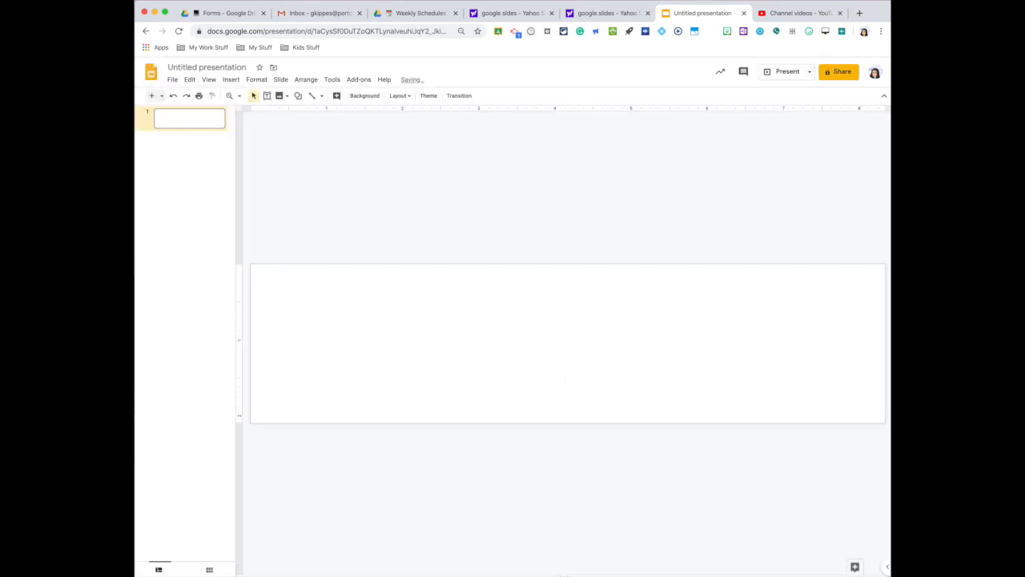
pyautogui.moveTo(454, 403)
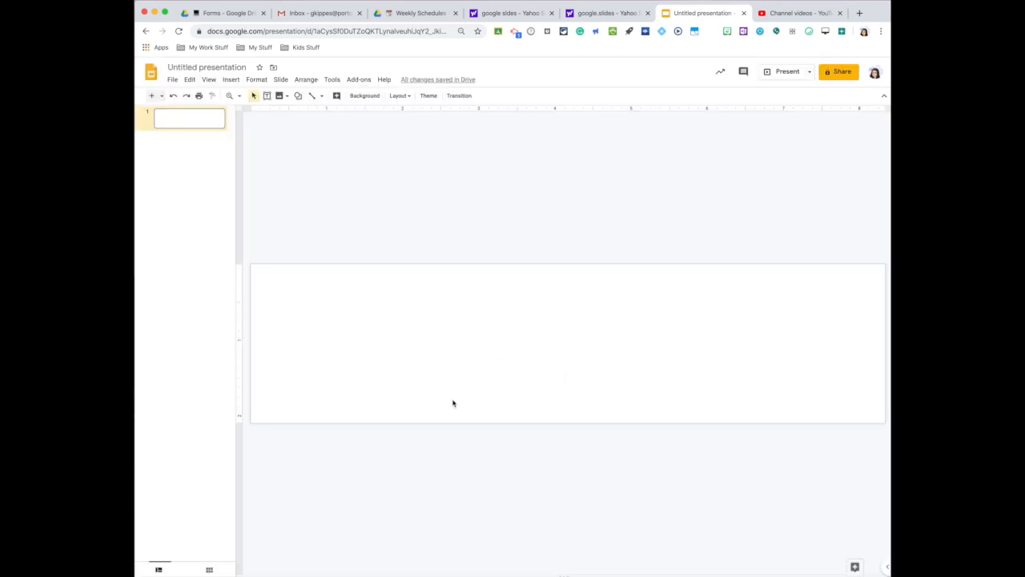
pyautogui.moveTo(728, 485)
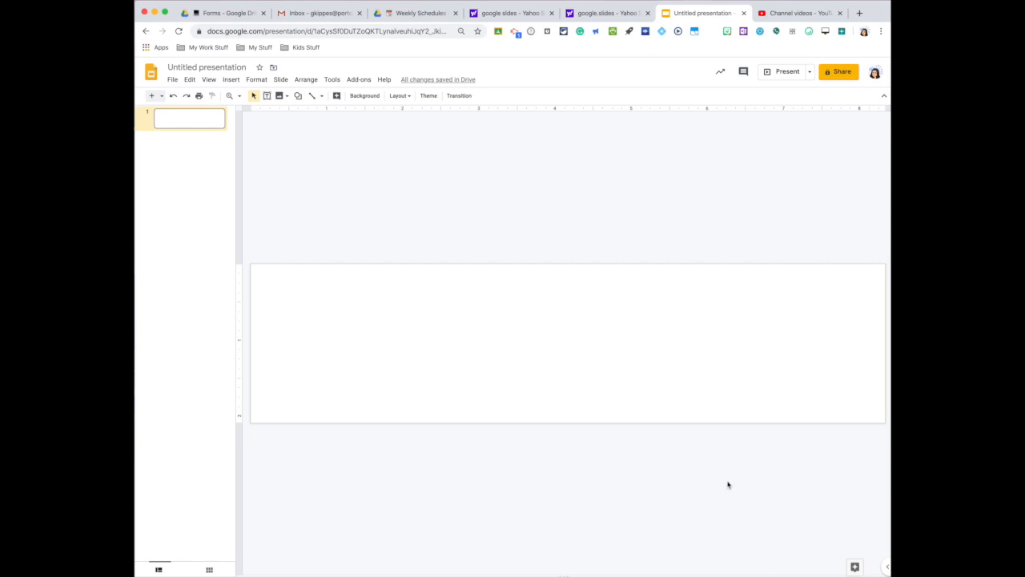
pyautogui.moveTo(273, 201)
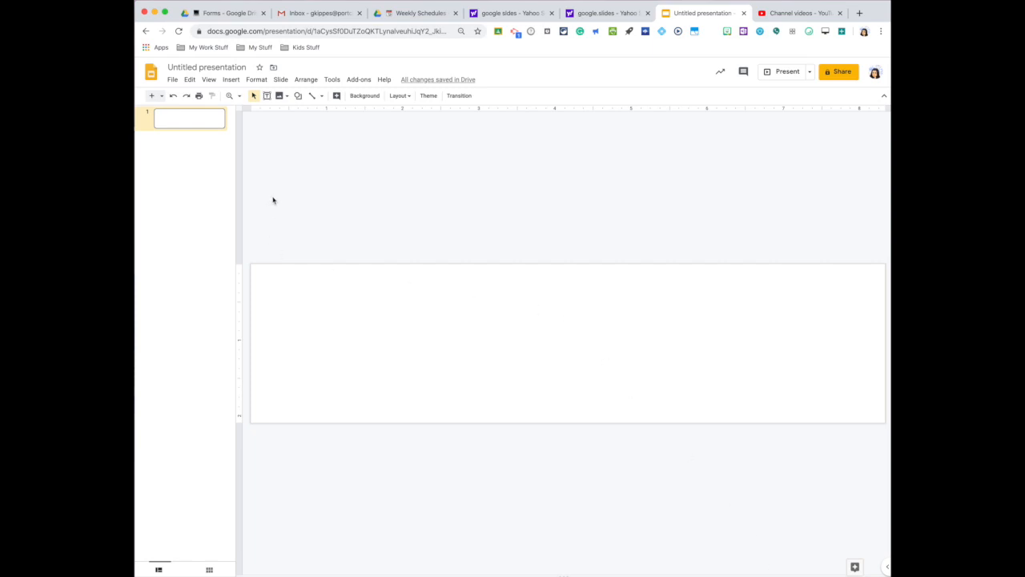
# - Choose an image for the slide background using the web image search
pyautogui.click(365, 95)
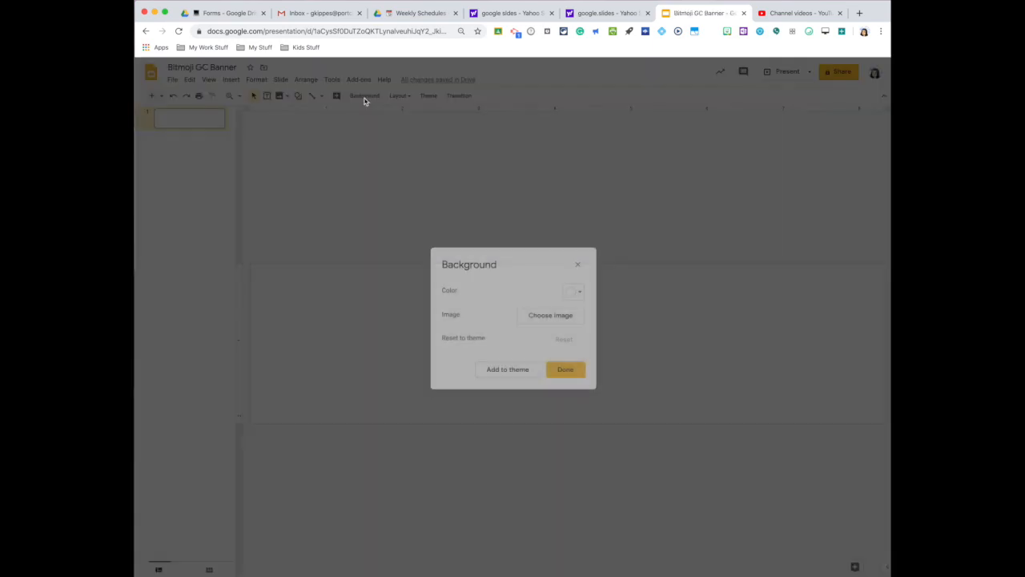
pyautogui.click(550, 315)
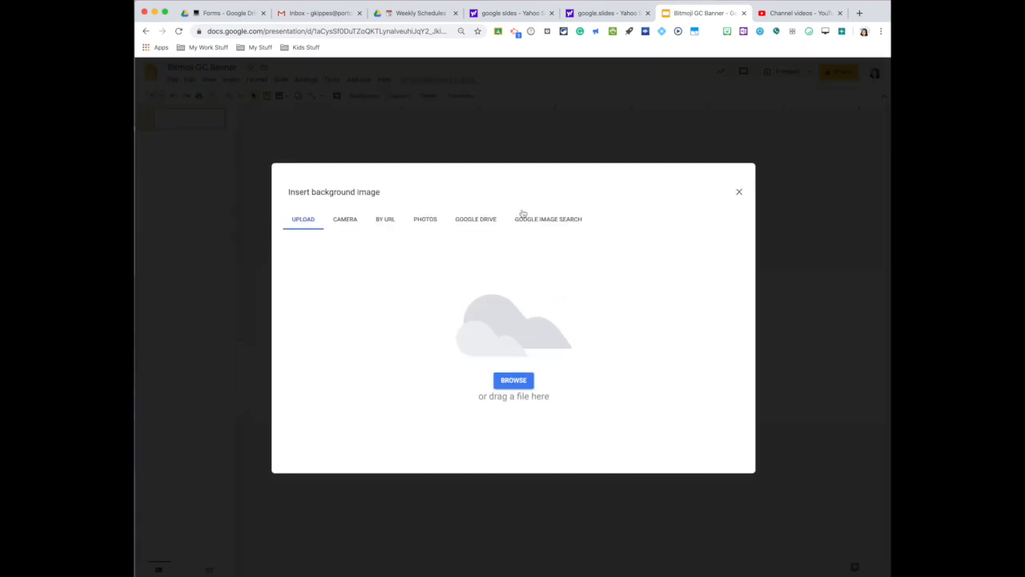
pyautogui.moveTo(547, 227)
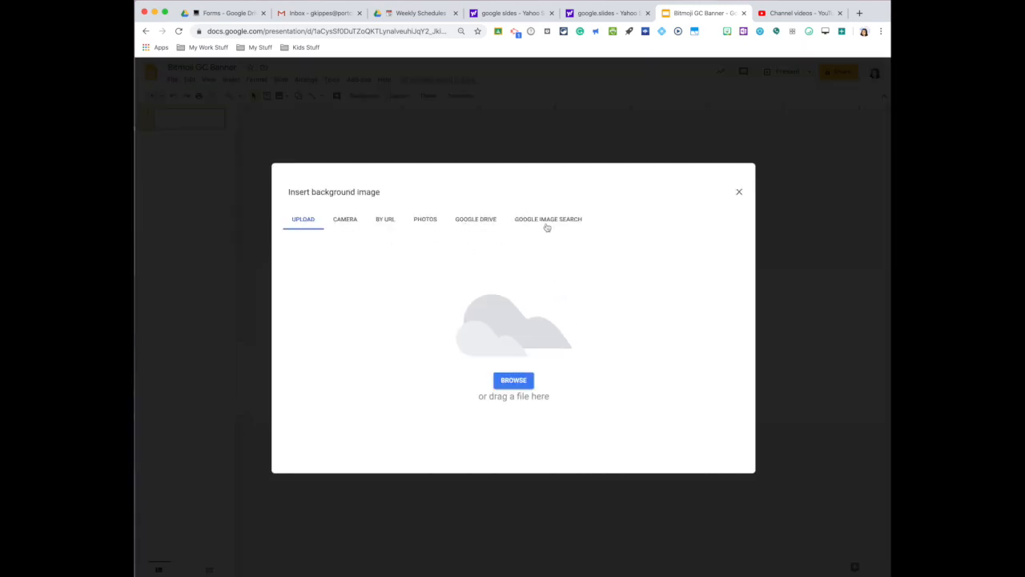
pyautogui.click(548, 219)
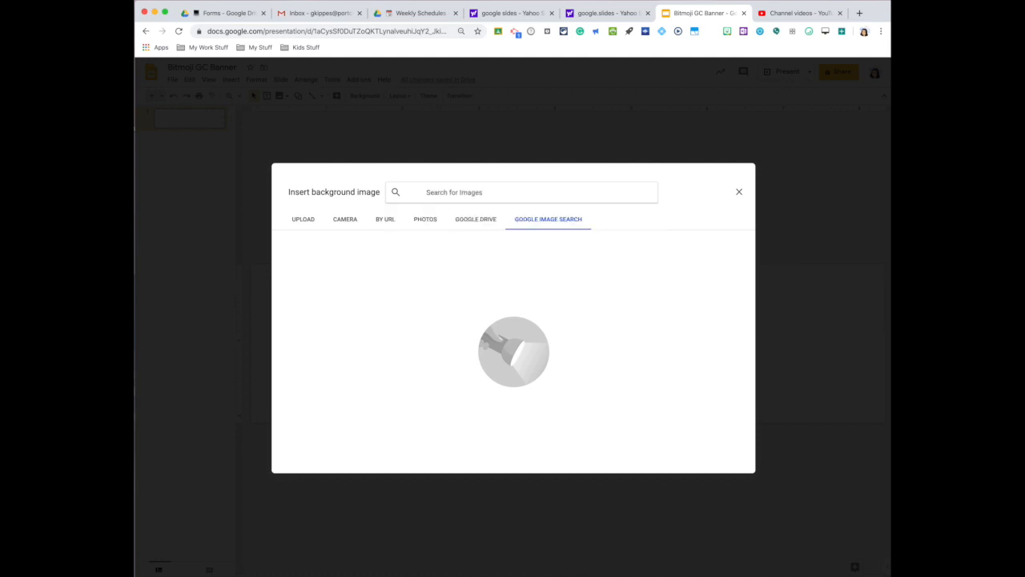
# - Search 'wall and floor background' and browse the results for a wall-and-floor photo
pyautogui.write('wall and floor ba')
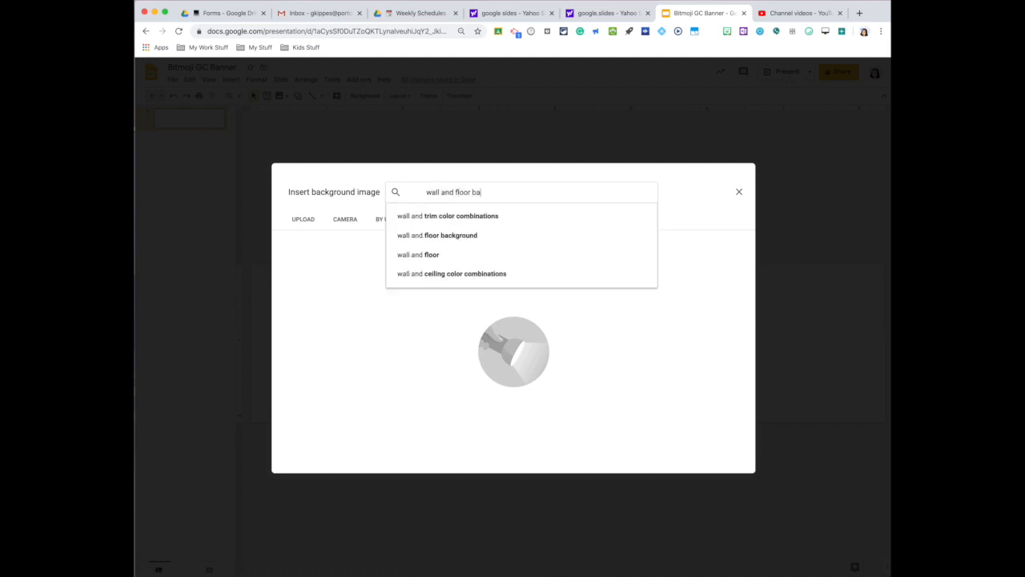
pyautogui.click(450, 234)
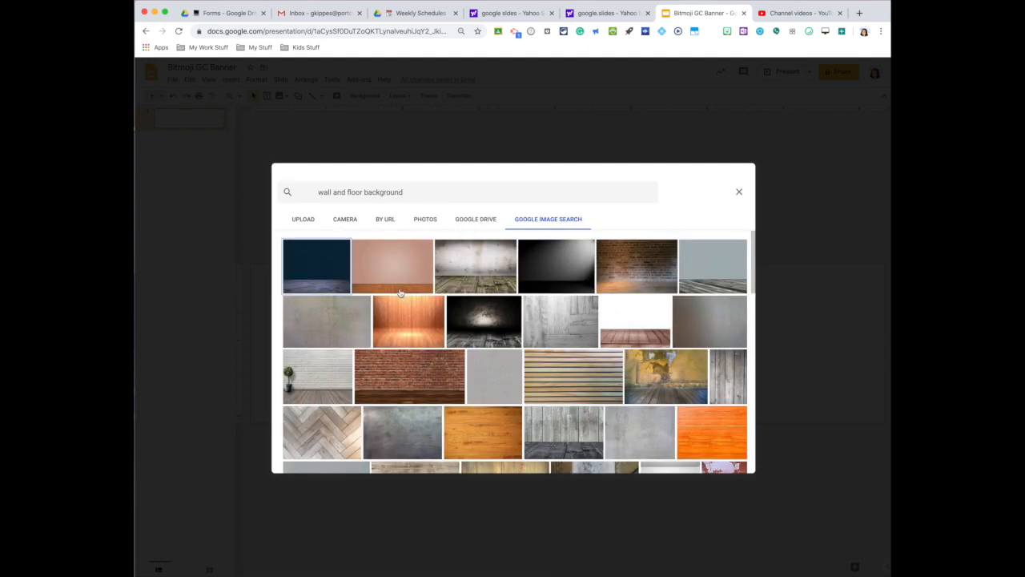
pyautogui.scroll(-3)
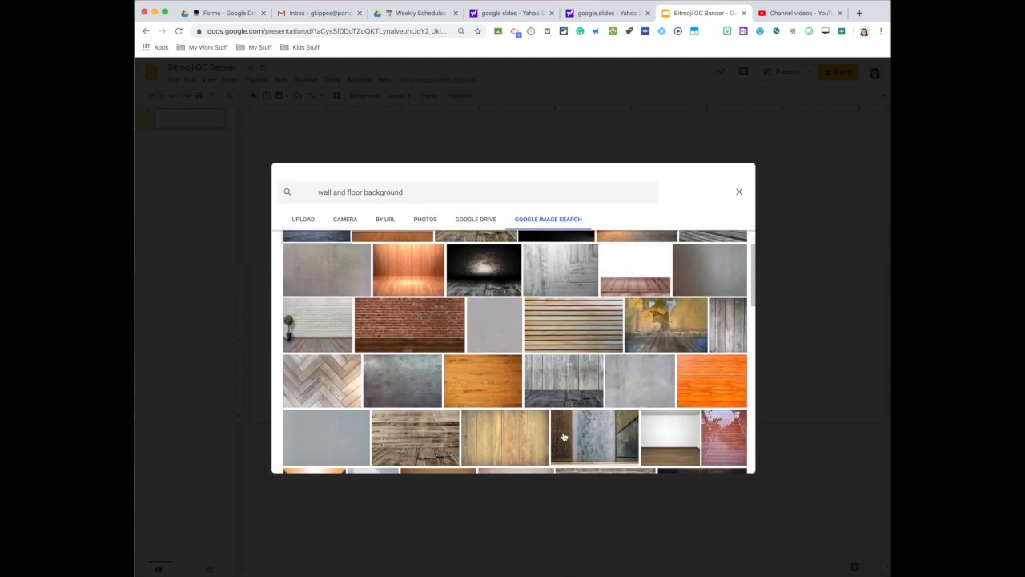
pyautogui.scroll(-3)
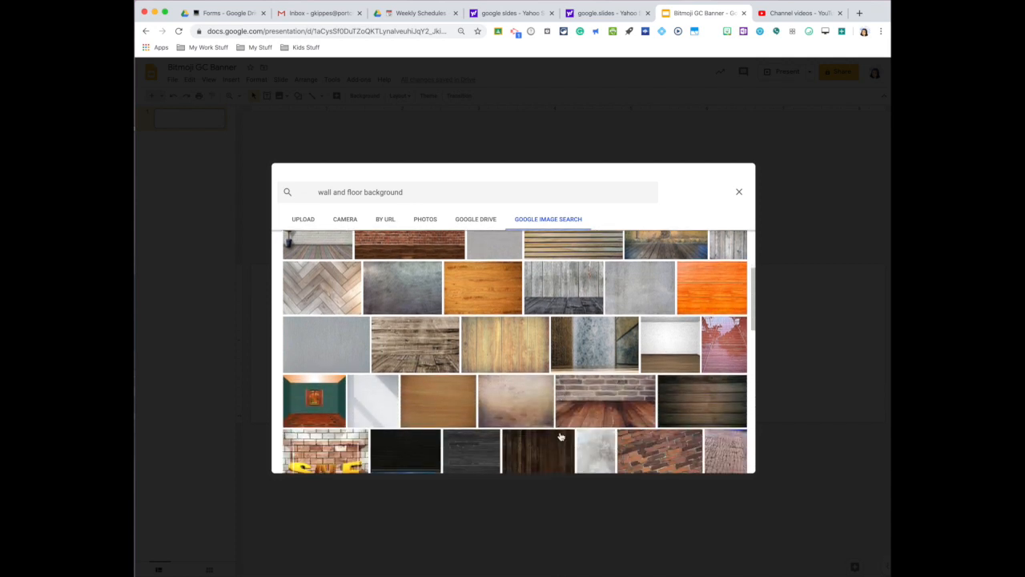
pyautogui.scroll(-3)
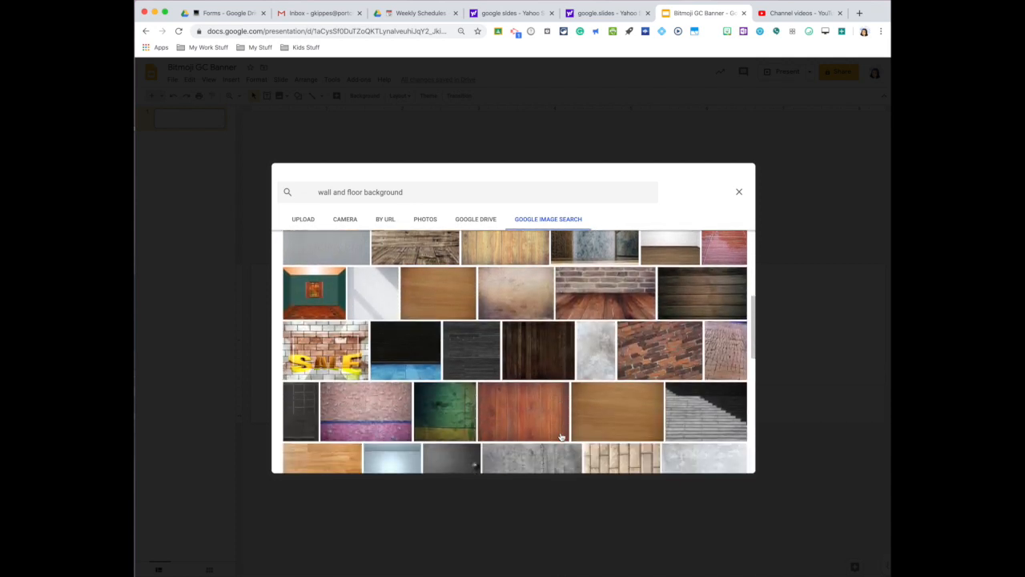
pyautogui.scroll(-3)
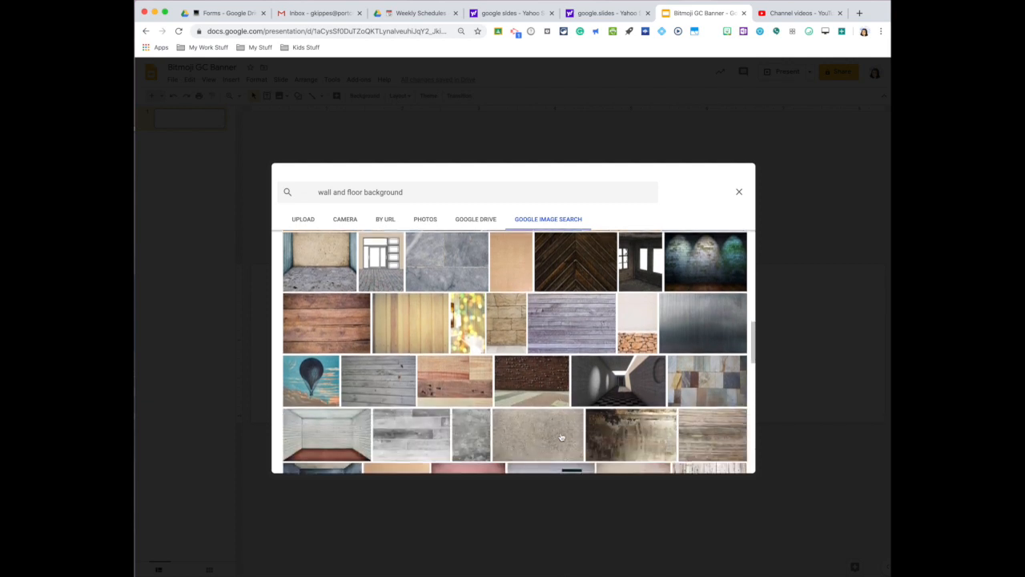
pyautogui.scroll(-3)
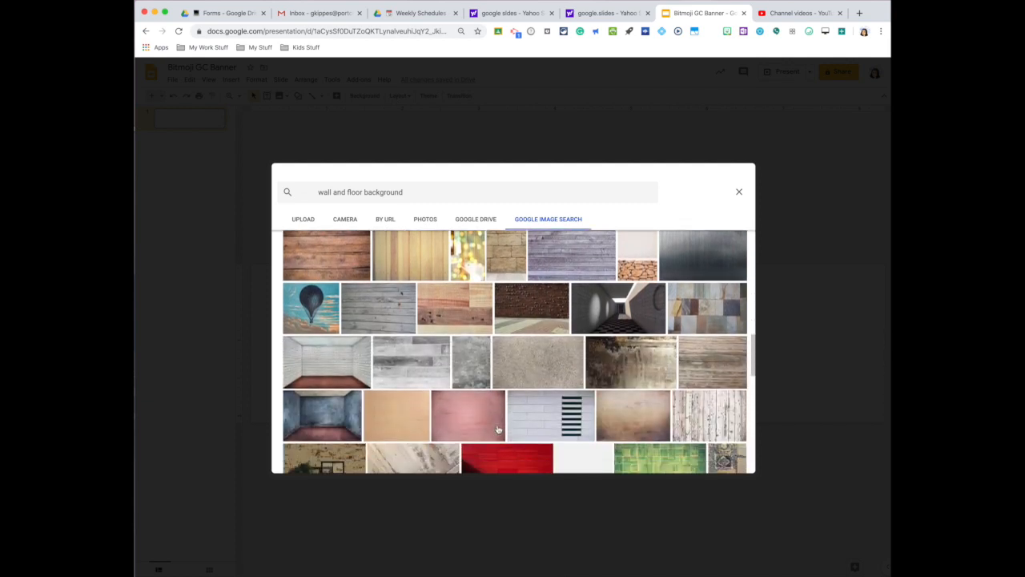
pyautogui.scroll(-3)
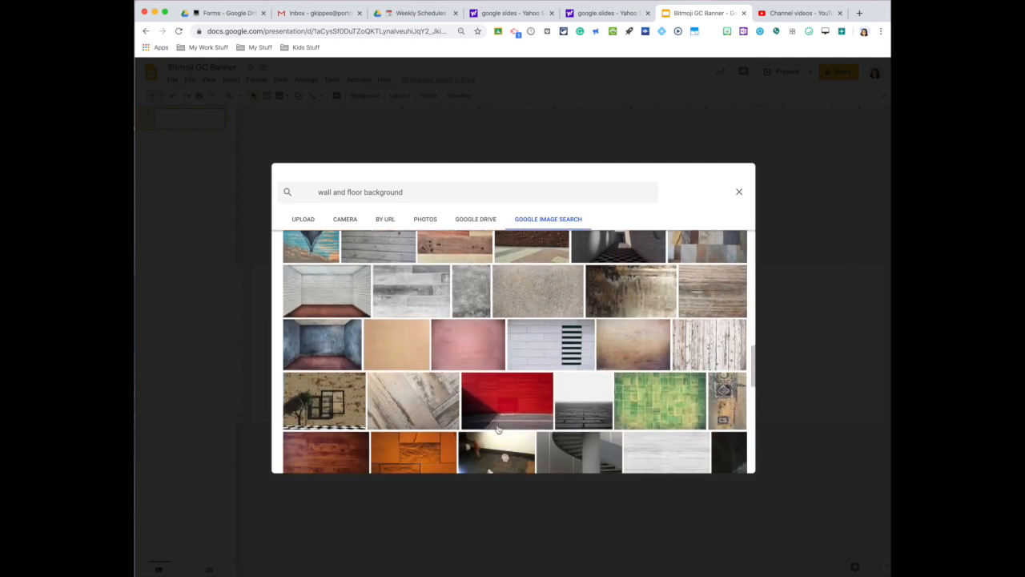
pyautogui.scroll(-3)
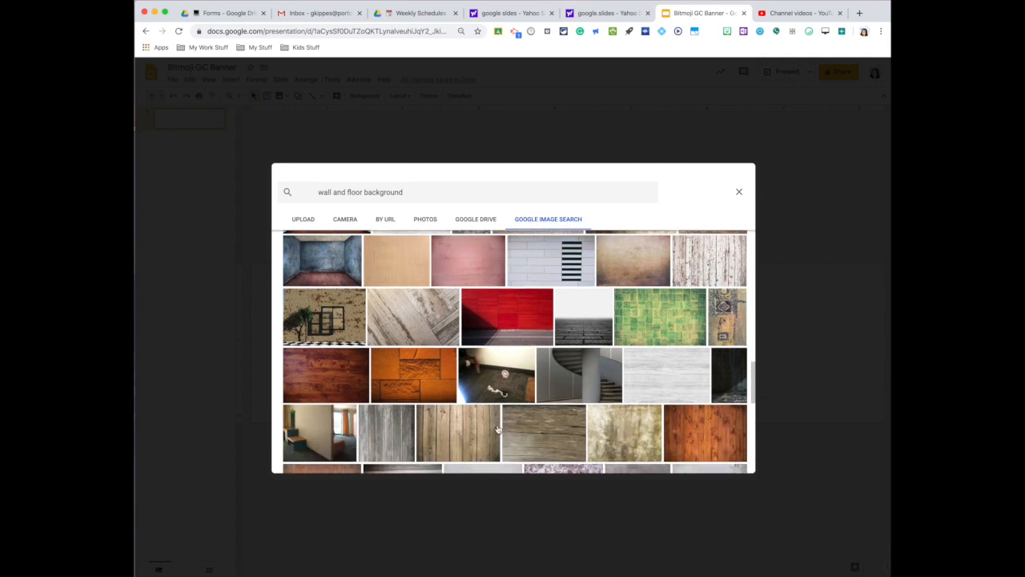
pyautogui.scroll(-3)
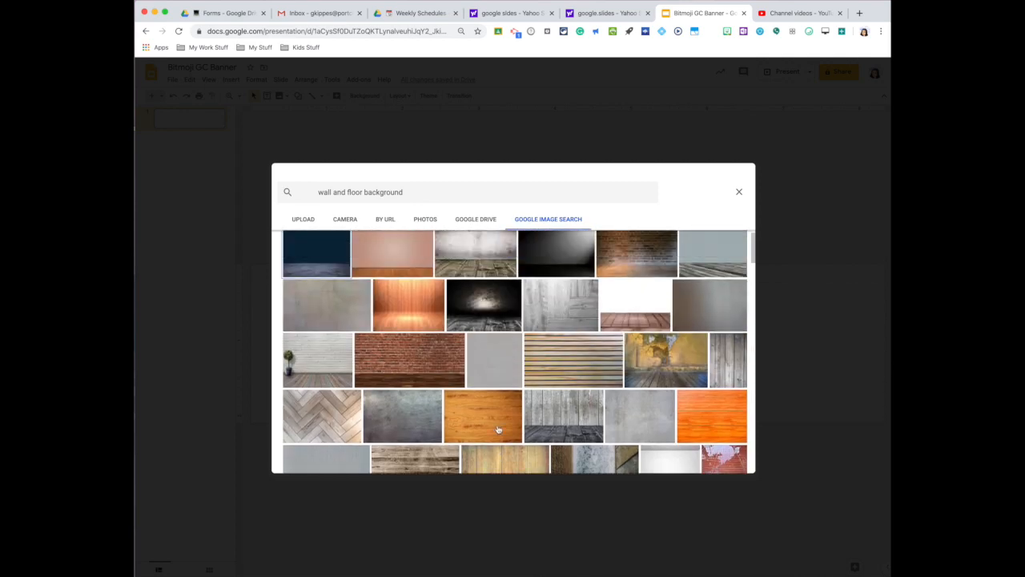
pyautogui.scroll(3)
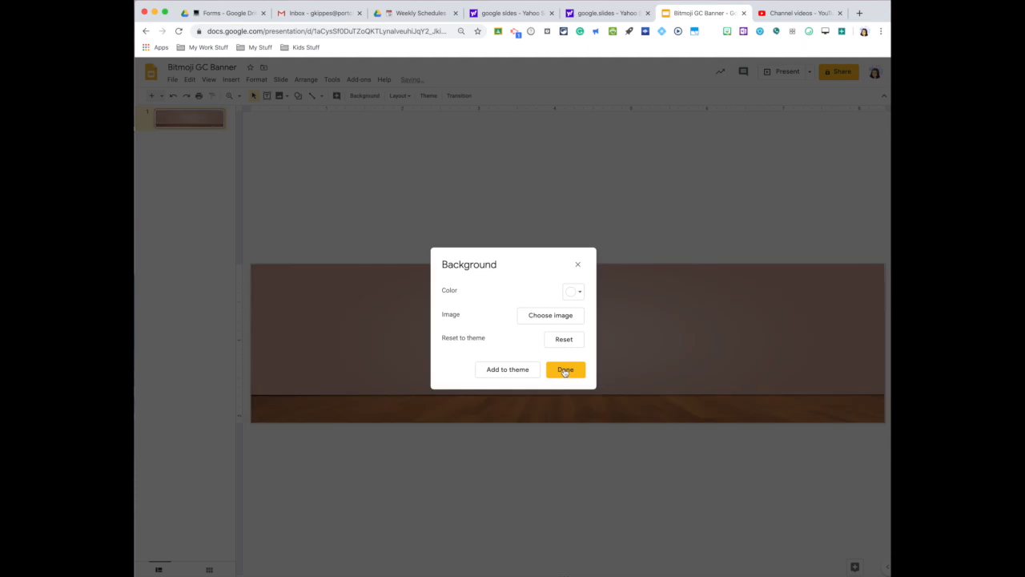
# - Confirm the wall-and-wood-floor background with Done
pyautogui.click(565, 369)
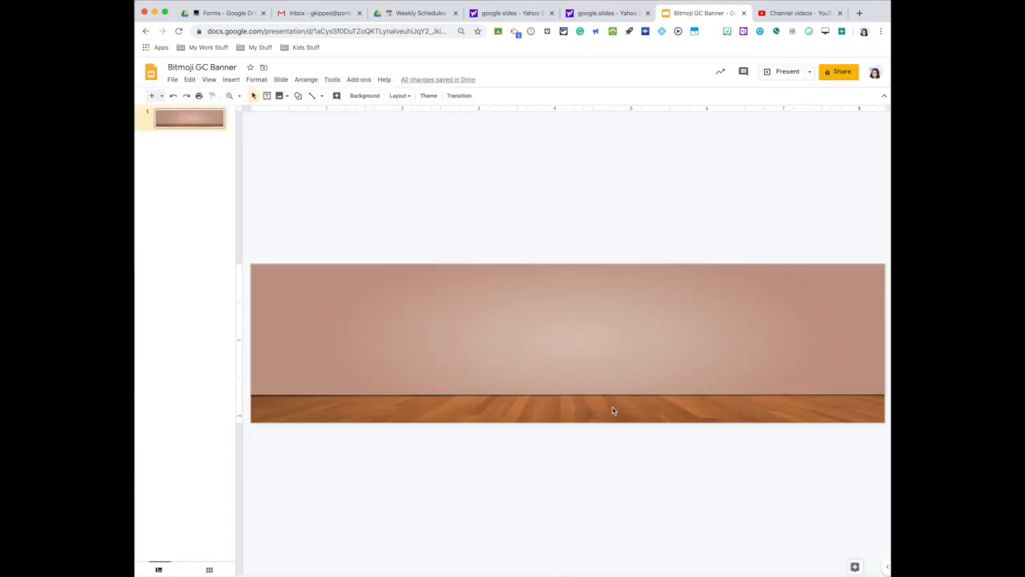
pyautogui.moveTo(611, 333)
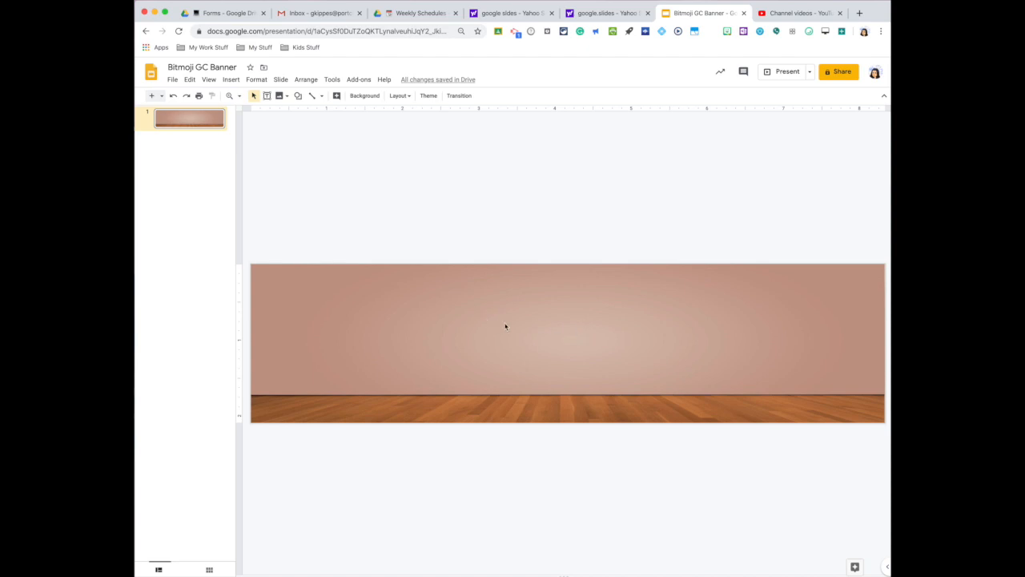
pyautogui.moveTo(520, 345)
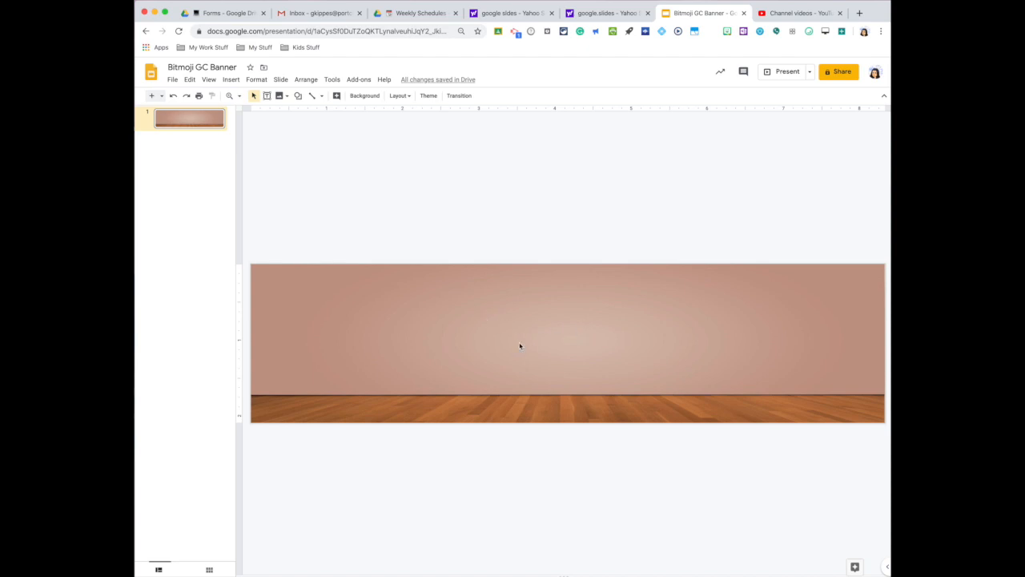
pyautogui.moveTo(298, 95)
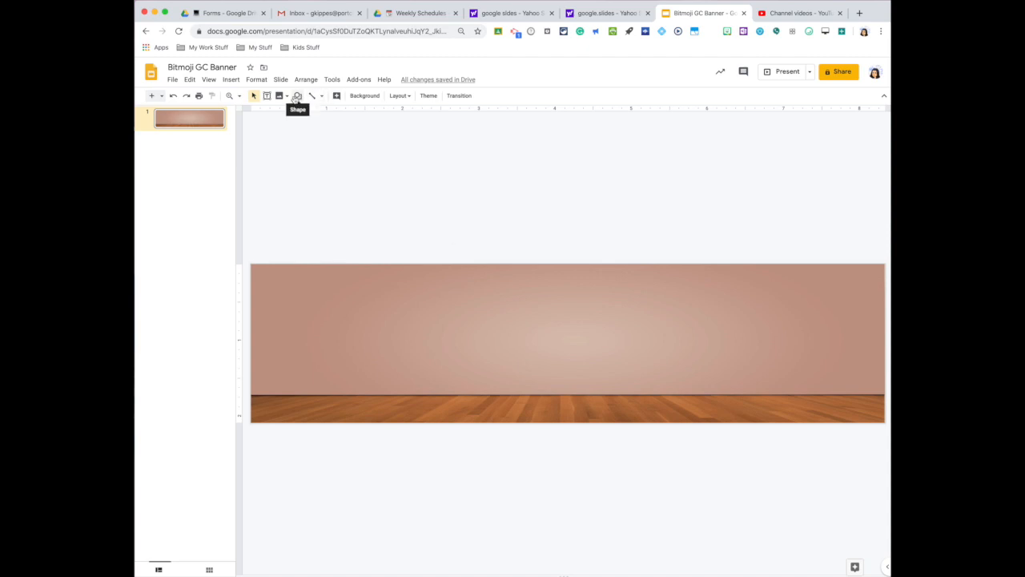
pyautogui.moveTo(470, 365)
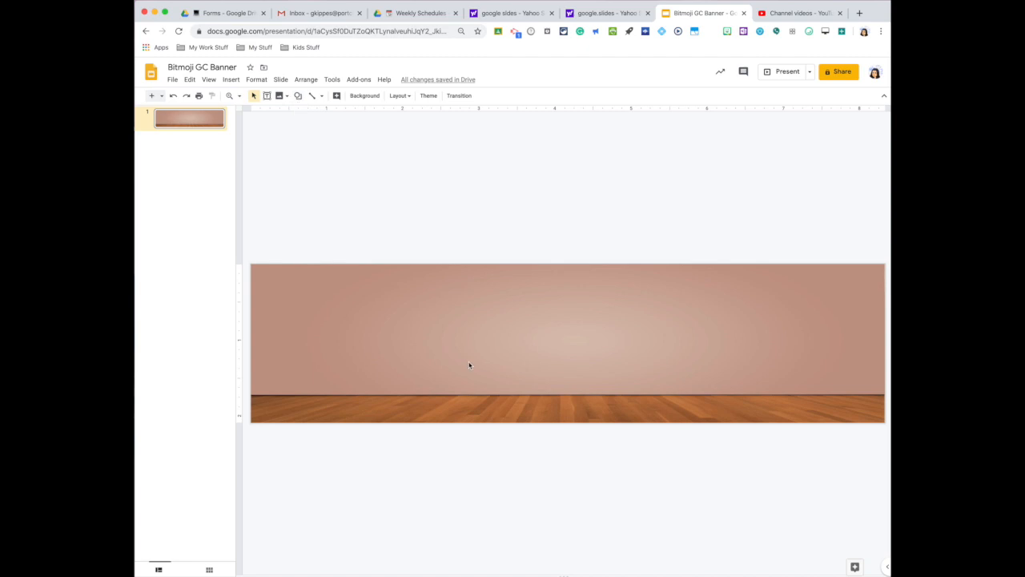
pyautogui.moveTo(336, 405)
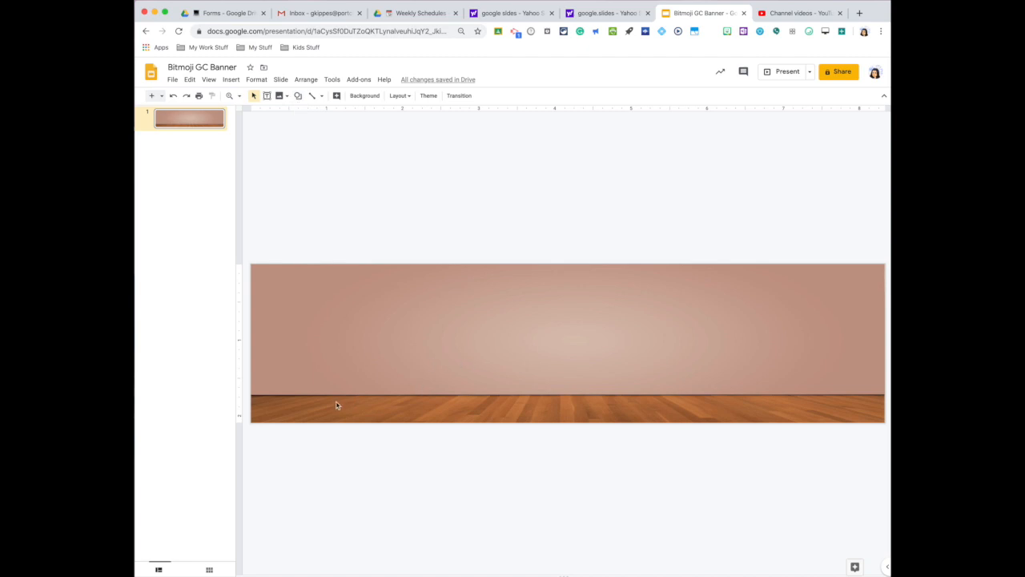
pyautogui.moveTo(412, 392)
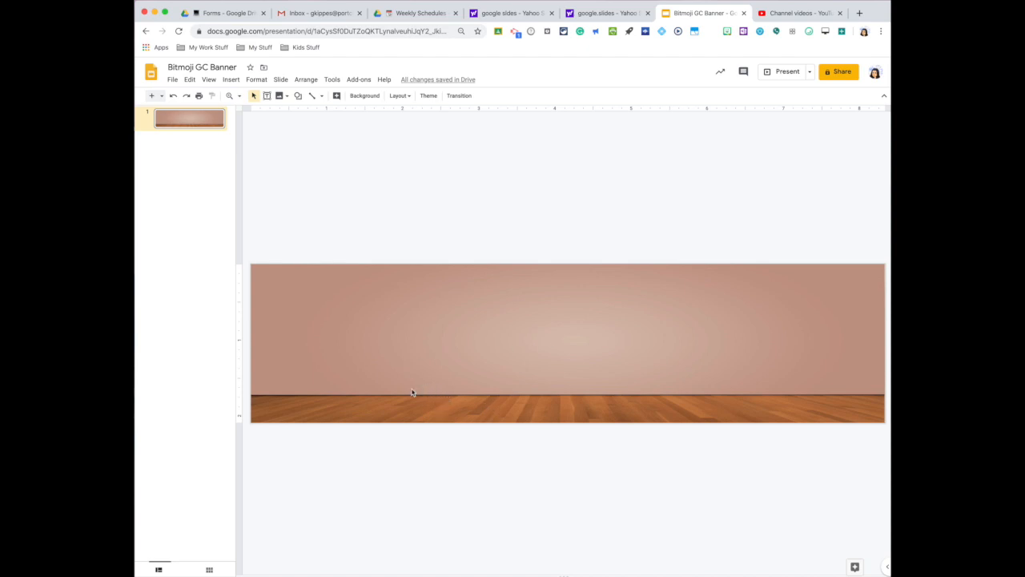
pyautogui.moveTo(380, 354)
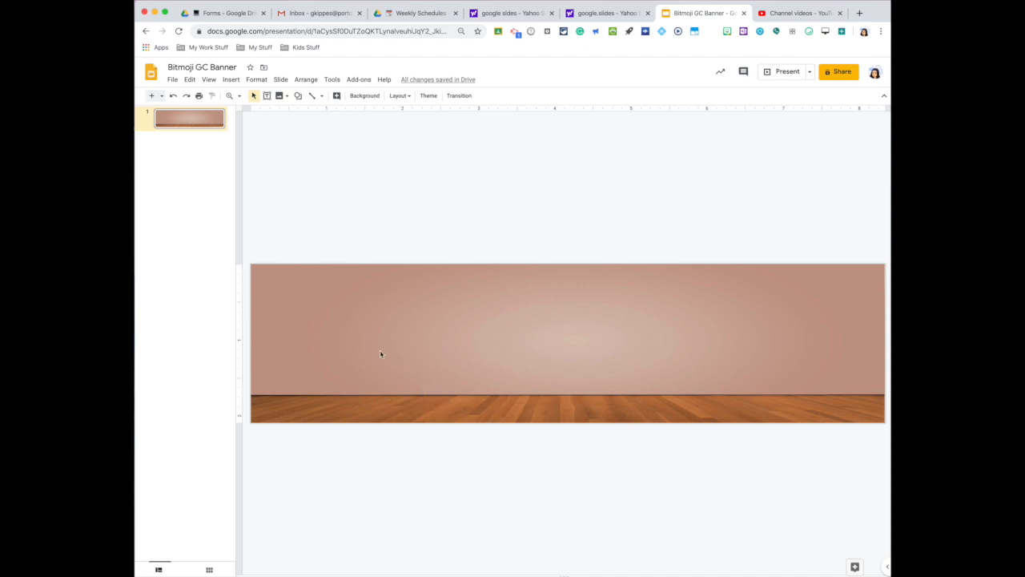
pyautogui.moveTo(399, 385)
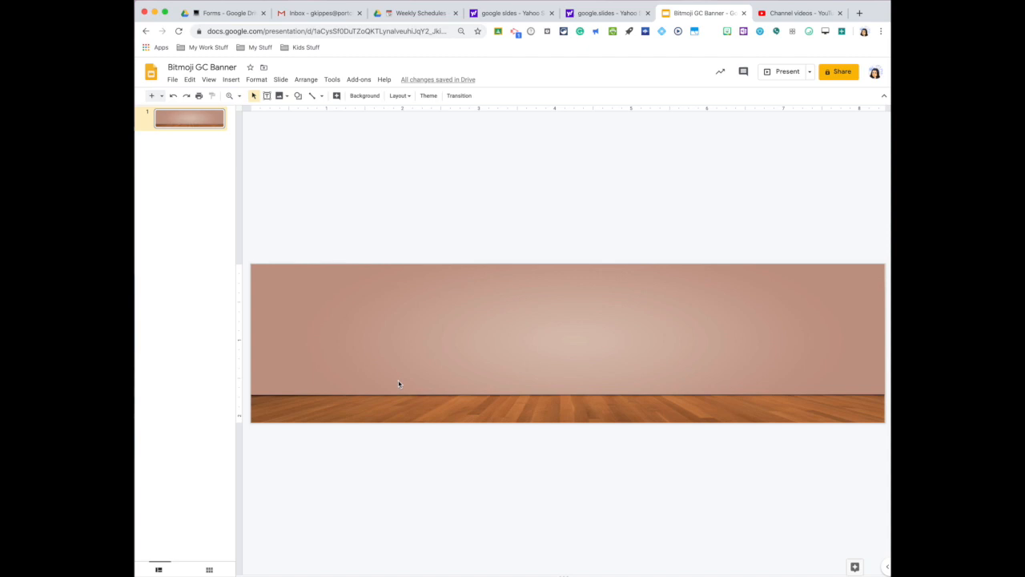
pyautogui.moveTo(380, 321)
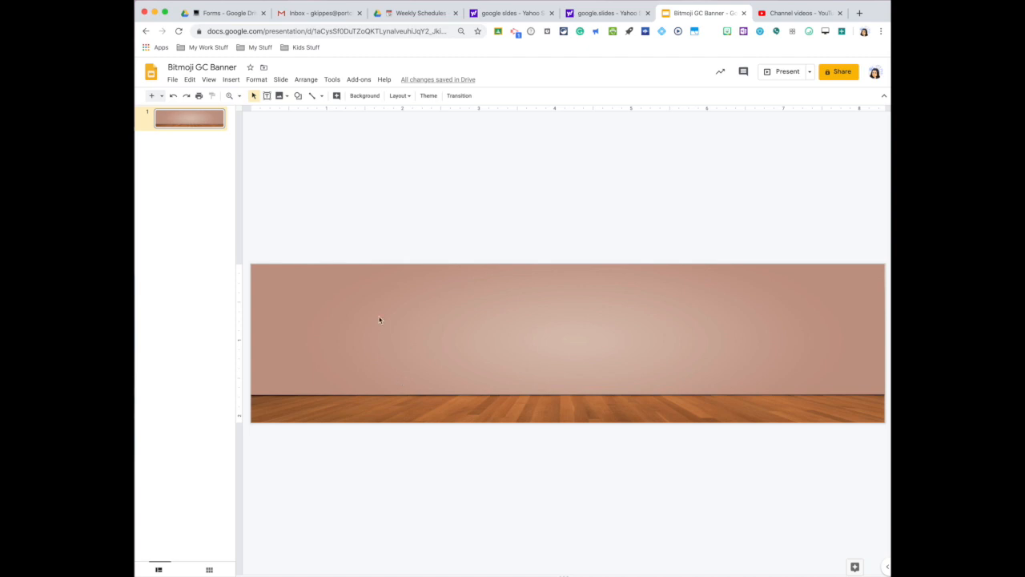
pyautogui.moveTo(279, 95)
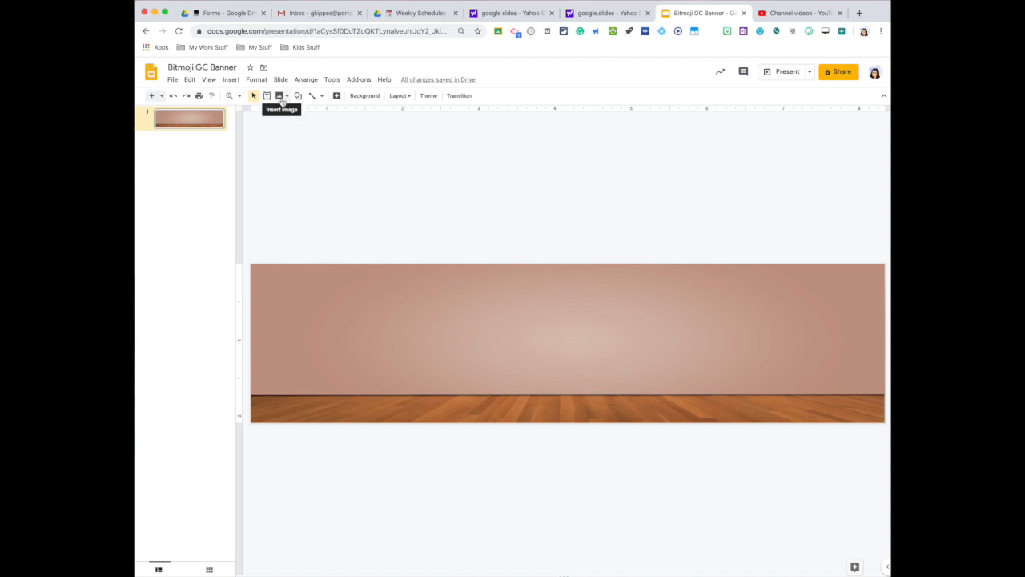
# - Search the web for 'transparent' images and refine the search toward couches
pyautogui.click(279, 95)
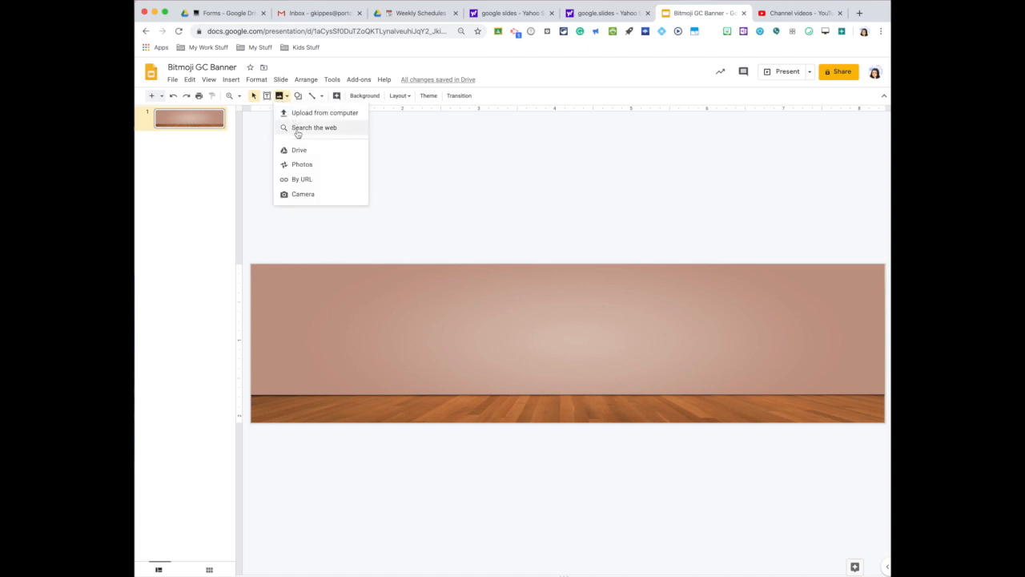
pyautogui.click(313, 127)
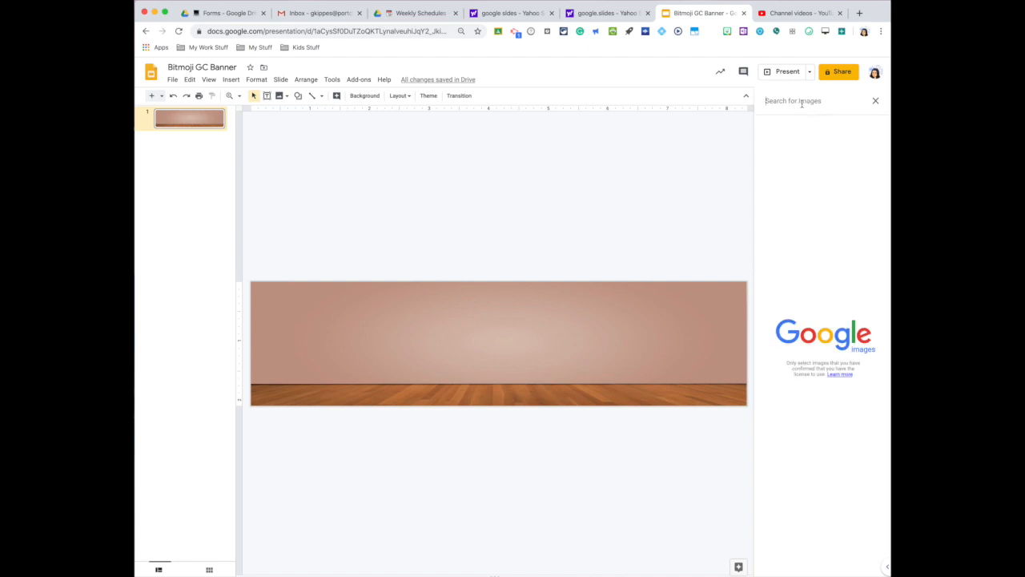
pyautogui.write('transpa')
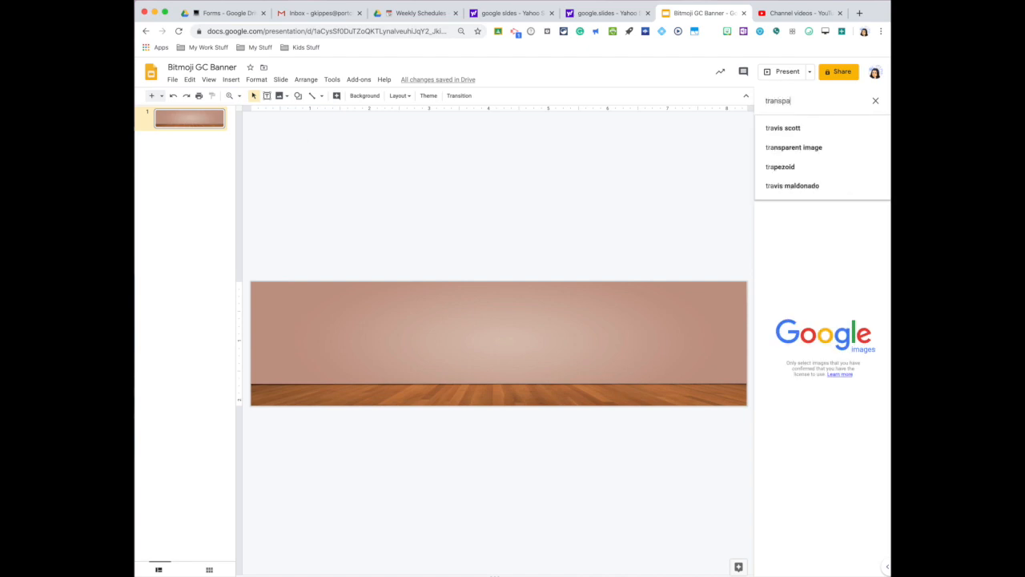
pyautogui.write('rent')
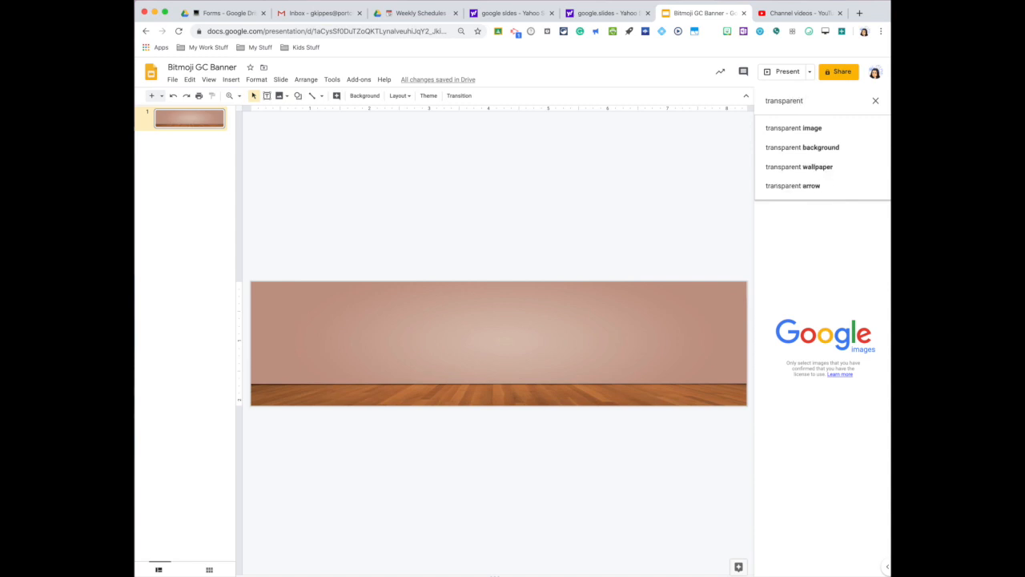
pyautogui.click(793, 127)
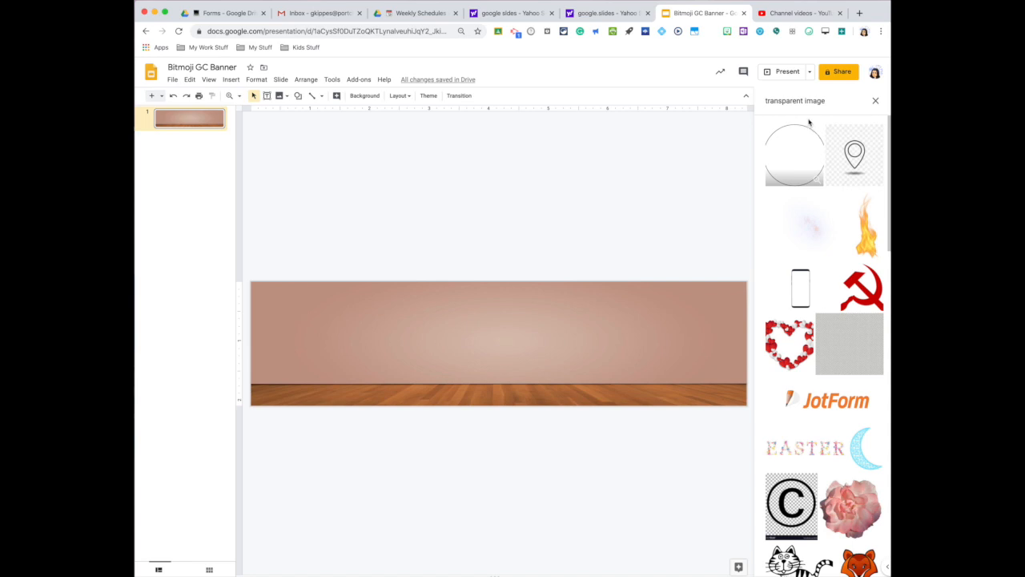
pyautogui.click(801, 100)
pyautogui.write('couch ')
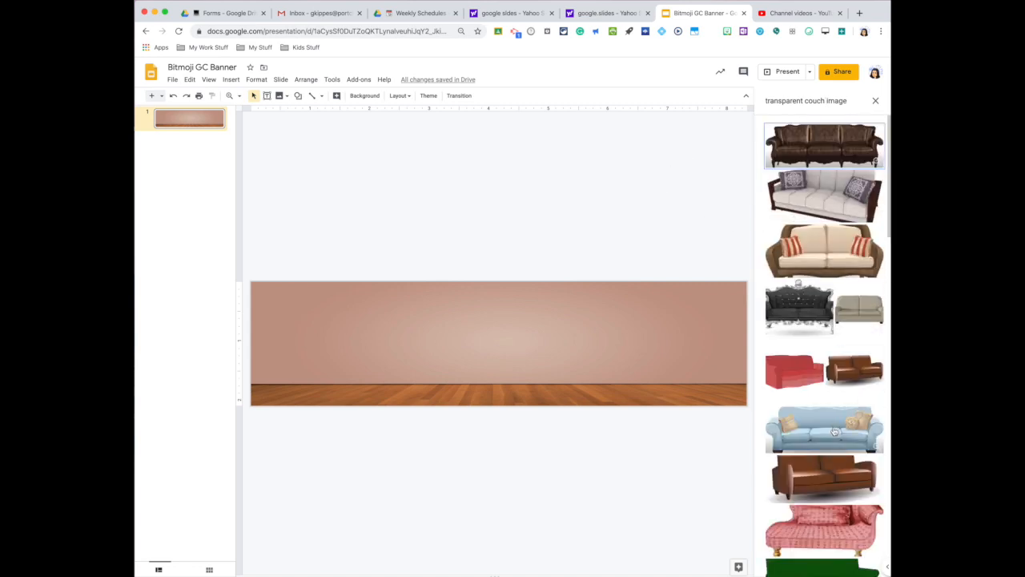
# - Drag the cream sofa onto the wooden floor just right of centre and nudge it
pyautogui.scroll(-3)
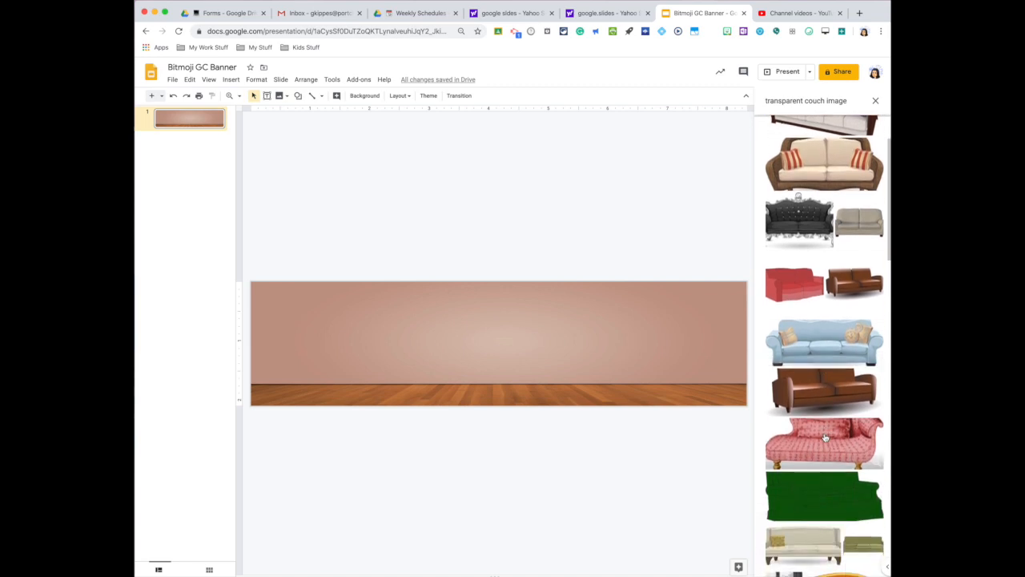
pyautogui.scroll(-3)
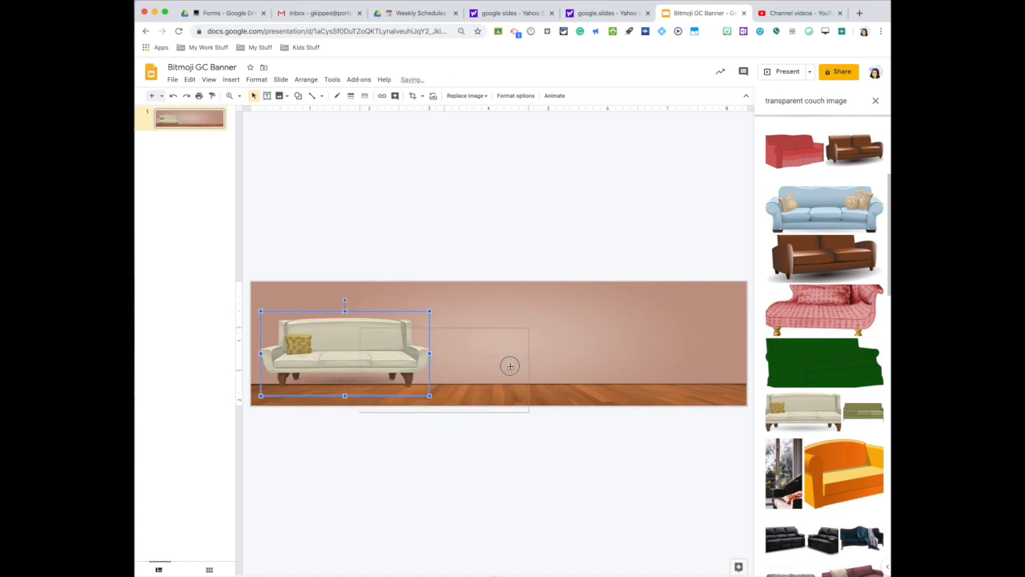
pyautogui.moveTo(345, 352); pyautogui.dragTo(569, 364)
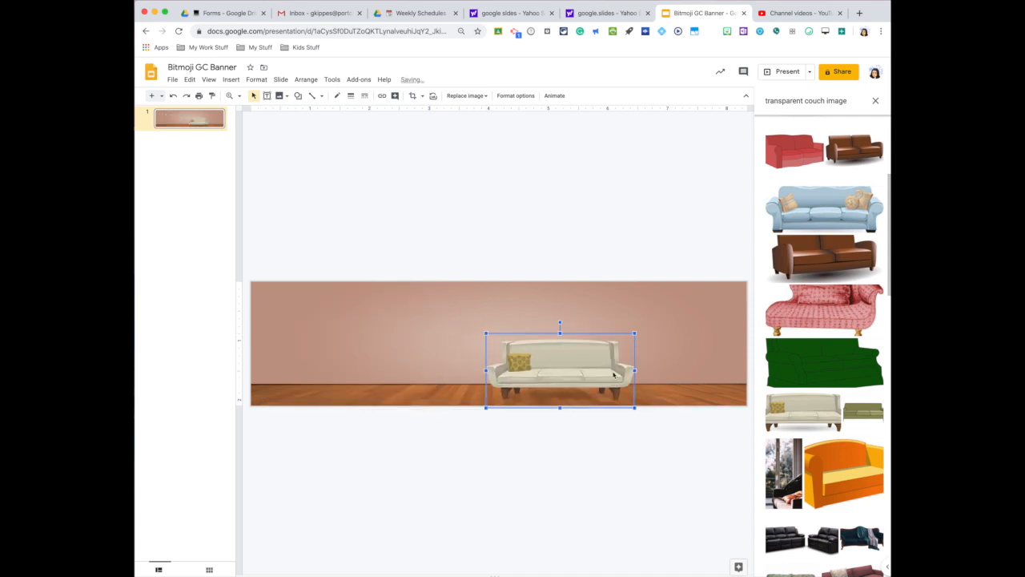
pyautogui.moveTo(560, 368); pyautogui.dragTo(567, 369)
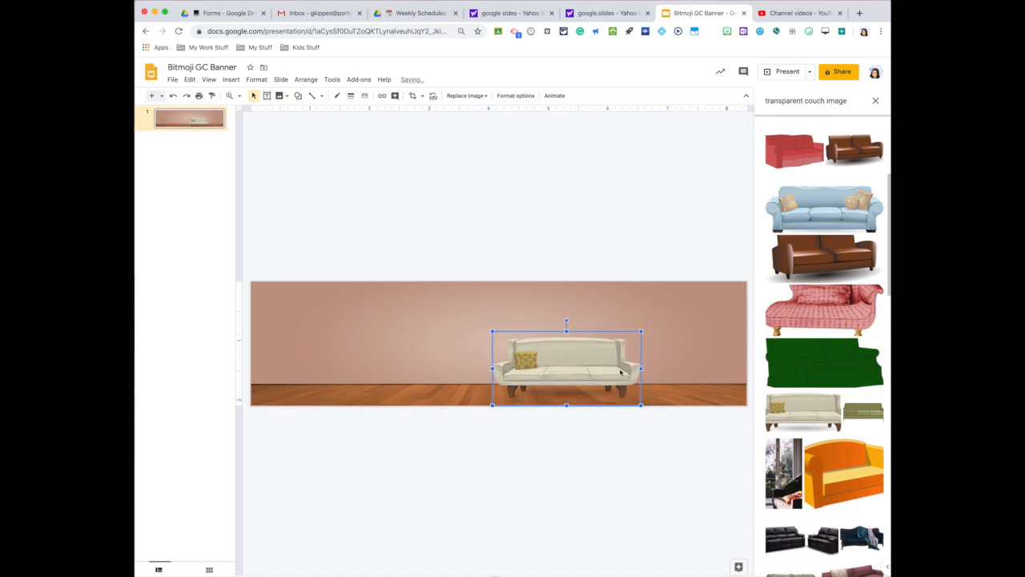
pyautogui.click(593, 464)
pyautogui.write('table')
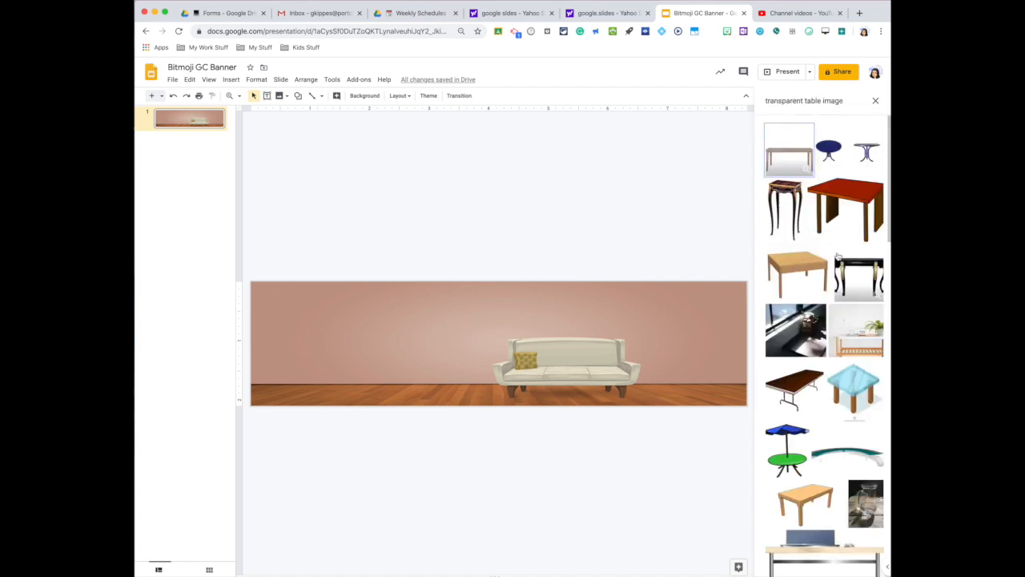
pyautogui.moveTo(826, 294)
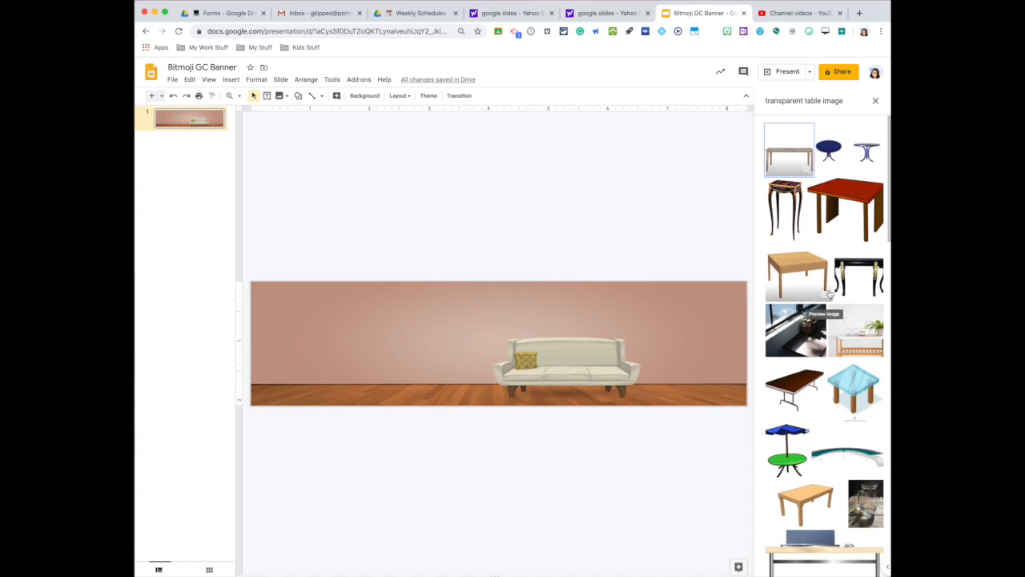
# - Browse the transparent table image results to find the small round wooden table
pyautogui.scroll(-3)
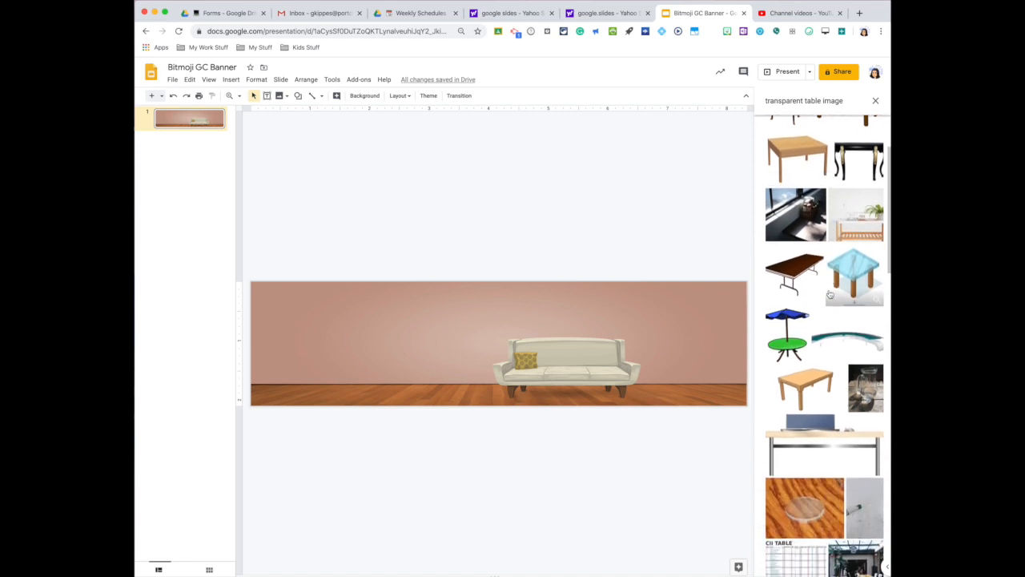
pyautogui.scroll(-3)
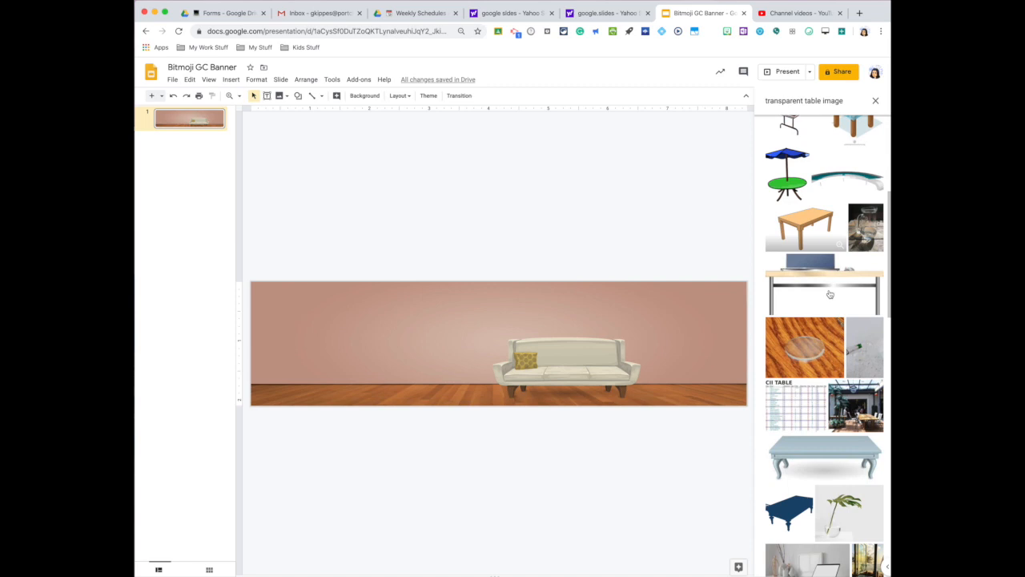
pyautogui.scroll(3)
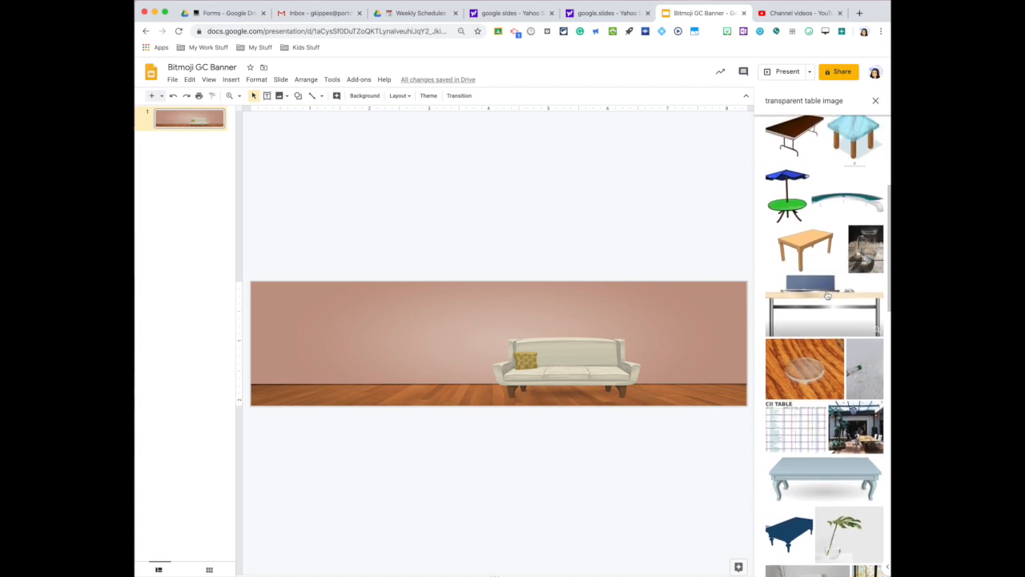
pyautogui.scroll(-3)
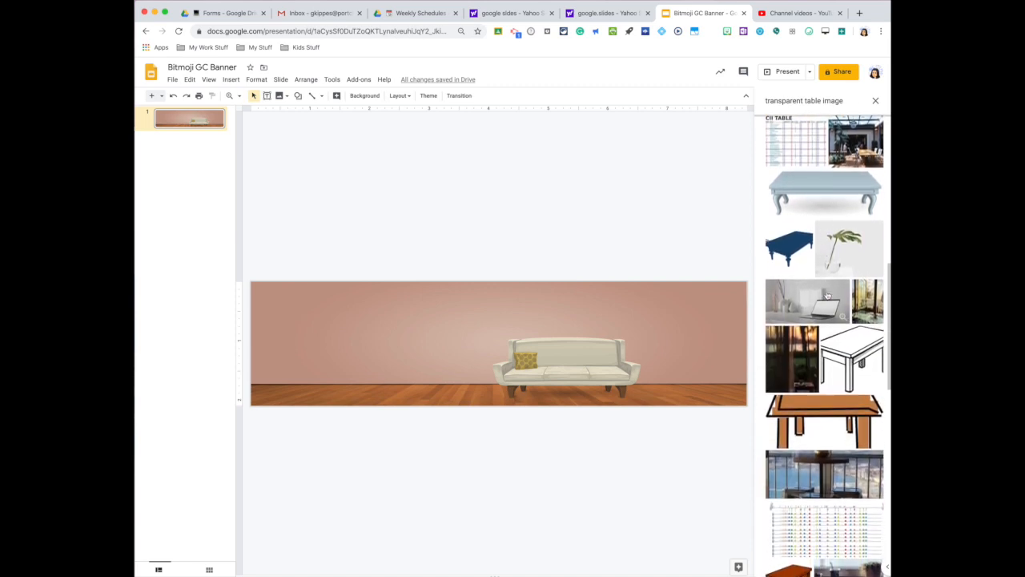
pyautogui.scroll(-3)
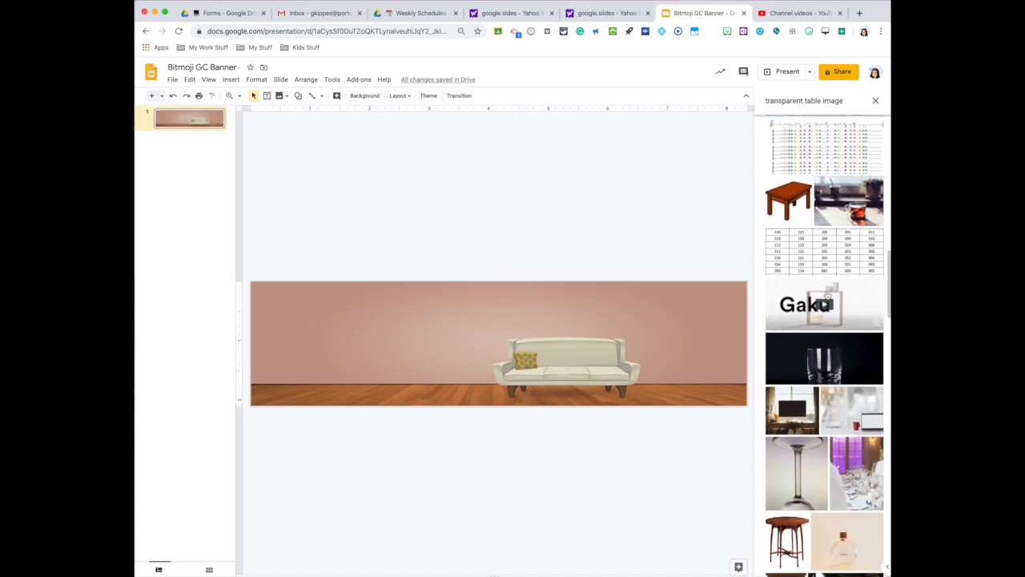
pyautogui.scroll(-3)
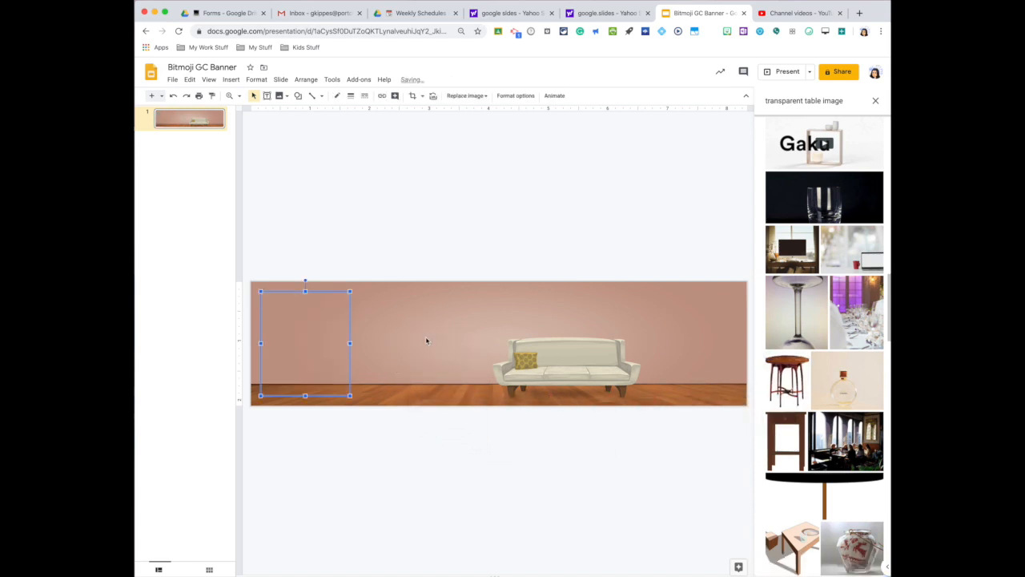
# - Shrink the round wooden table and stand it on the floor beside the sofa's left
pyautogui.click(788, 380)
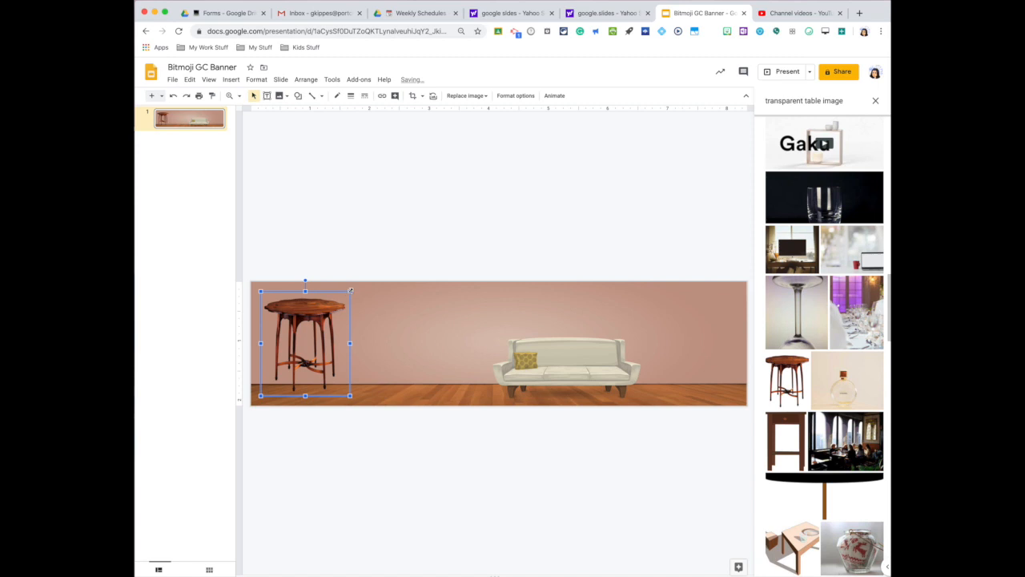
pyautogui.moveTo(305, 288); pyautogui.dragTo(293, 310)
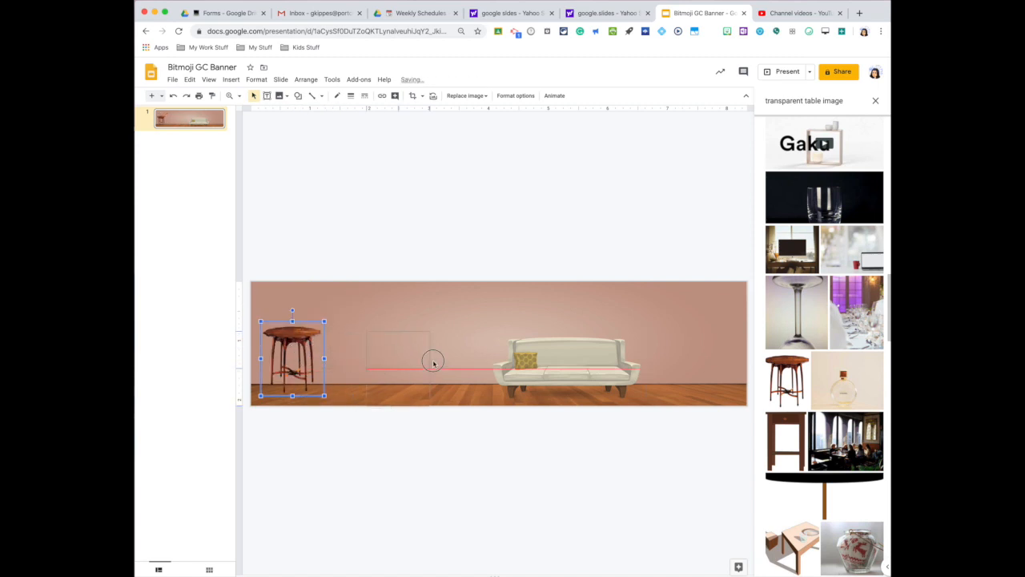
pyautogui.moveTo(293, 358); pyautogui.dragTo(461, 369)
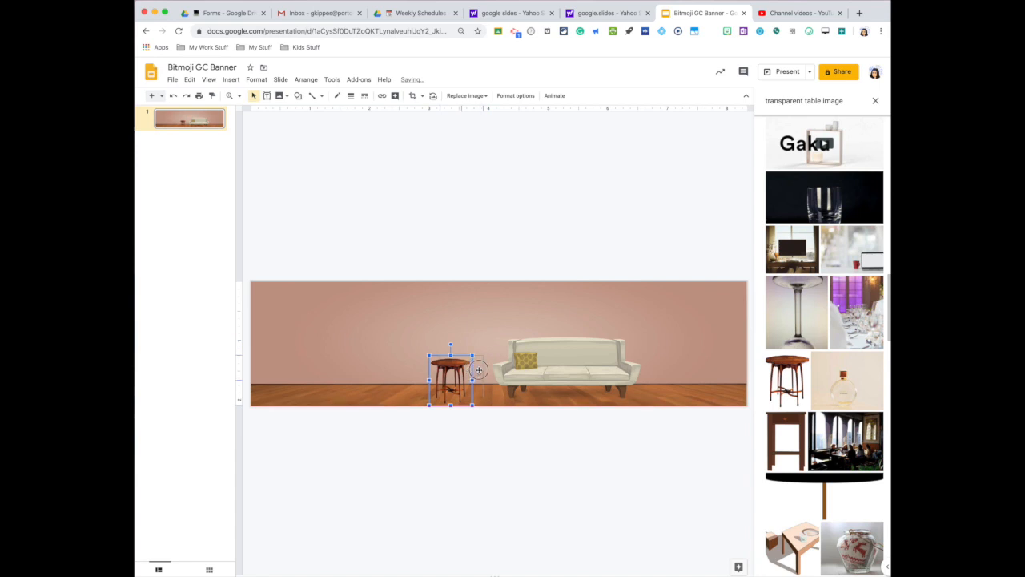
pyautogui.moveTo(451, 372); pyautogui.dragTo(461, 376)
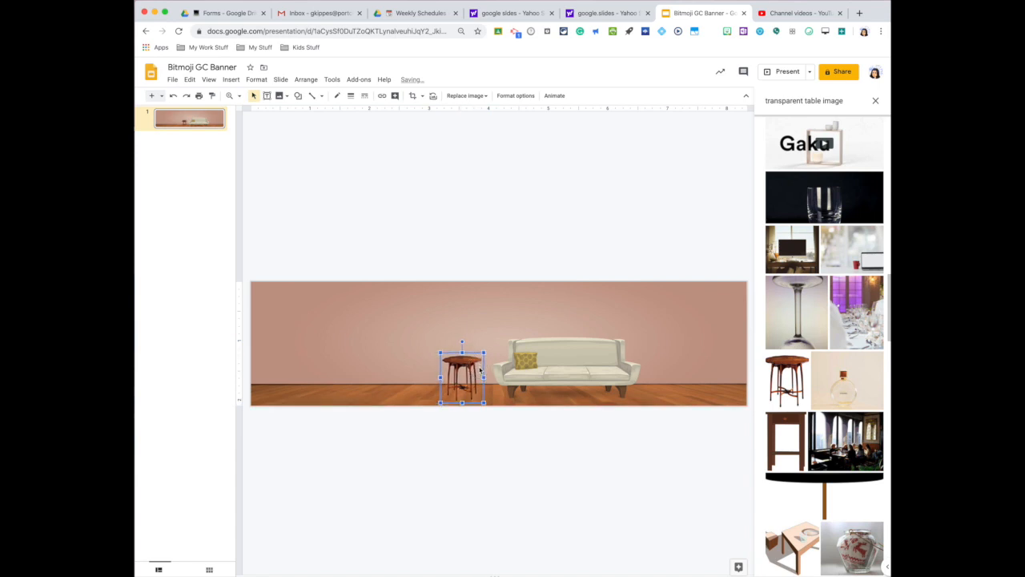
pyautogui.click(495, 426)
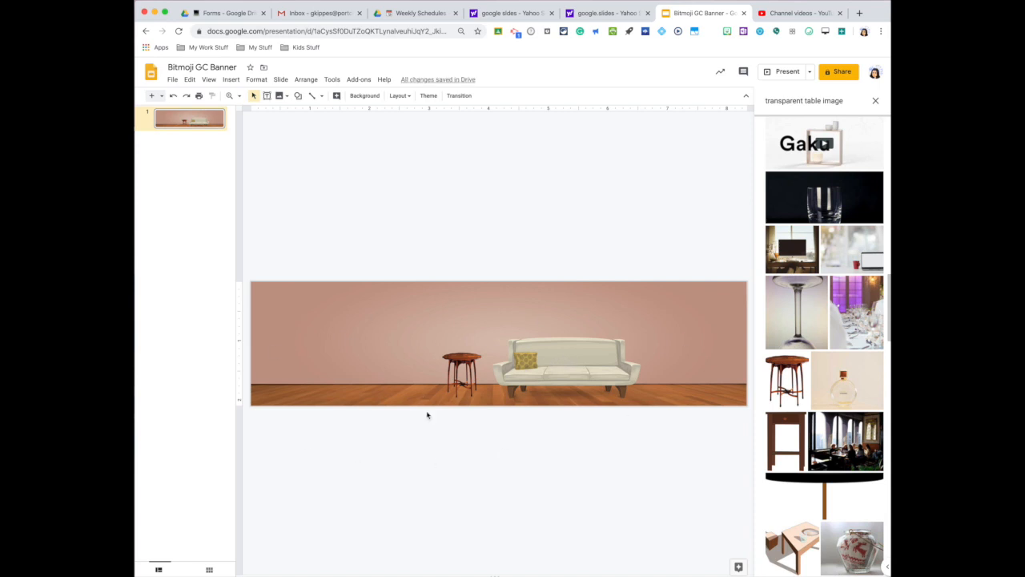
pyautogui.moveTo(327, 390)
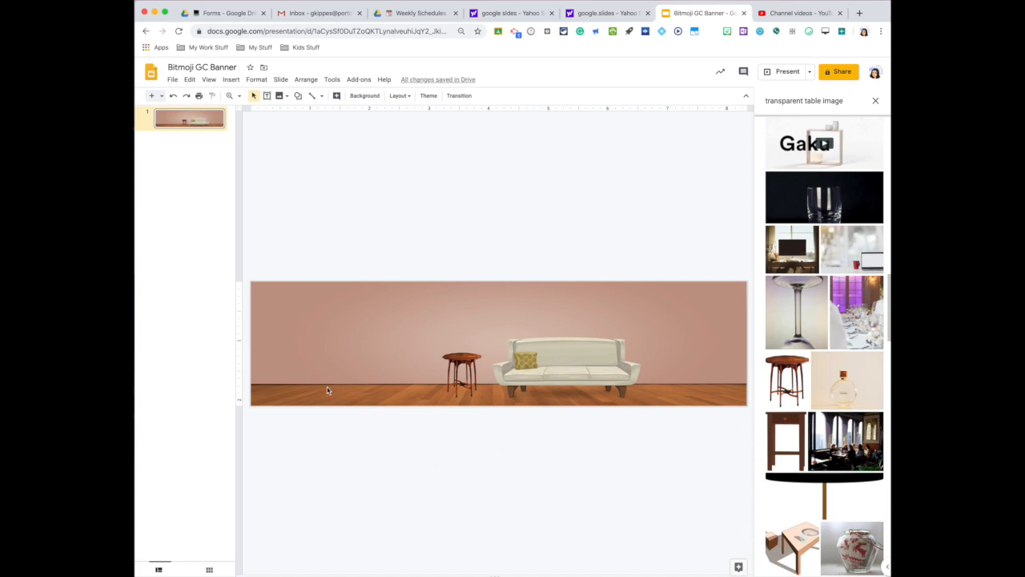
pyautogui.moveTo(267, 387)
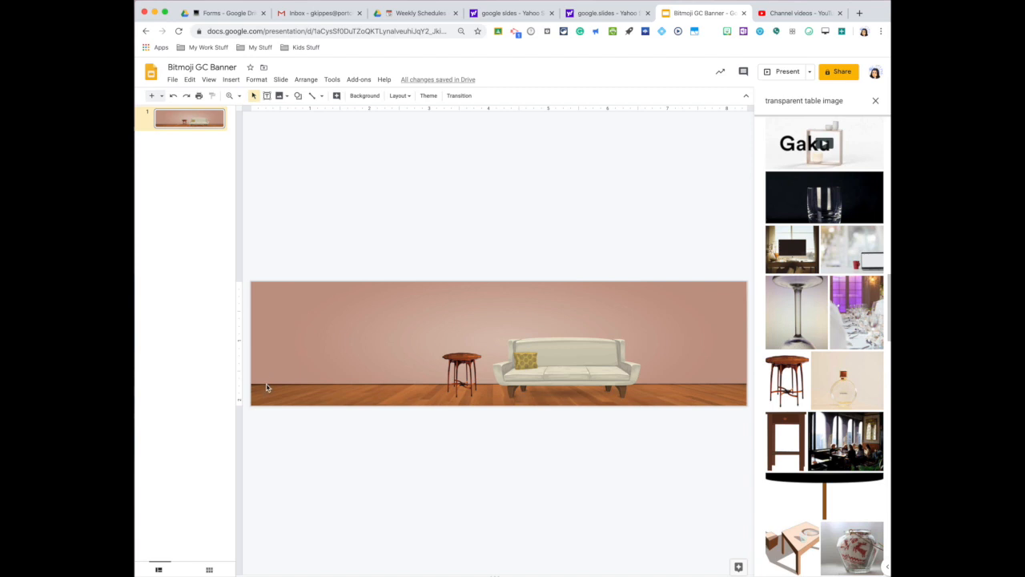
pyautogui.moveTo(291, 300)
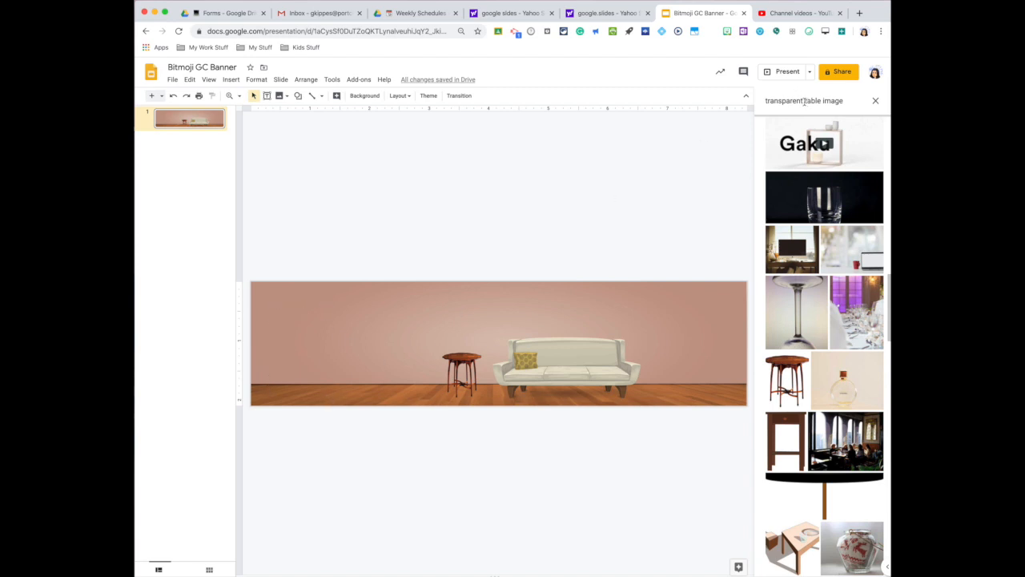
# - Search 'transparent door frame image' and place the glass-panel wooden door at the left edge
pyautogui.click(809, 100)
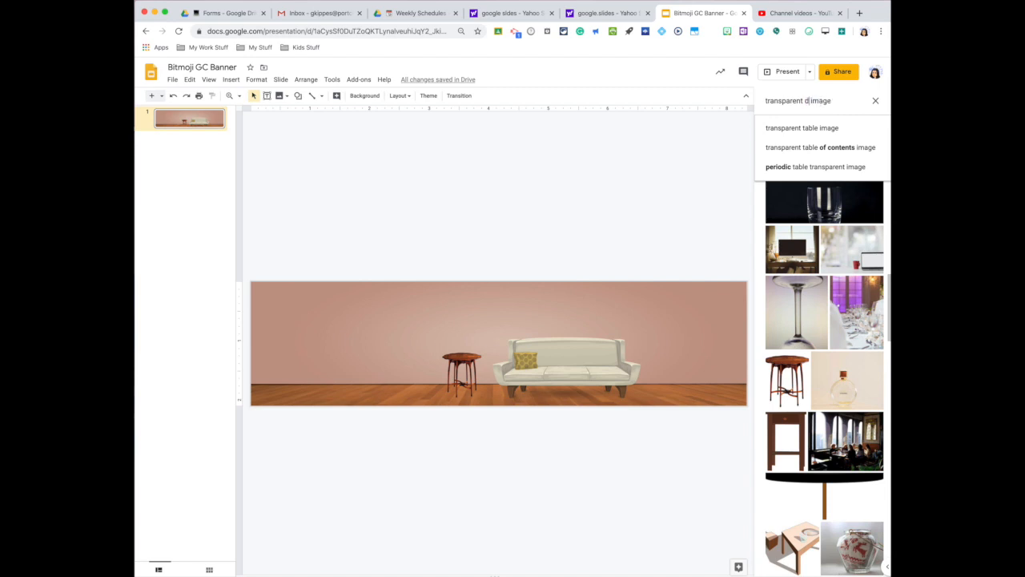
pyautogui.write('transparent door frame image')
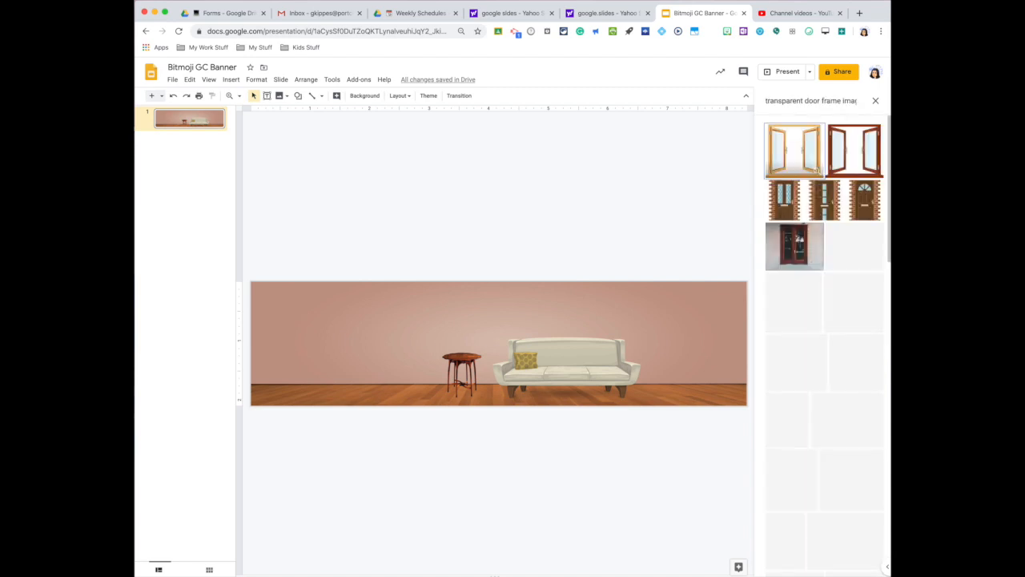
pyautogui.scroll(-3)
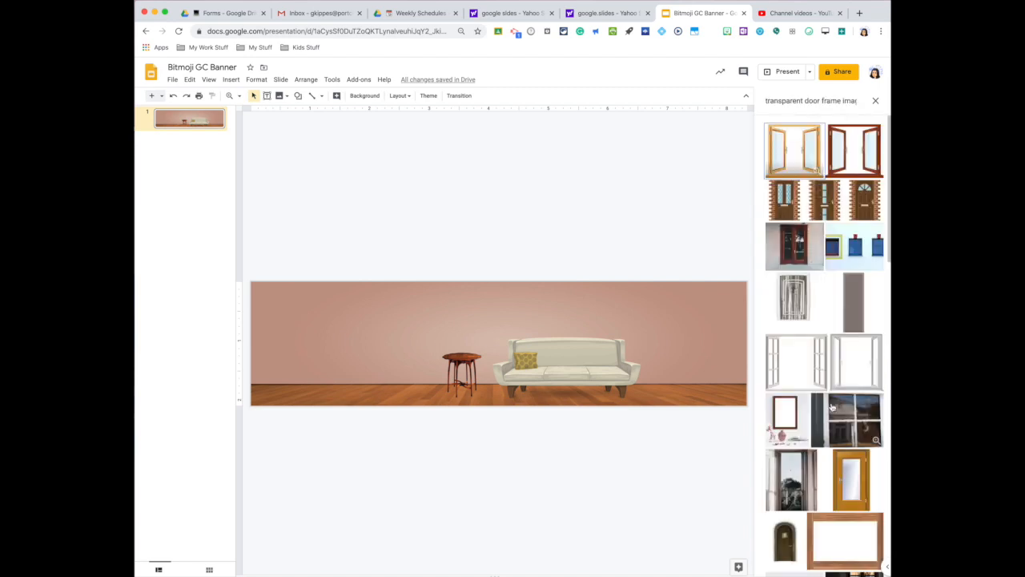
pyautogui.scroll(-3)
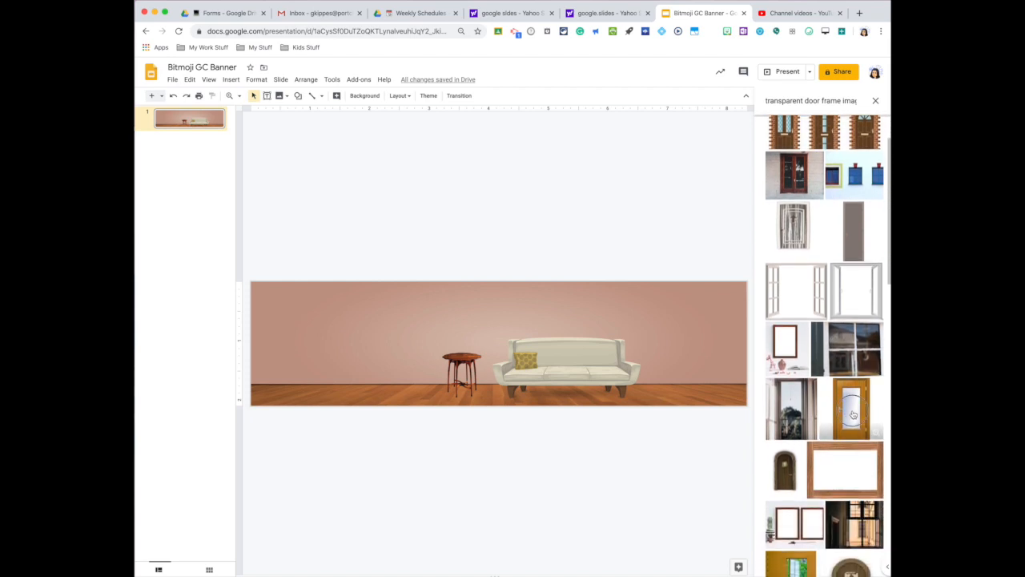
pyautogui.click(853, 409)
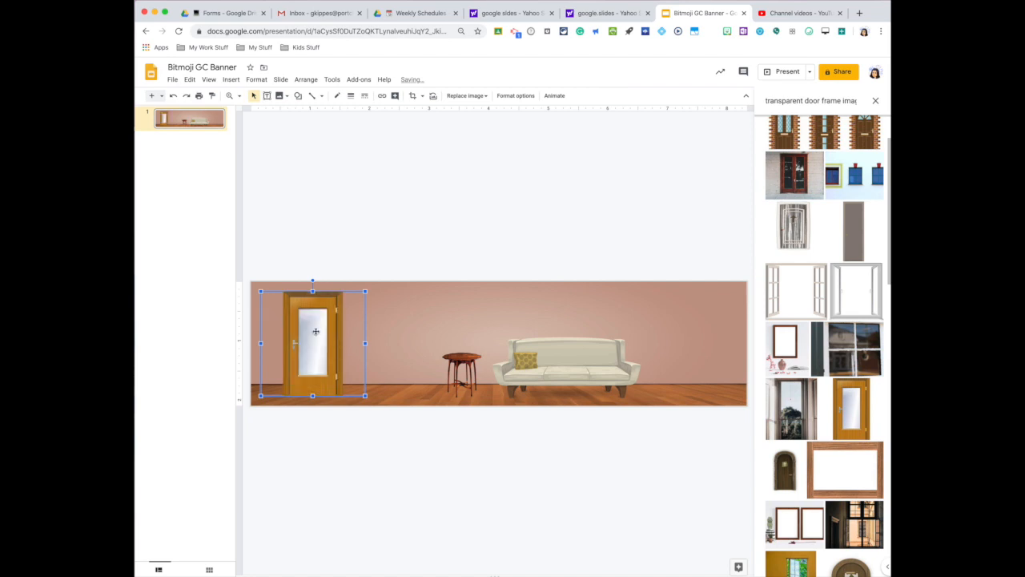
pyautogui.moveTo(316, 331); pyautogui.dragTo(308, 308)
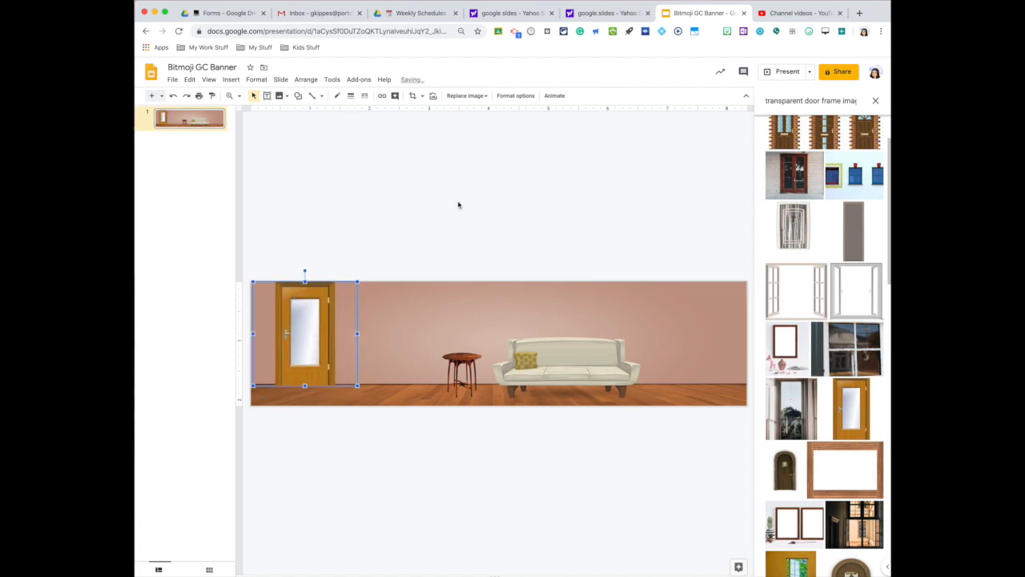
pyautogui.click(459, 204)
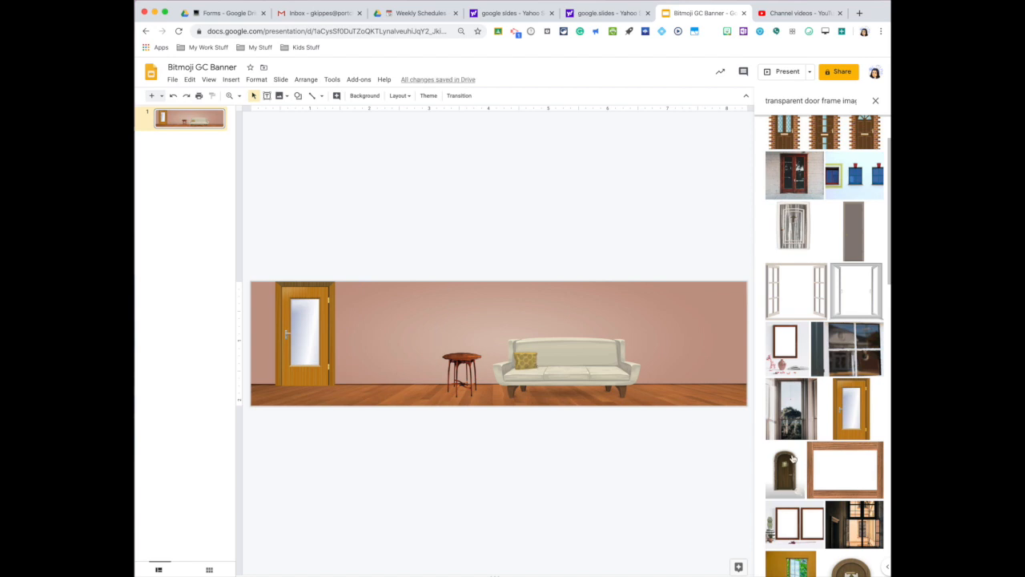
pyautogui.scroll(-3)
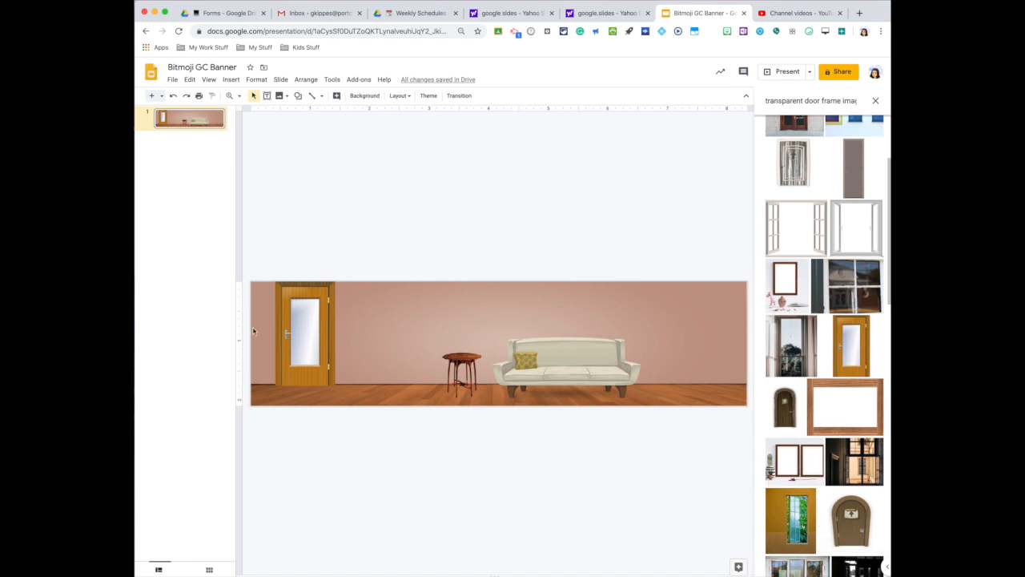
pyautogui.moveTo(611, 354)
pyautogui.write('bookshel')
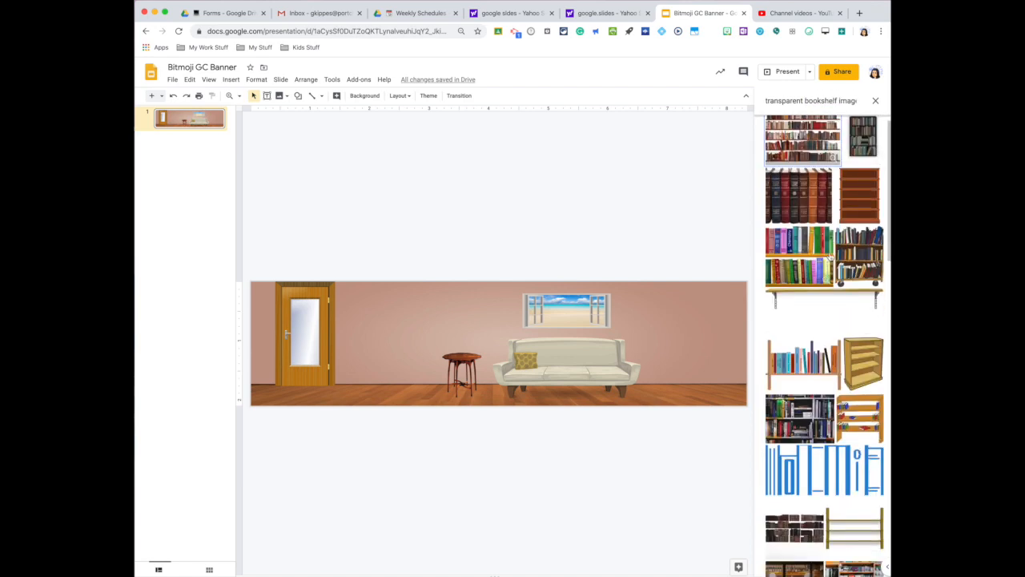
# - Insert the bookshelf image from the search results between the door and side table
pyautogui.scroll(-3)
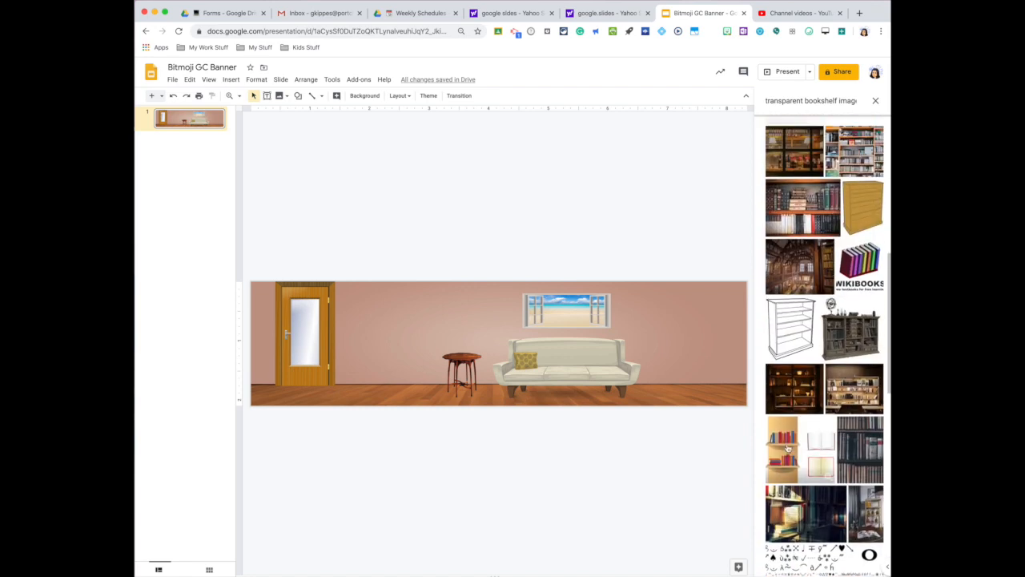
pyautogui.click(782, 447)
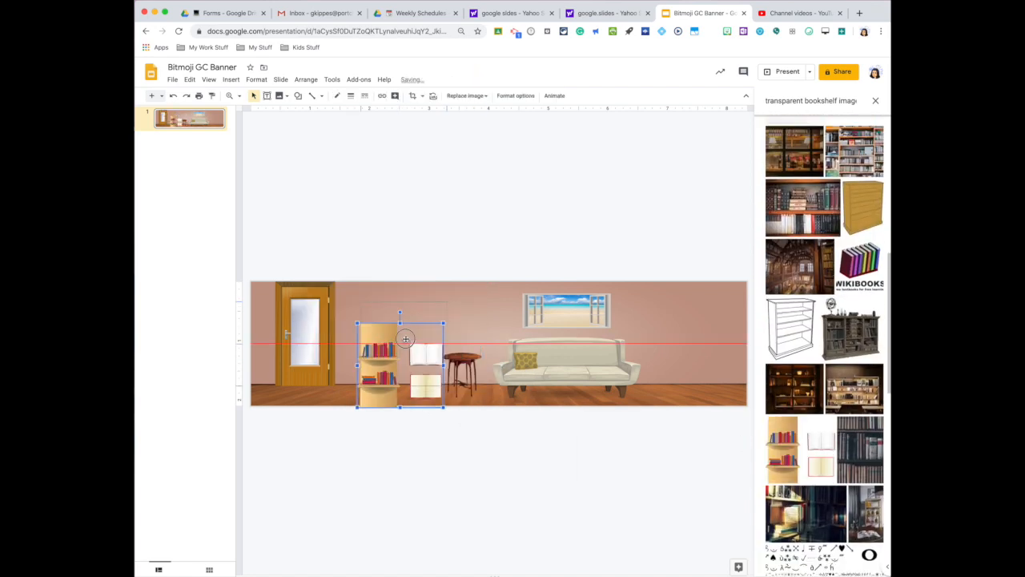
pyautogui.click(430, 444)
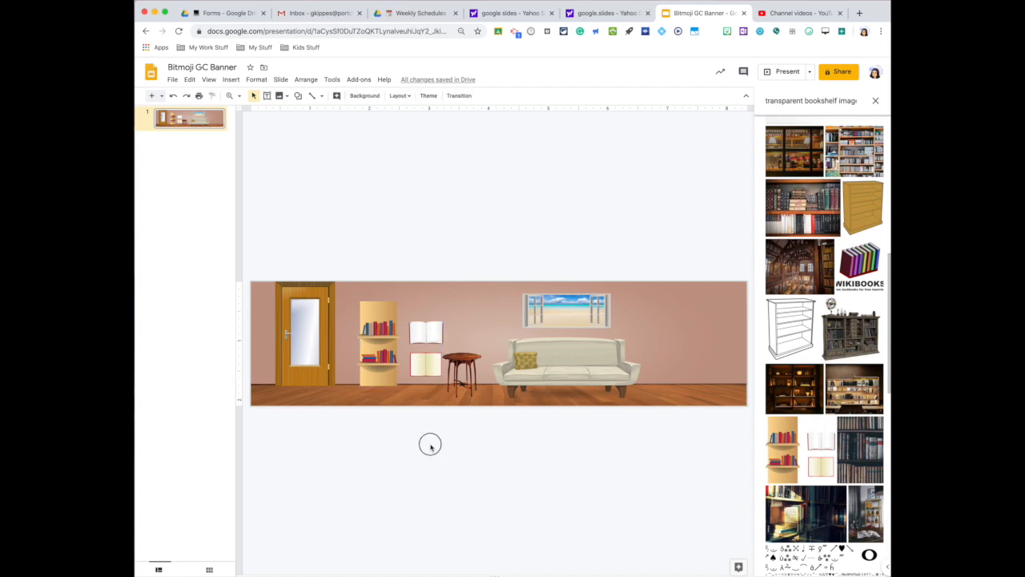
# - Crop away the extra books and narrow the bookshelf to line up beside the door
pyautogui.click(380, 340)
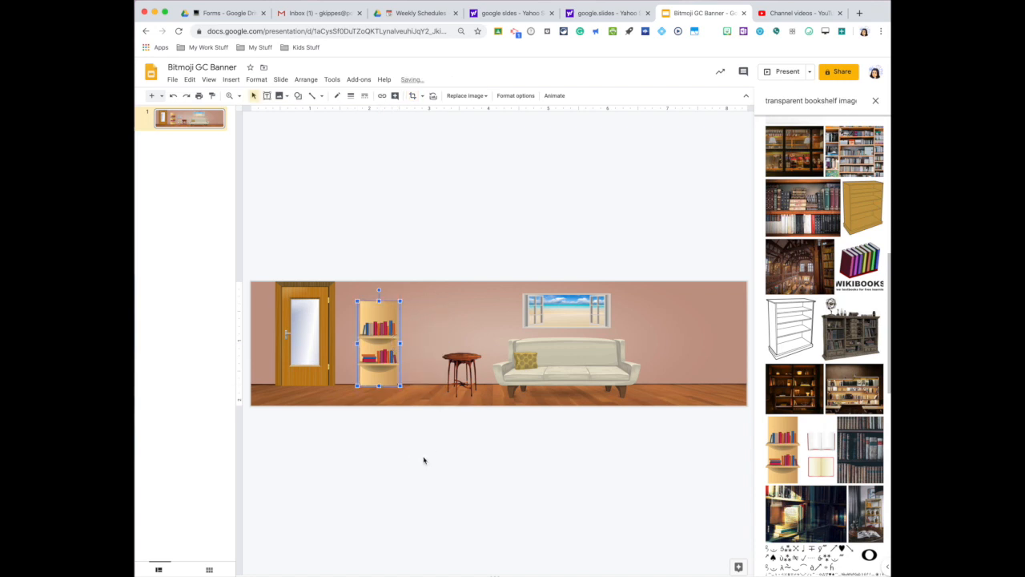
pyautogui.moveTo(432, 505)
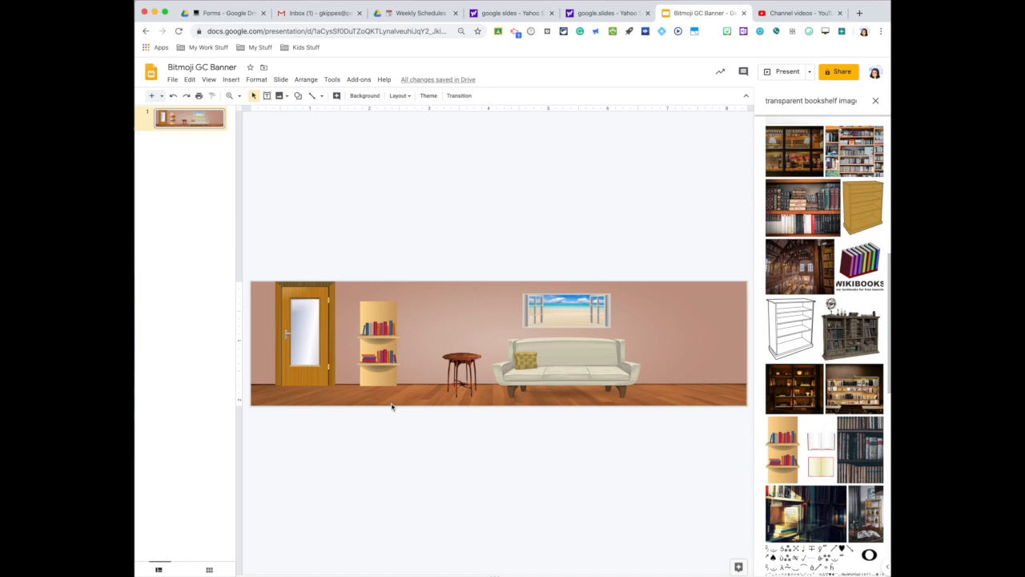
pyautogui.click(379, 343)
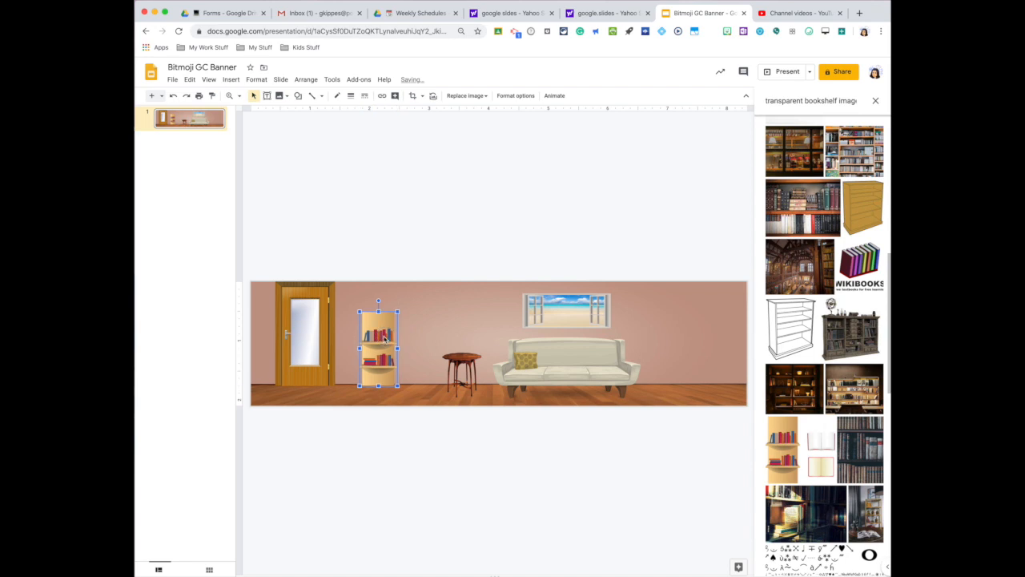
pyautogui.click(471, 518)
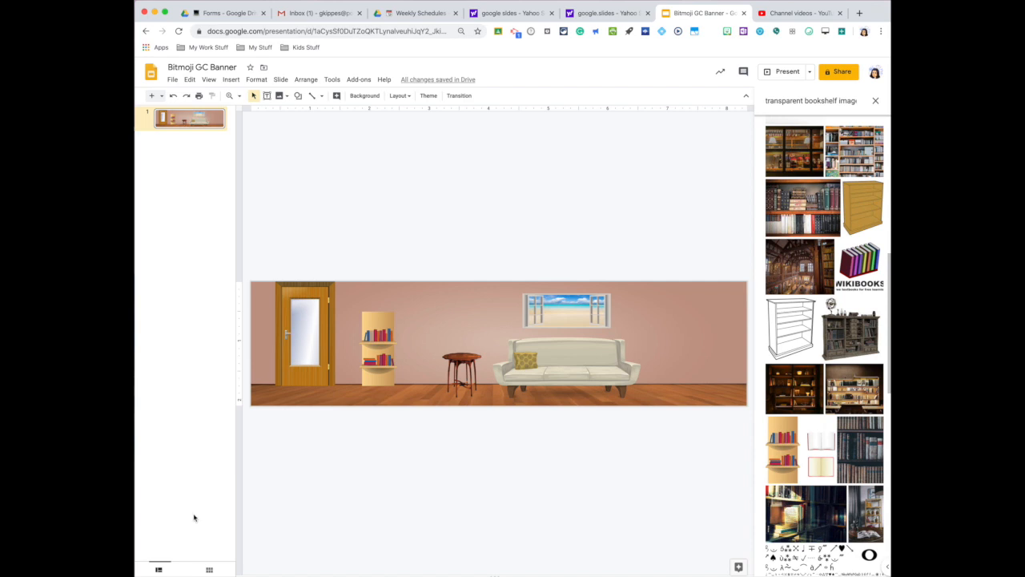
pyautogui.moveTo(515, 467)
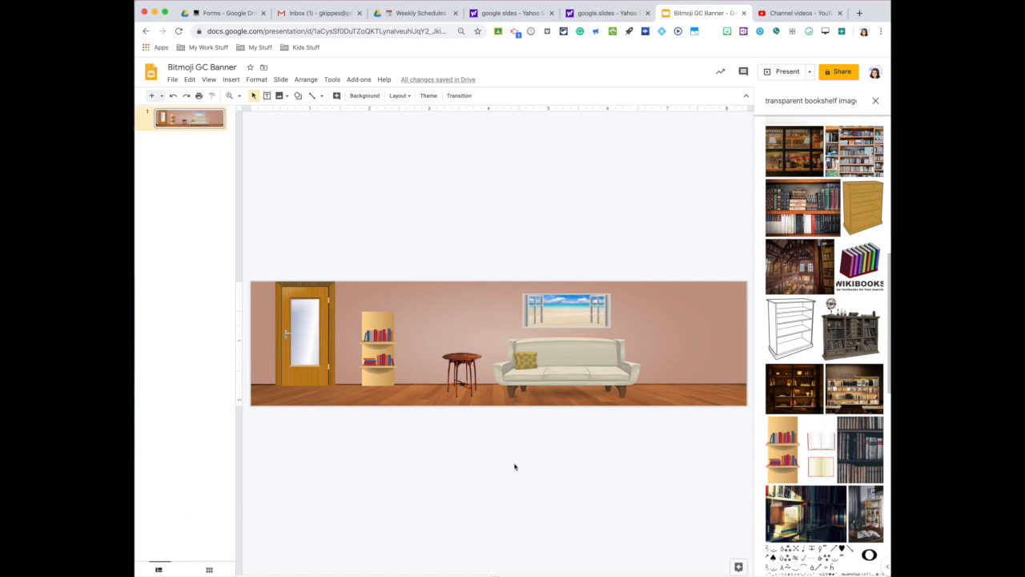
pyautogui.moveTo(405, 291)
pyautogui.write('pictureframe')
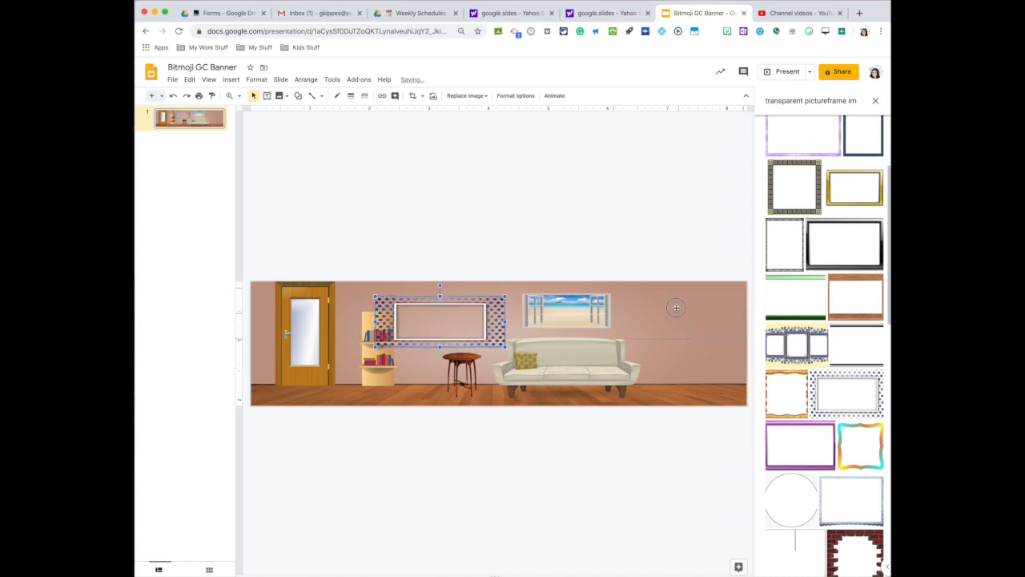
# - Move the dotted frame to the wall's right end and shrink it to fit
pyautogui.moveTo(439, 321); pyautogui.dragTo(671, 313)
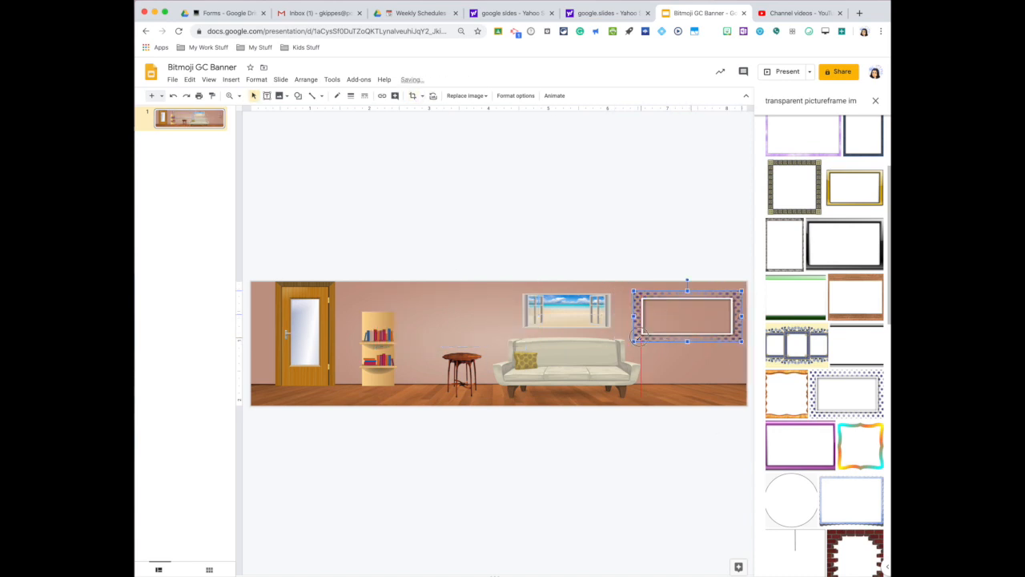
pyautogui.click(298, 96)
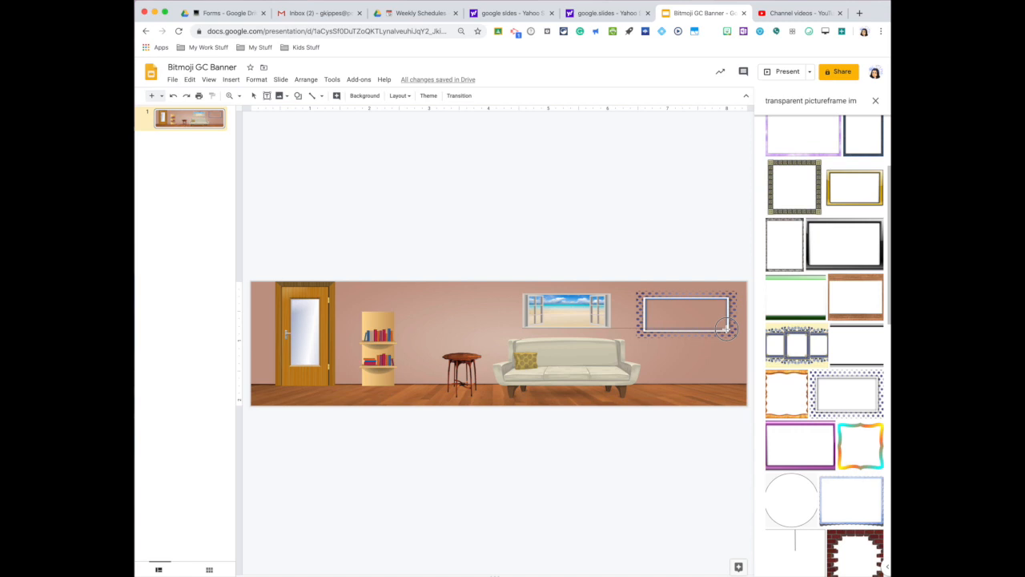
pyautogui.doubleClick(685, 312)
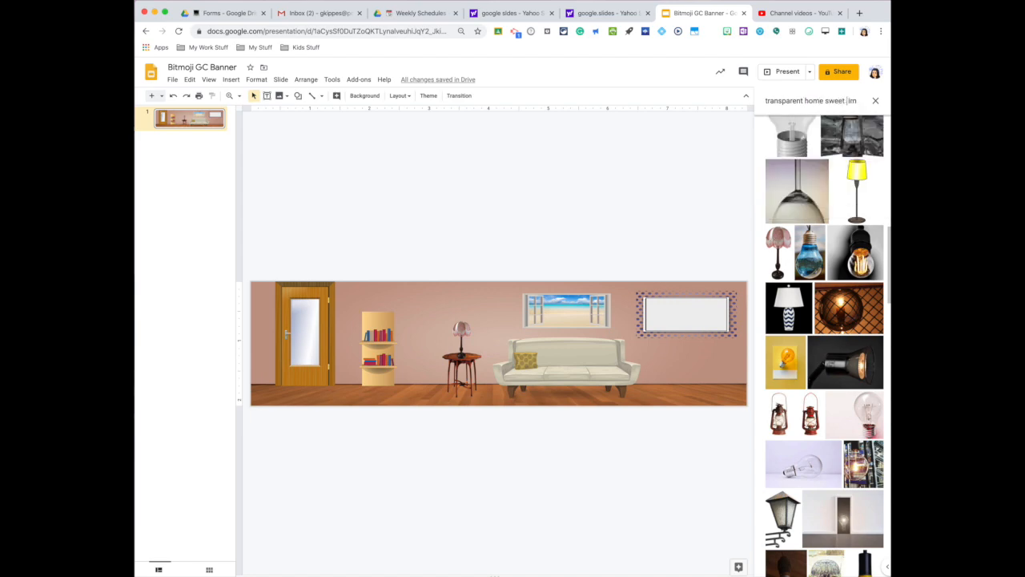
# - Insert decorations from the Explore image results: lamp, Home Sweet Home sign, frame, potted flower
pyautogui.click(824, 270)
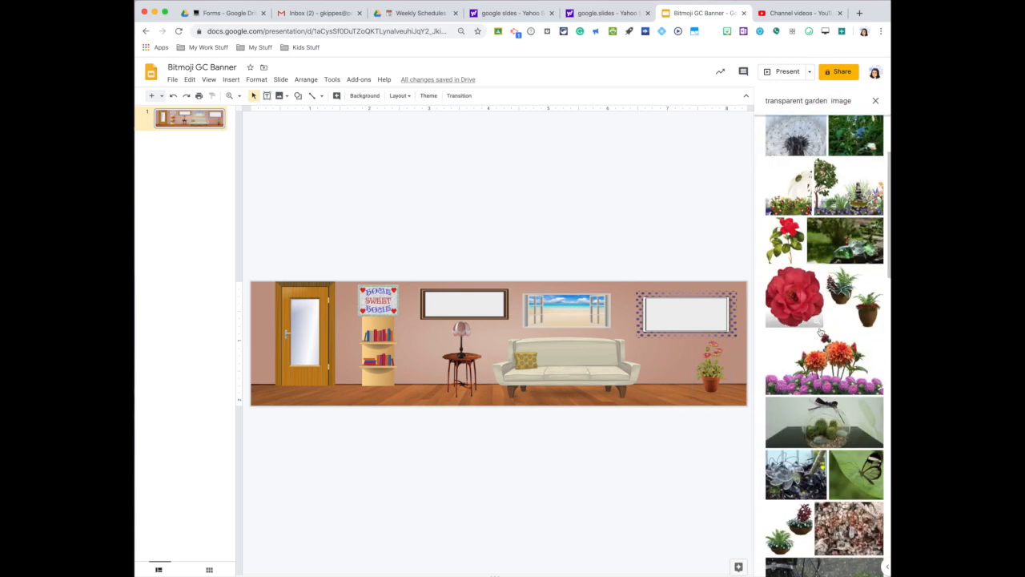
pyautogui.scroll(-3)
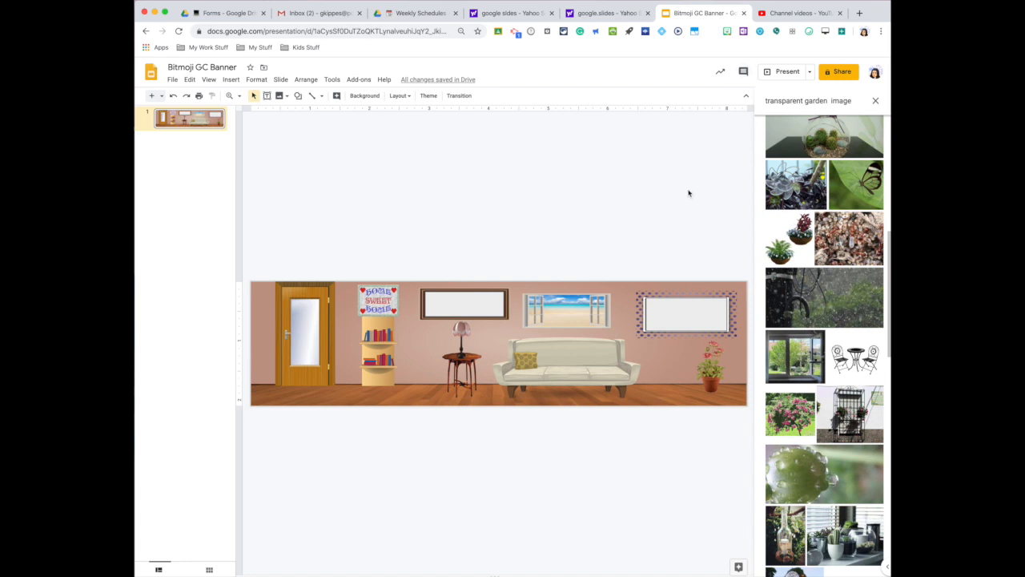
pyautogui.moveTo(383, 280)
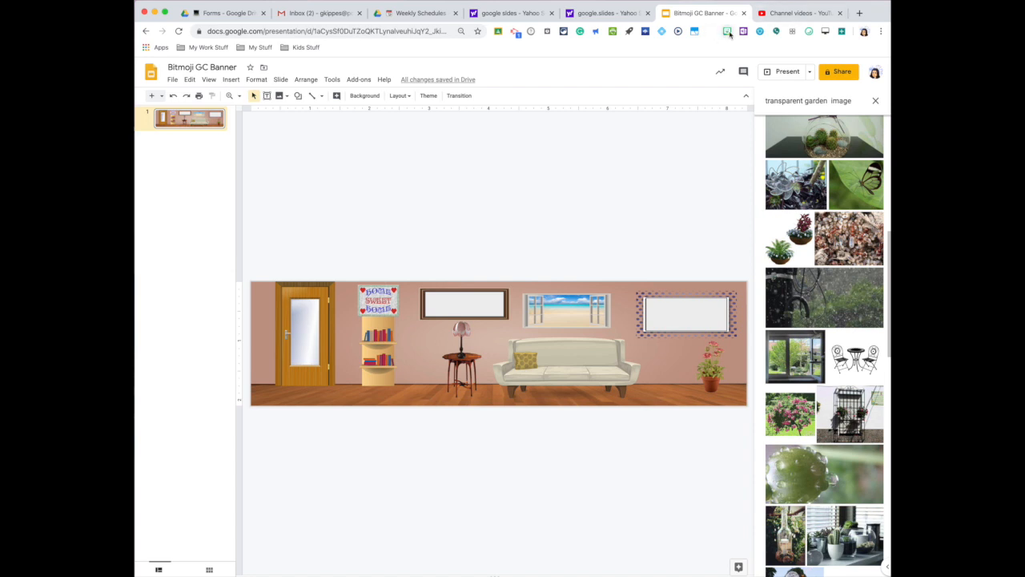
pyautogui.moveTo(728, 31)
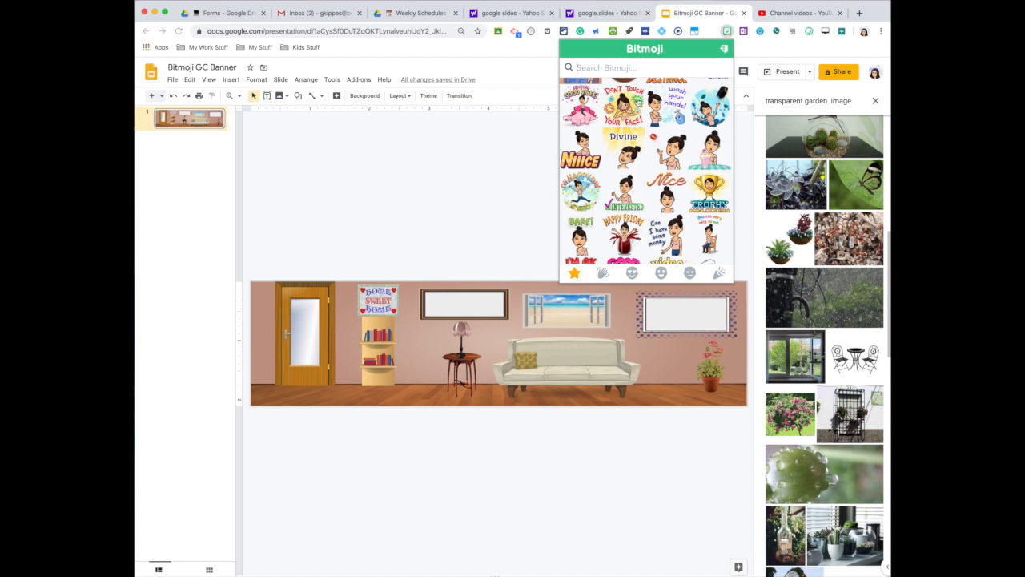
# - Search Bitmoji for 'sit' and drag the sitting character onto the cream couch
pyautogui.click(637, 67)
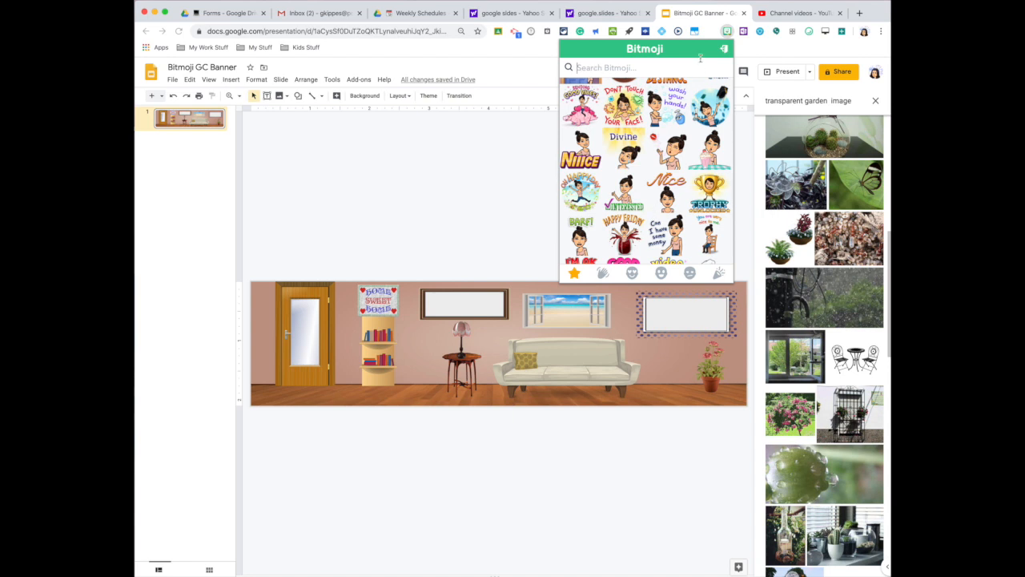
pyautogui.moveTo(729, 38)
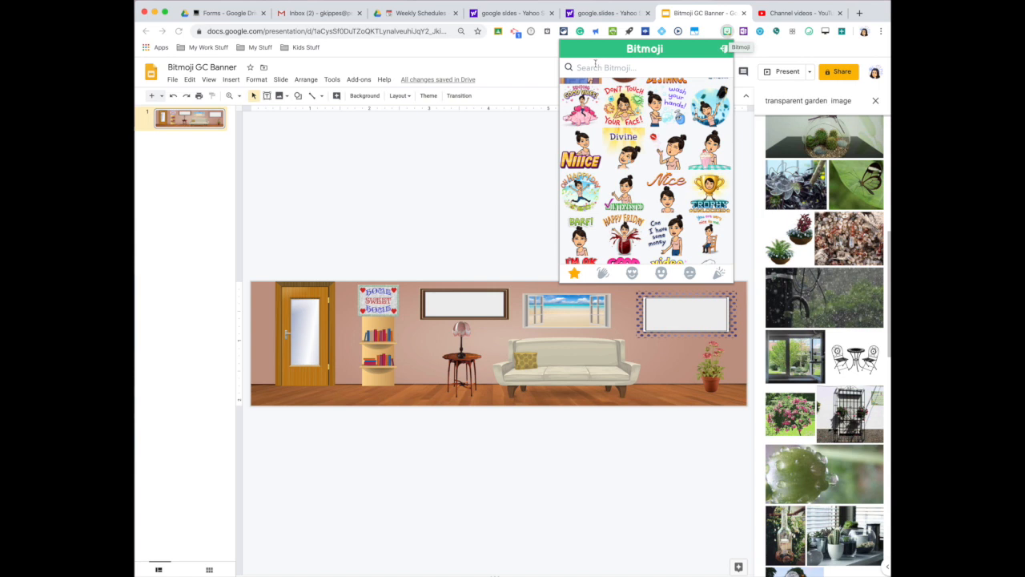
pyautogui.moveTo(597, 371)
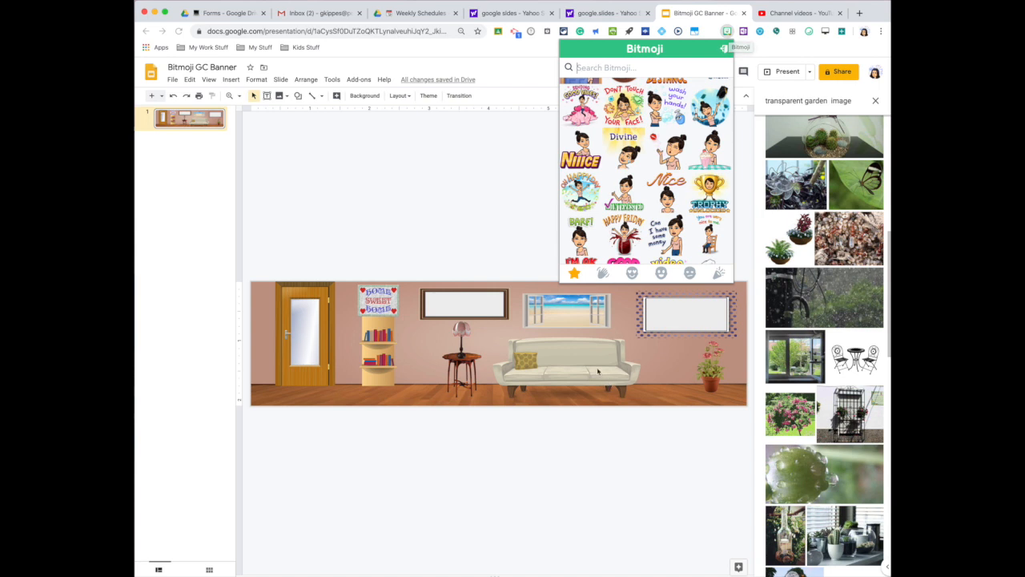
pyautogui.write('sit')
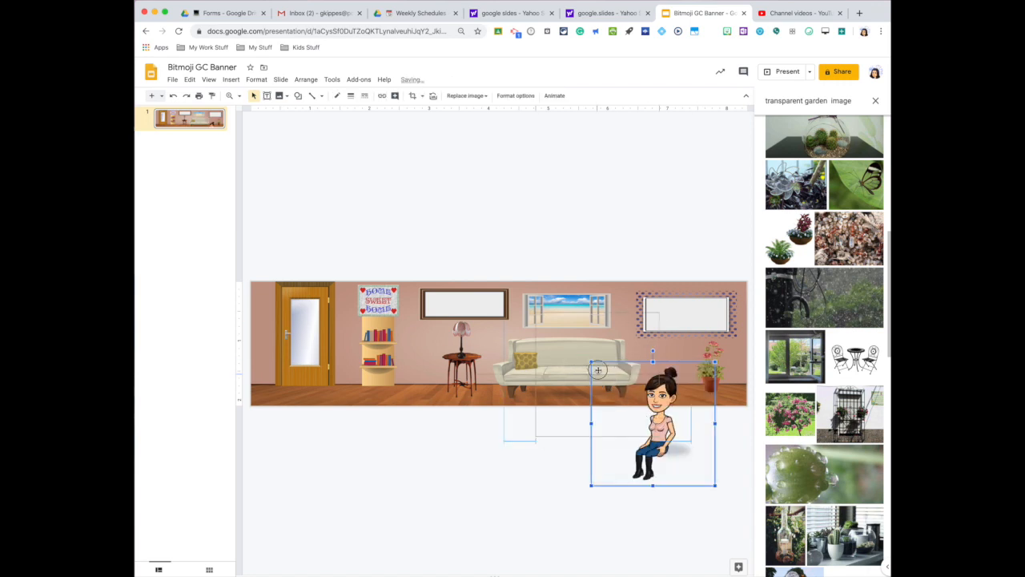
pyautogui.moveTo(653, 437); pyautogui.dragTo(591, 346)
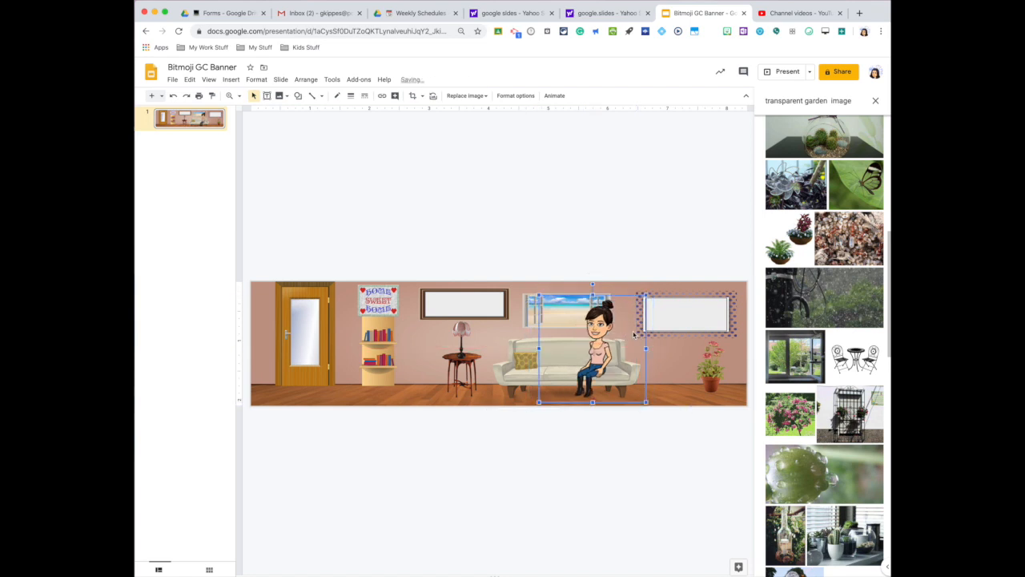
pyautogui.click(626, 479)
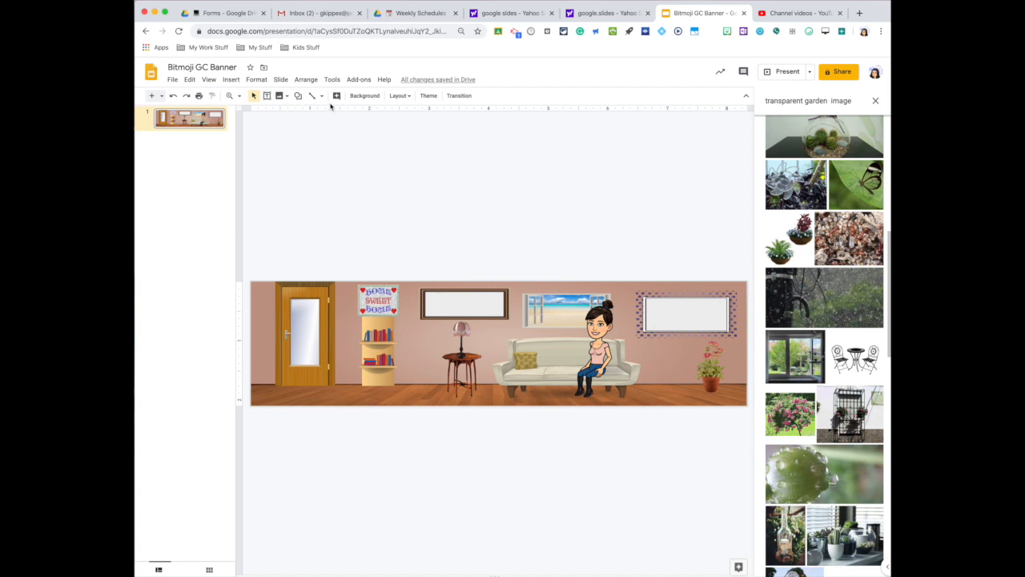
pyautogui.moveTo(266, 95)
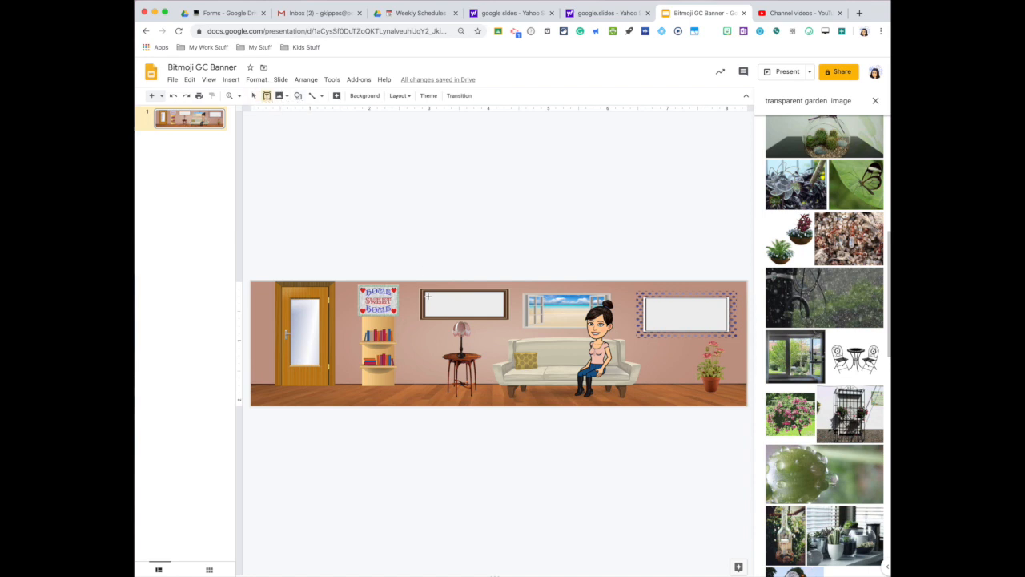
# - Add a text box inside the brown frame and type Algebra 1
pyautogui.click(463, 303)
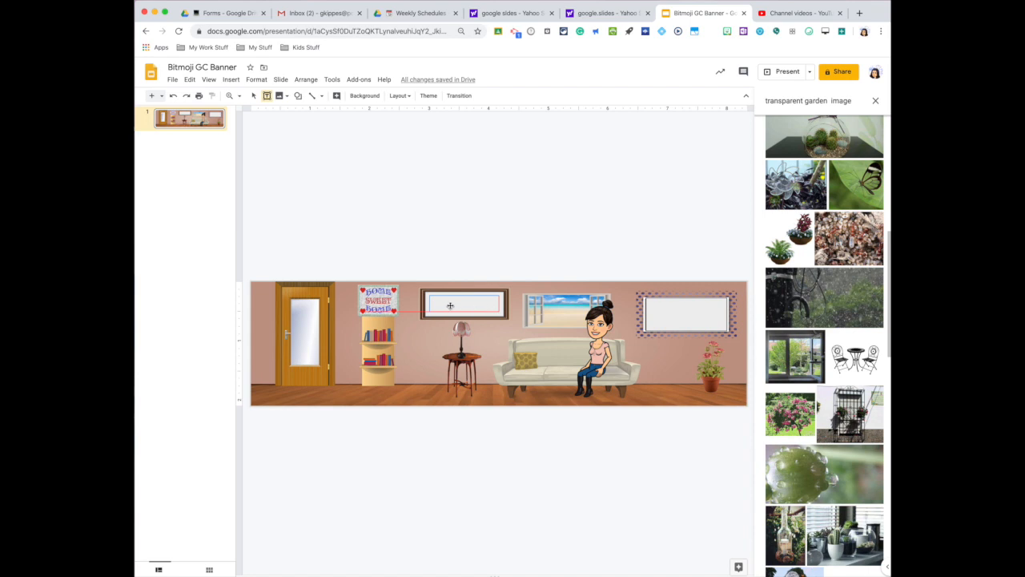
pyautogui.doubleClick(465, 305)
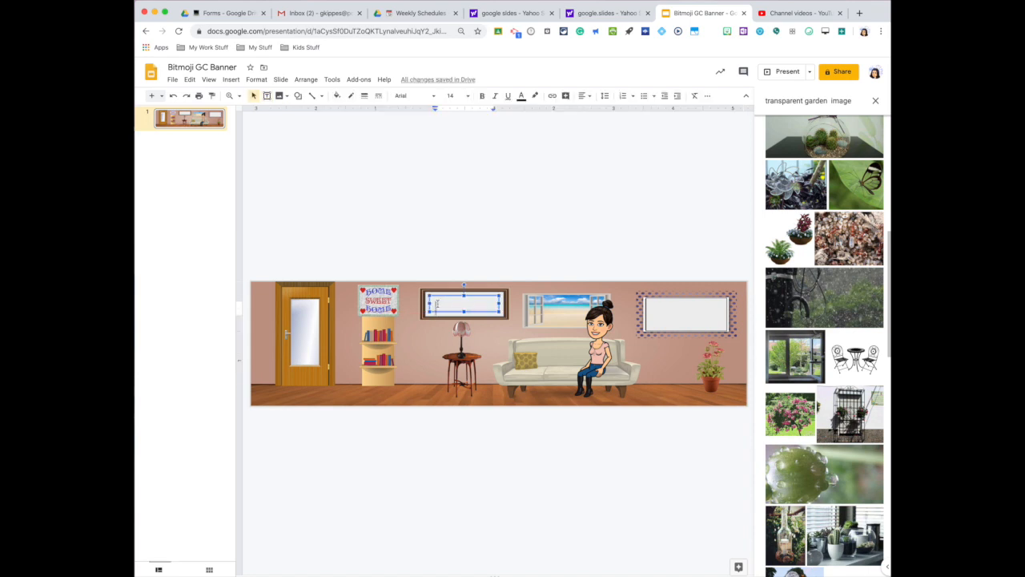
pyautogui.write('Algebra 1')
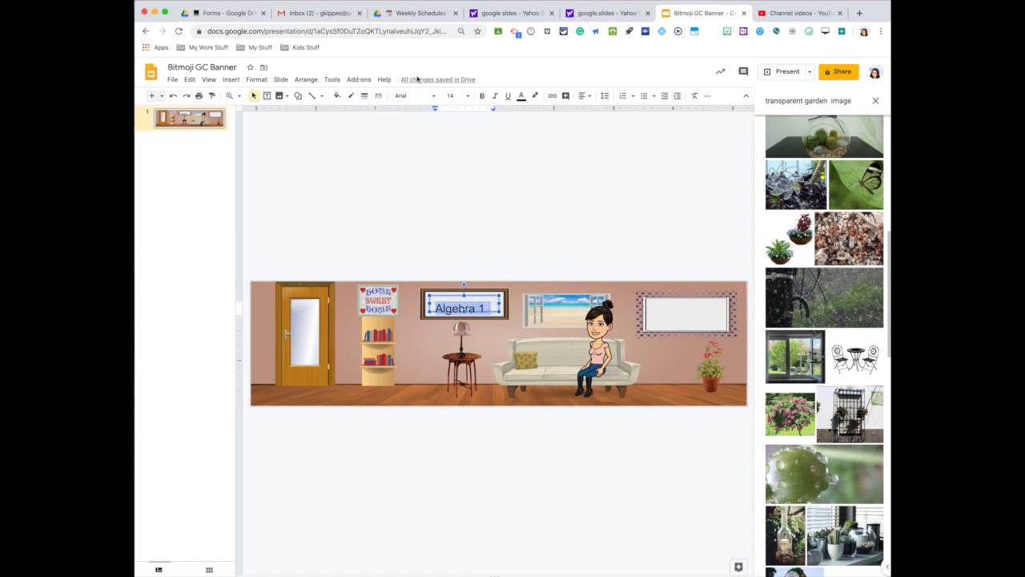
# - Set the Algebra 1 text to the Pacifico font
pyautogui.click(435, 95)
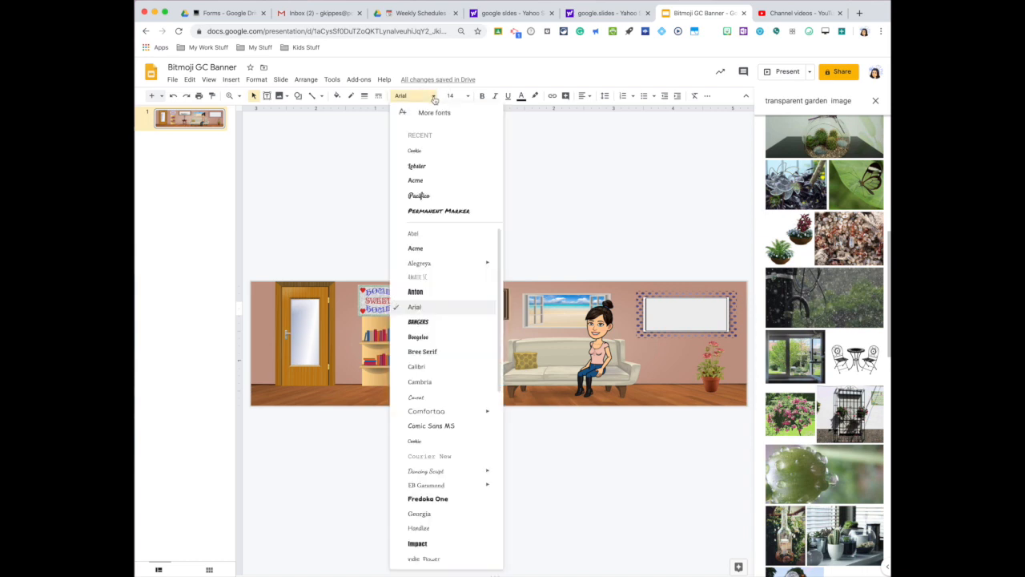
pyautogui.click(419, 196)
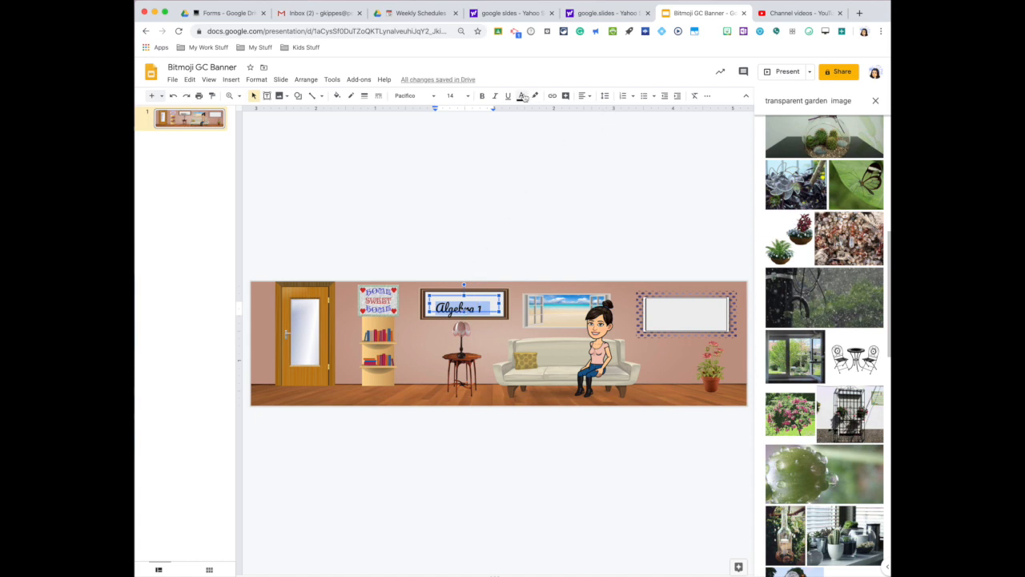
pyautogui.click(521, 95)
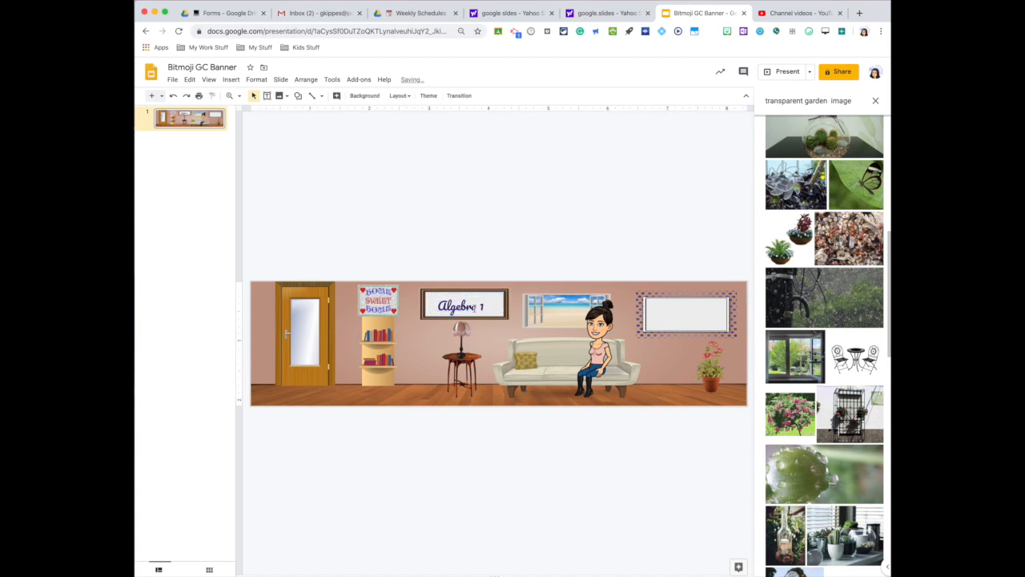
pyautogui.click(463, 305)
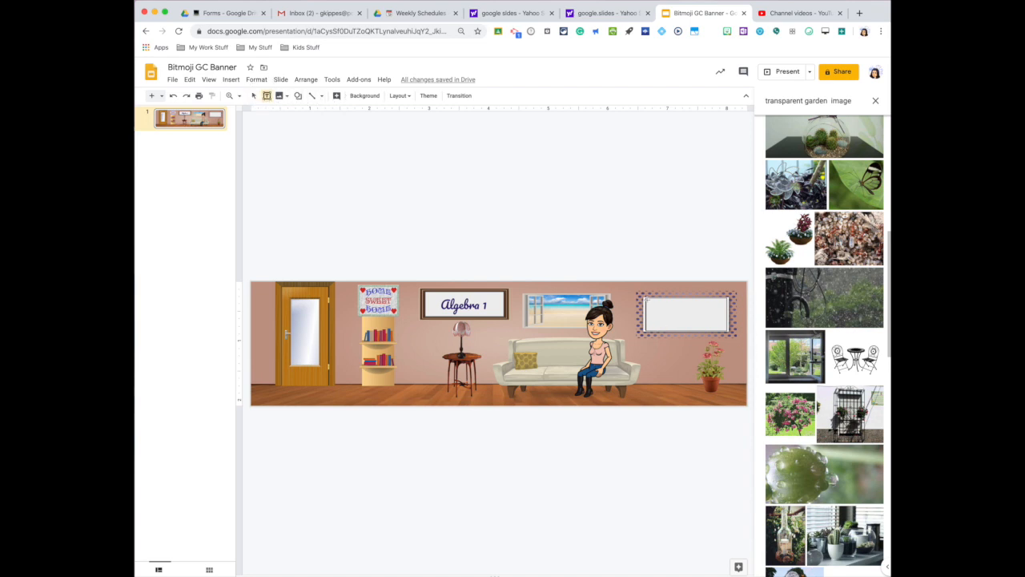
pyautogui.click(686, 312)
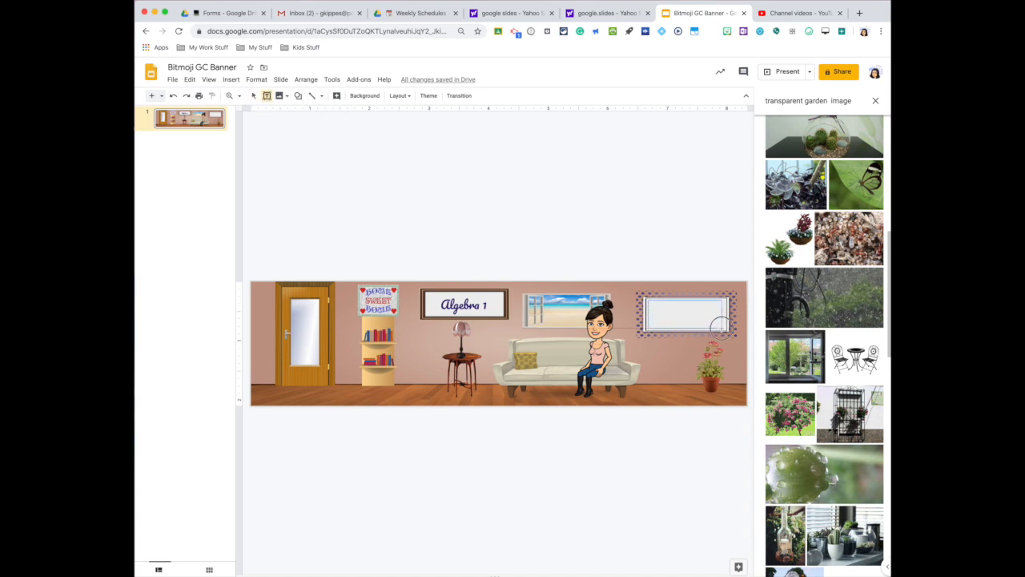
# - Type 'Working Form Home' in a text box in the dotted frame and make it dark blue
pyautogui.doubleClick(685, 314)
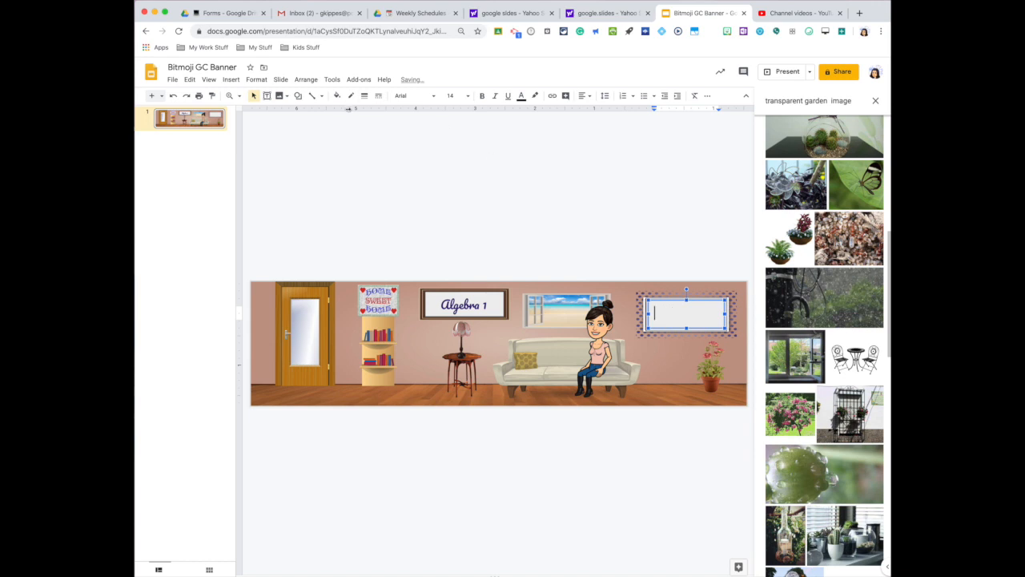
pyautogui.moveTo(348, 108)
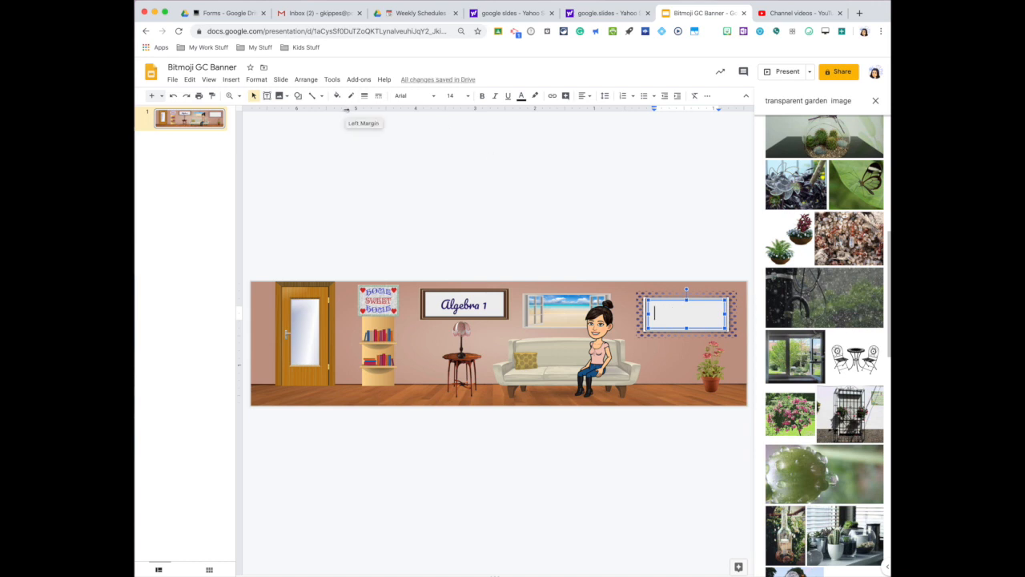
pyautogui.write('Working Form Home')
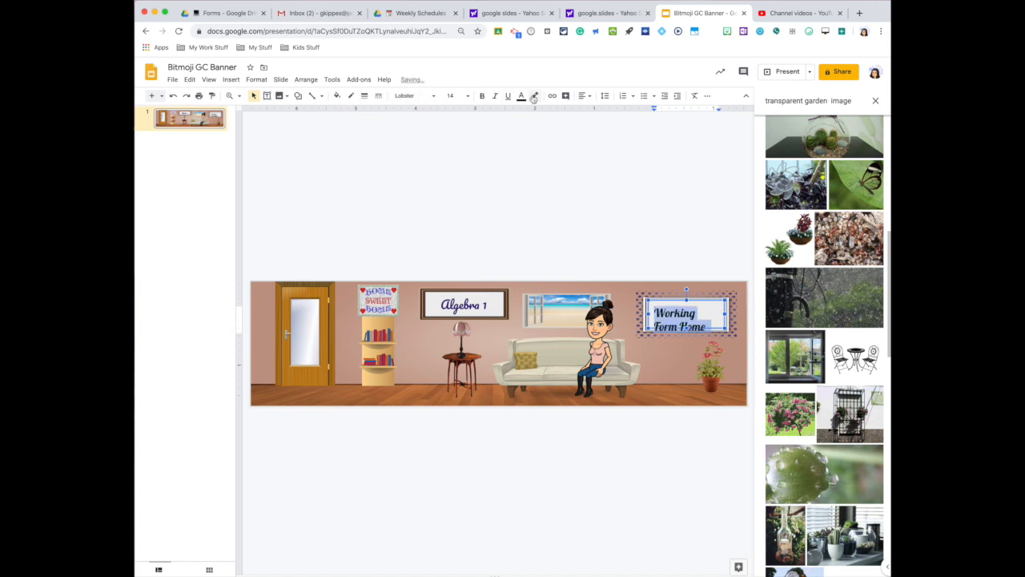
pyautogui.click(522, 95)
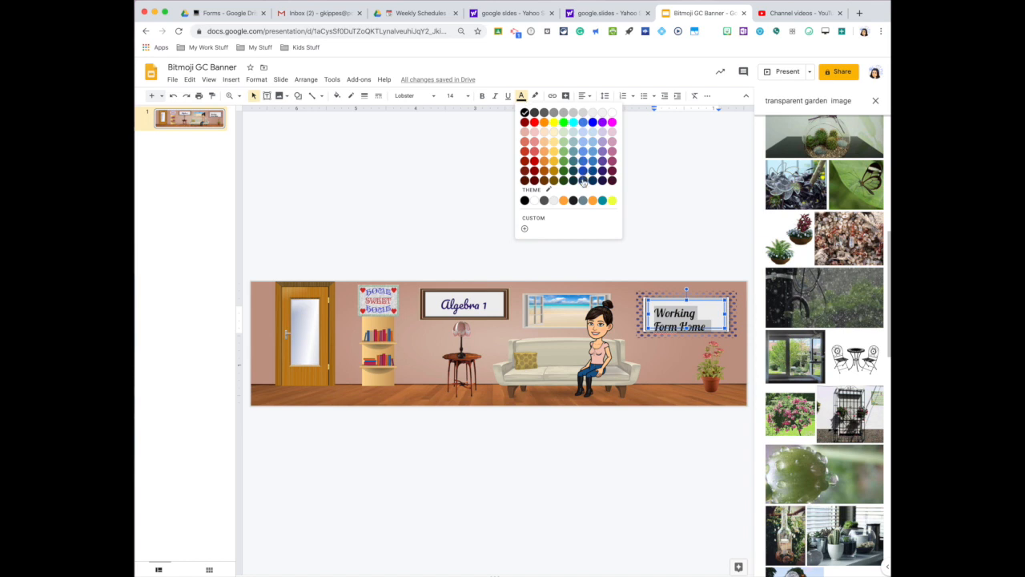
pyautogui.click(584, 180)
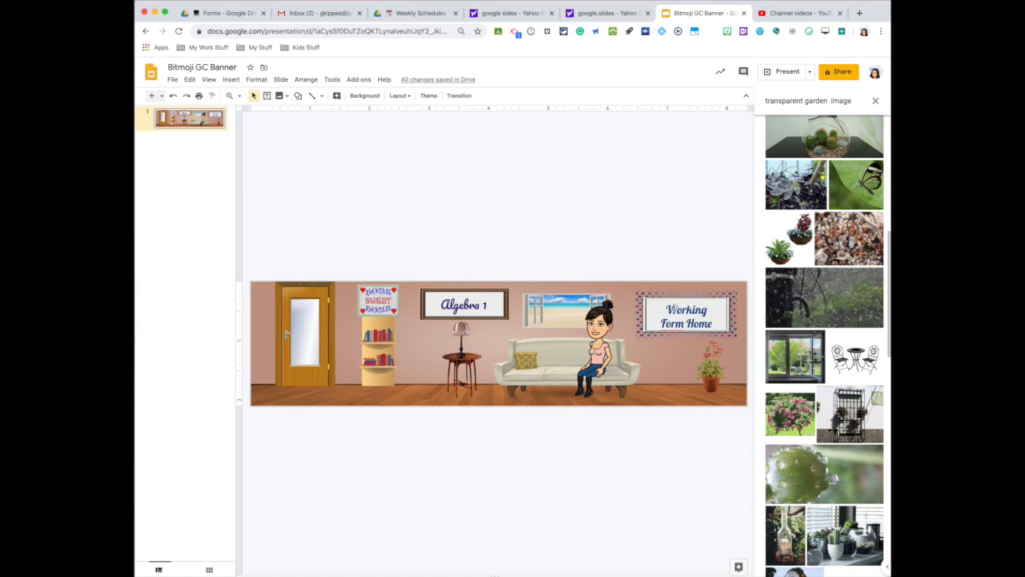
pyautogui.moveTo(545, 366)
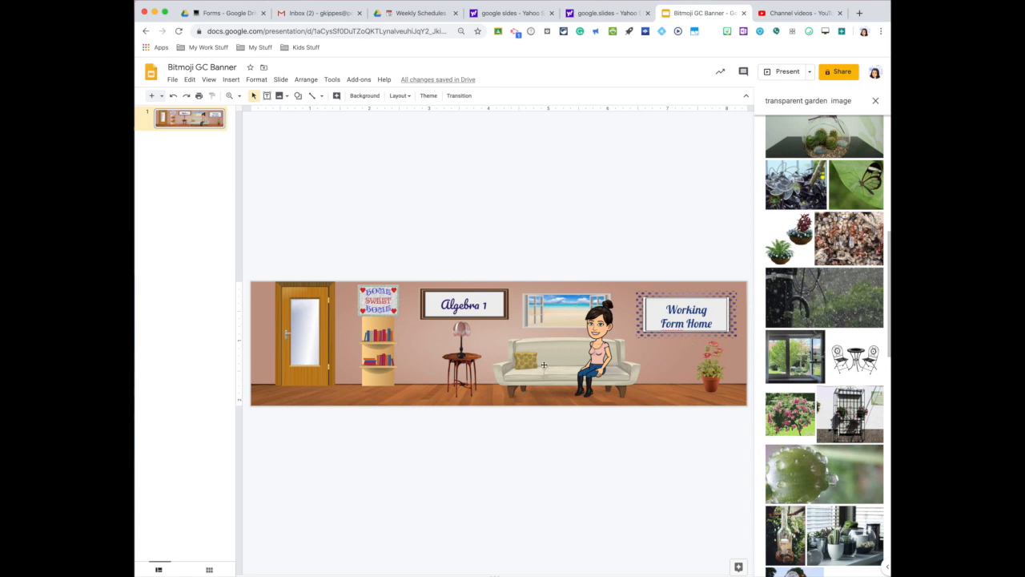
pyautogui.moveTo(551, 381)
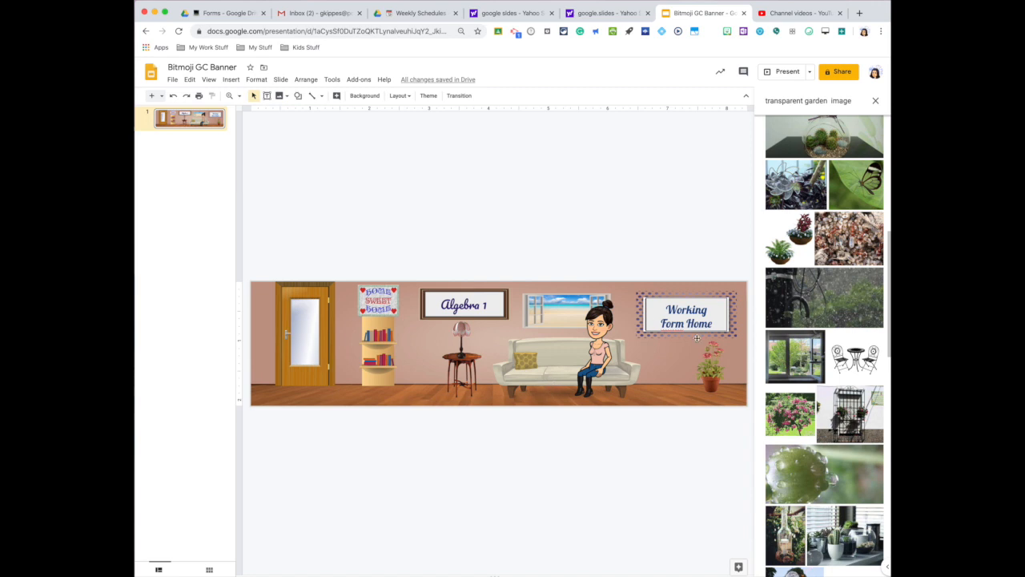
pyautogui.moveTo(389, 366)
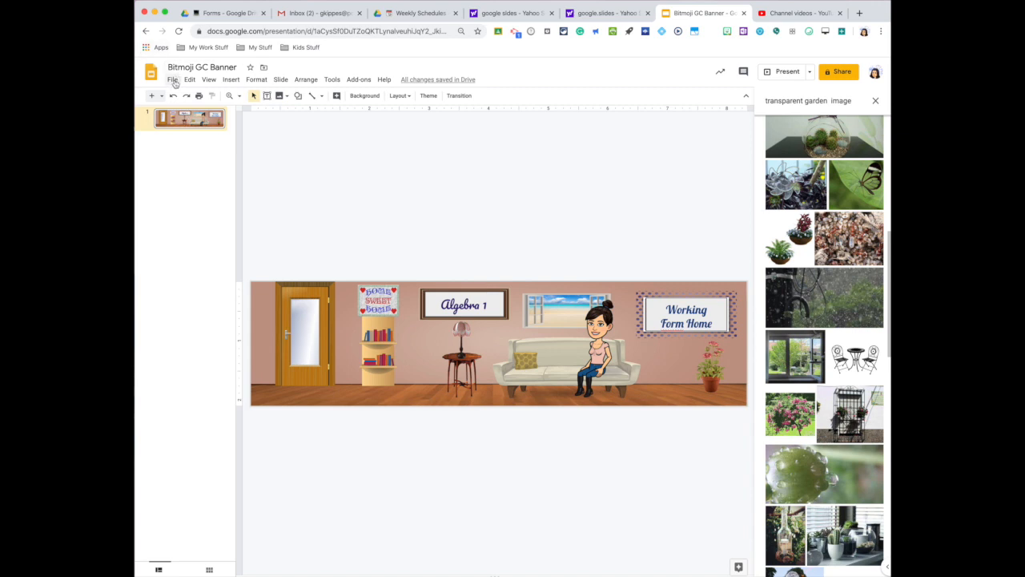
# - Show the download format choices under File > Download for the banner slide
pyautogui.click(172, 79)
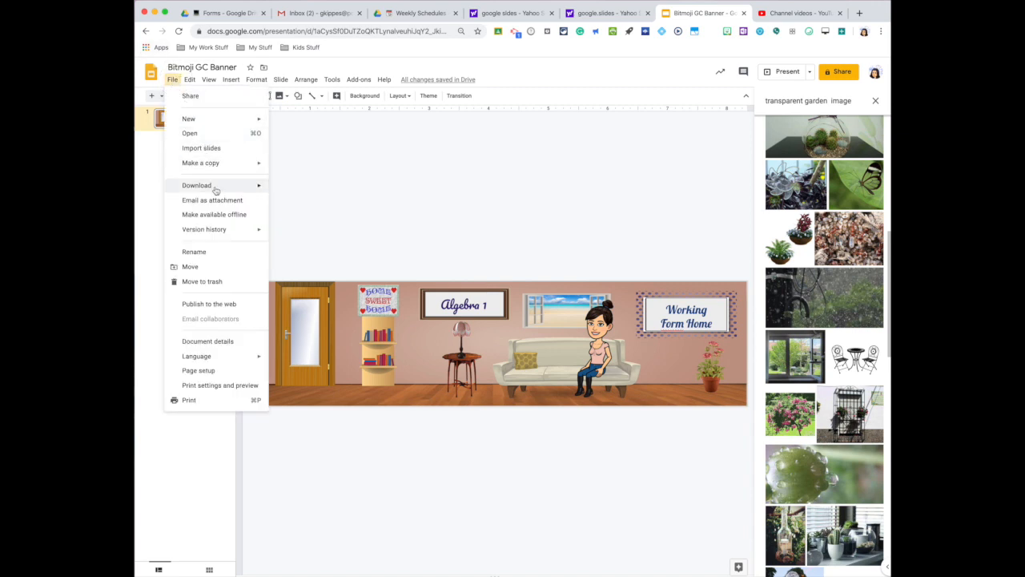
pyautogui.click(196, 185)
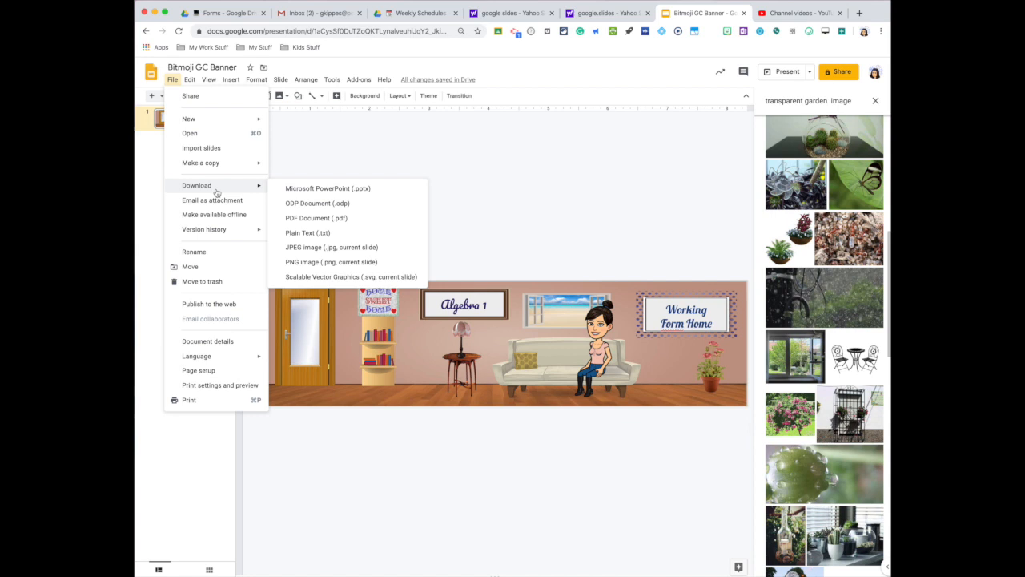
pyautogui.moveTo(307, 232)
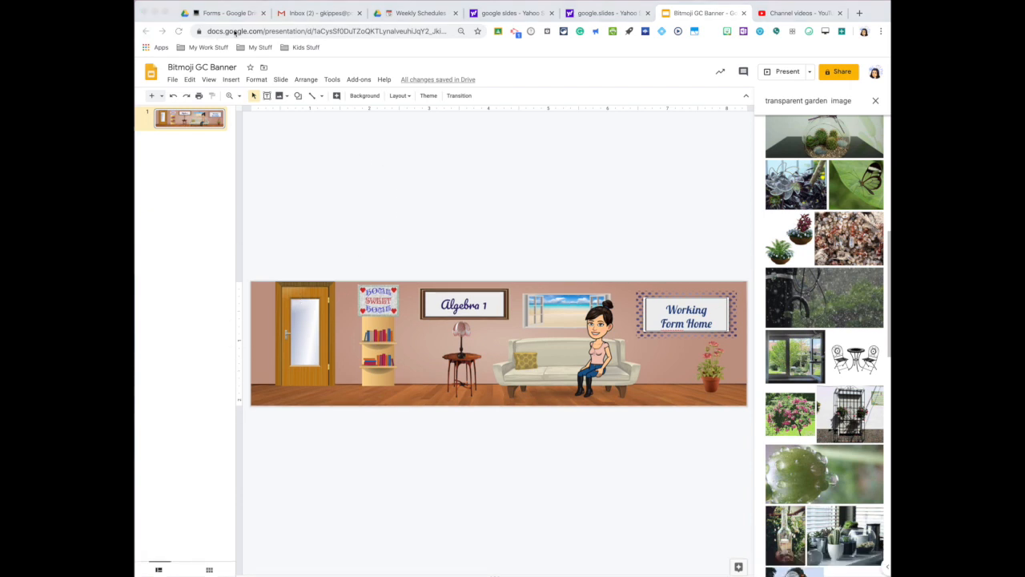
pyautogui.moveTo(391, 41)
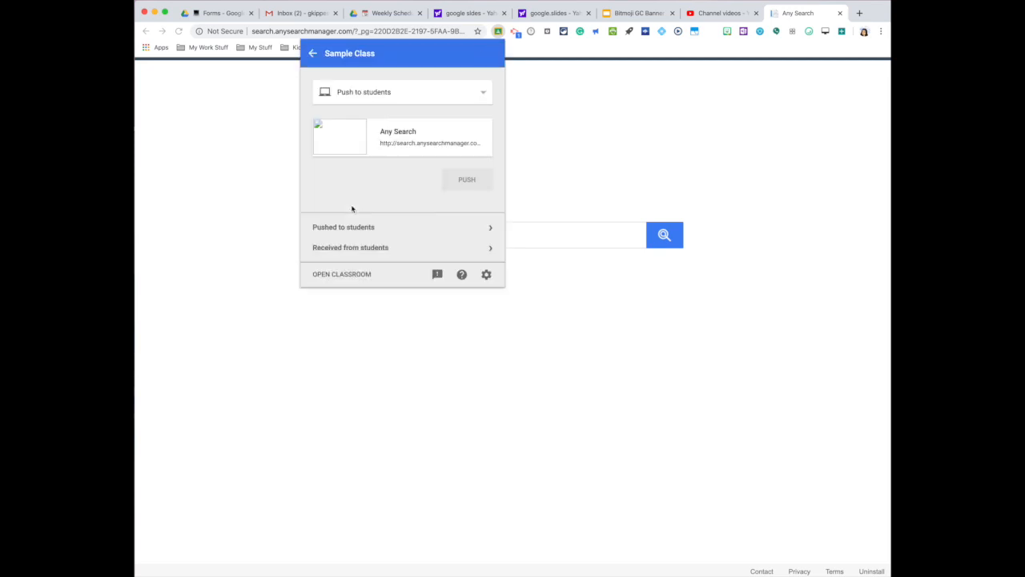
# - Upload the downloaded room banner image as the Sample Class theme in Google Classroom
pyautogui.click(341, 274)
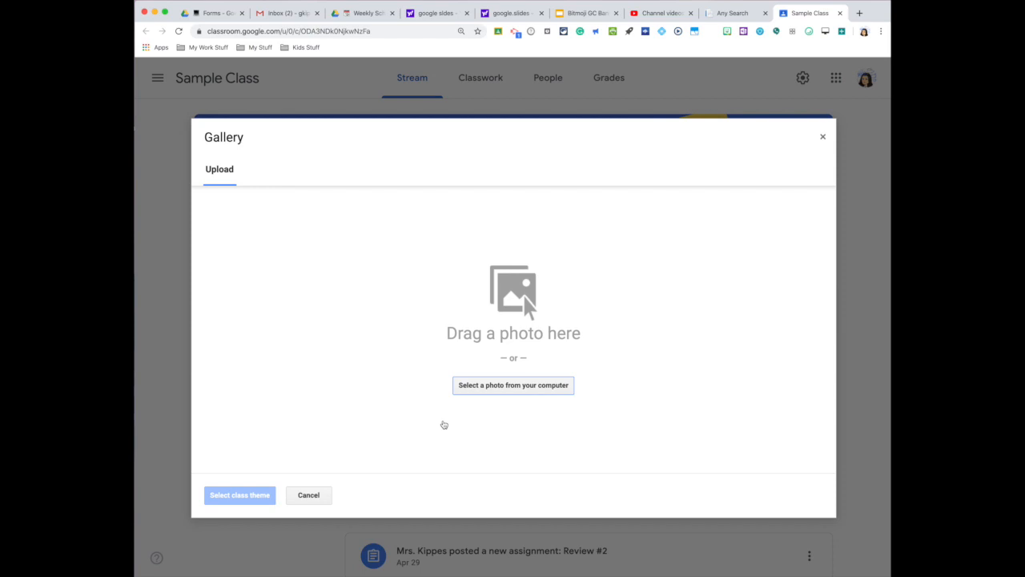
pyautogui.moveTo(200, 569)
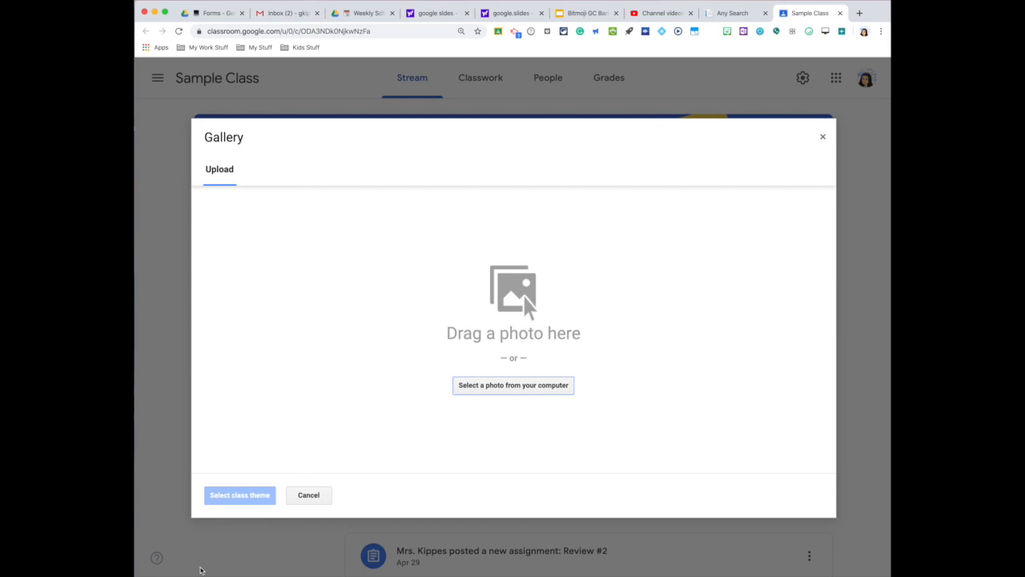
pyautogui.click(513, 385)
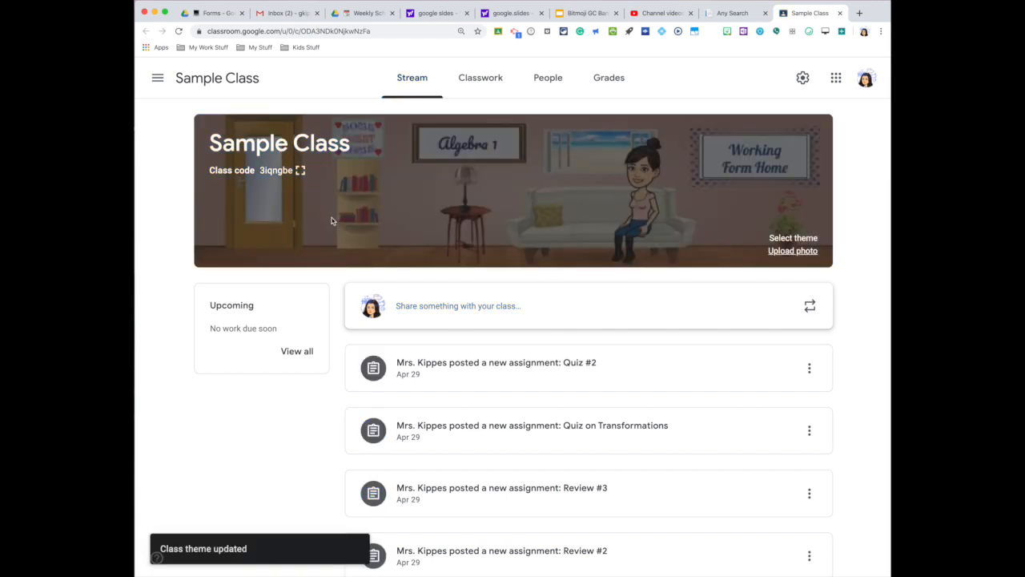
pyautogui.moveTo(309, 227)
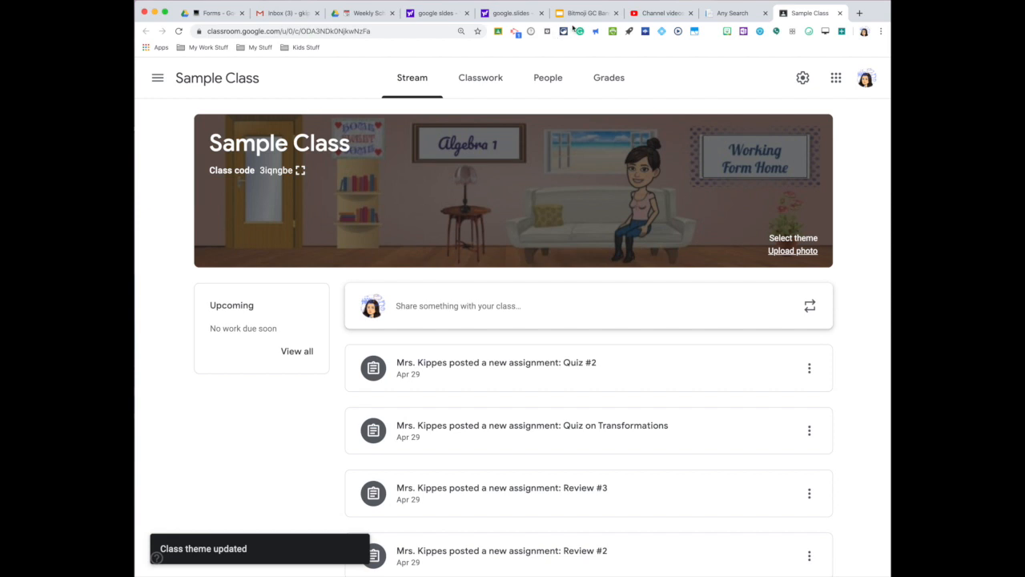
pyautogui.click(585, 13)
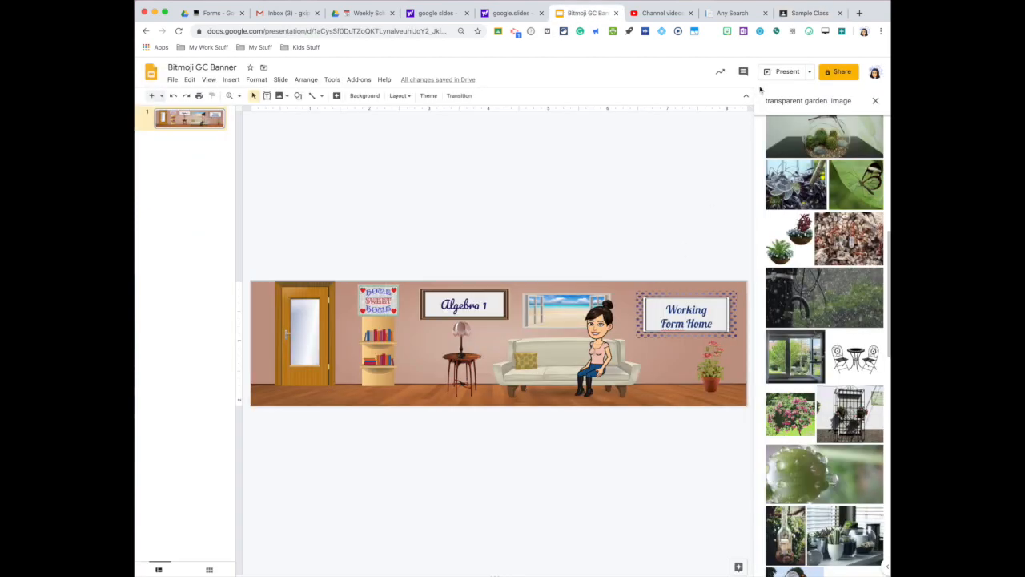
pyautogui.click(809, 13)
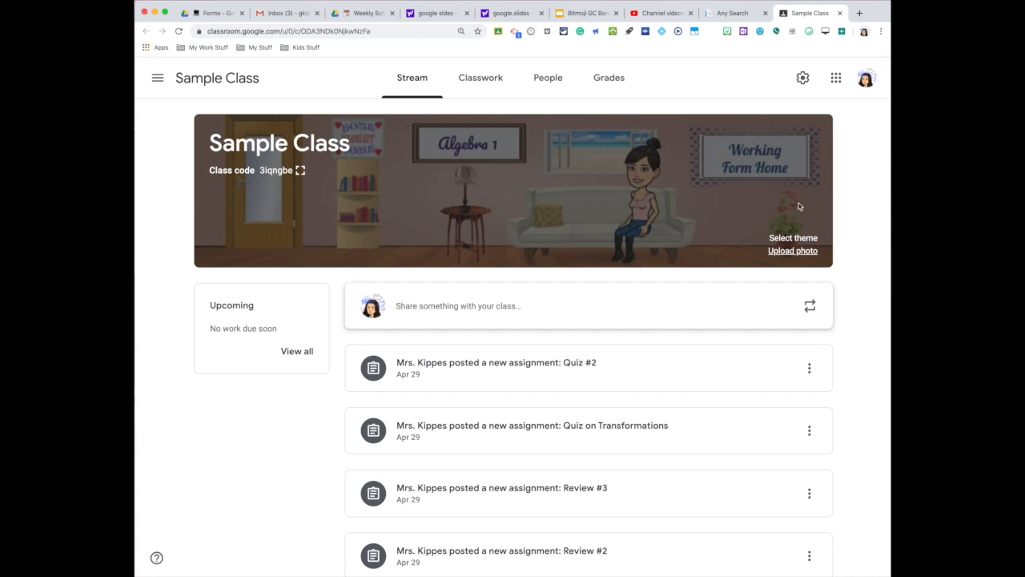
pyautogui.moveTo(599, 189)
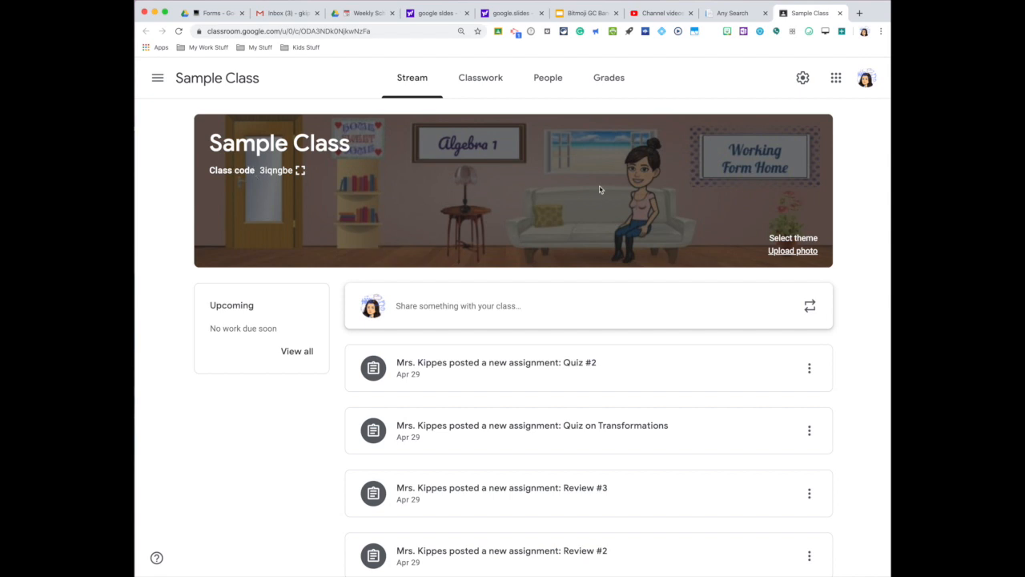
pyautogui.moveTo(398, 218)
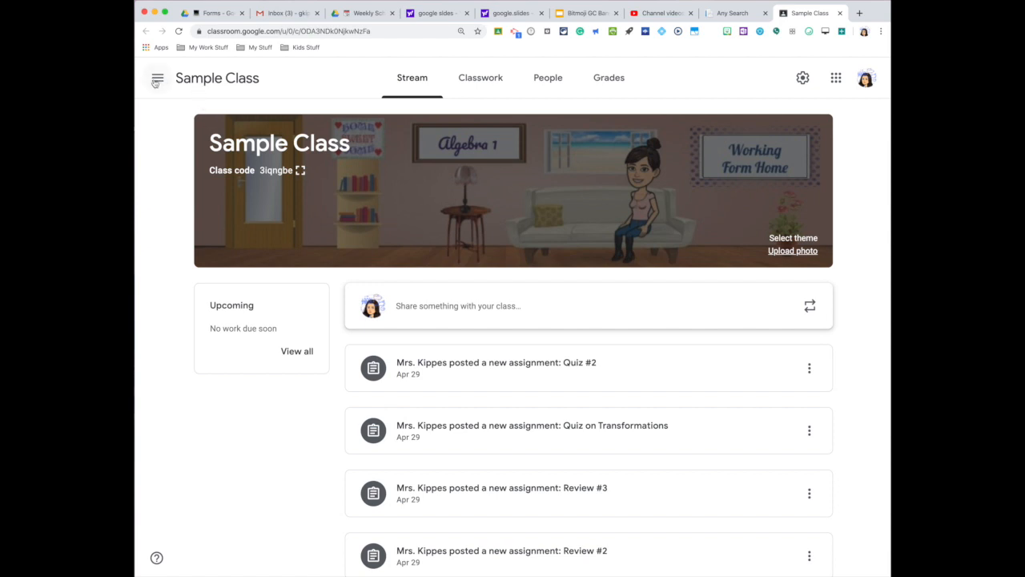
pyautogui.click(158, 77)
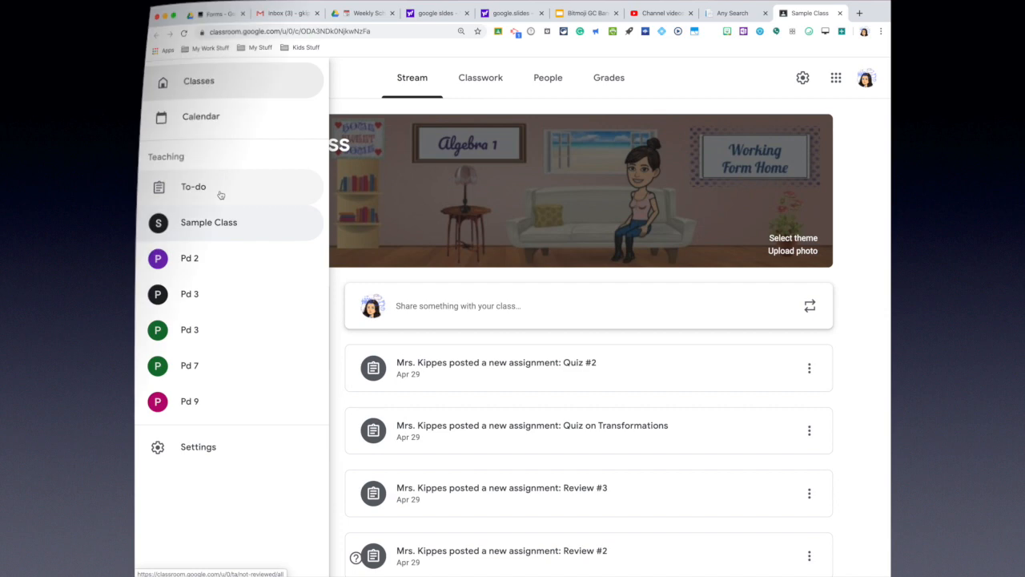